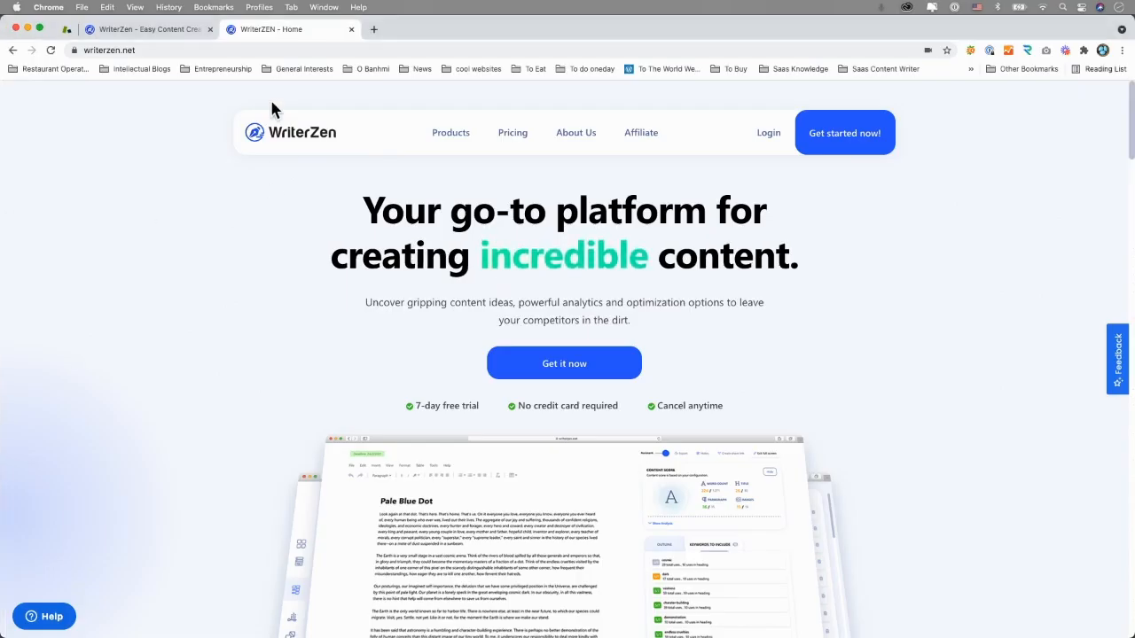
- Enter the app from the home page to reach the 'winter clothes' Keyword Explorer report
{"action": "left_click", "coordinate": [142, 29]}
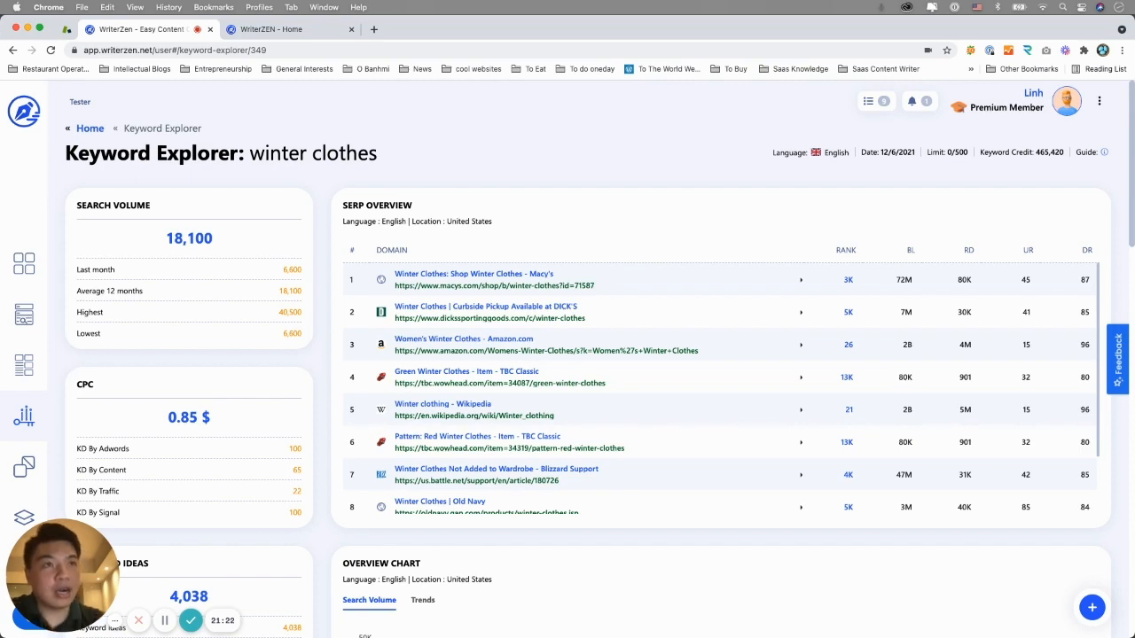
{"action": "mouse_move", "coordinate": [299, 186]}
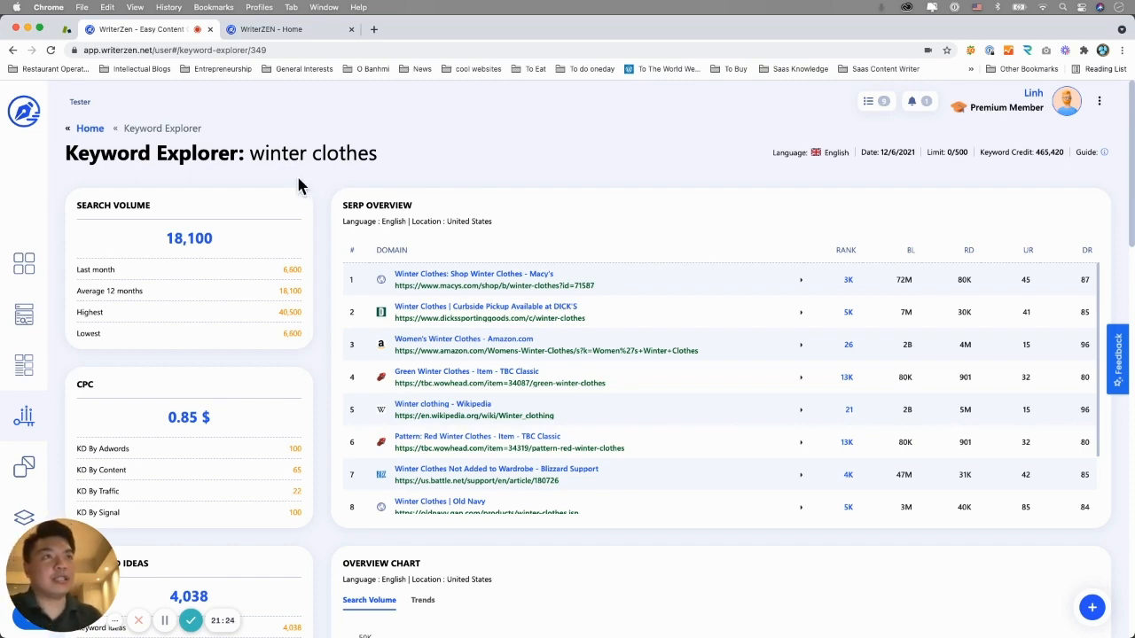
- Scroll past the overview chart to the 4,038-keyword data table with its KGR 0–30 filter
{"action": "scroll", "scroll_direction": "down", "scroll_amount": 3}
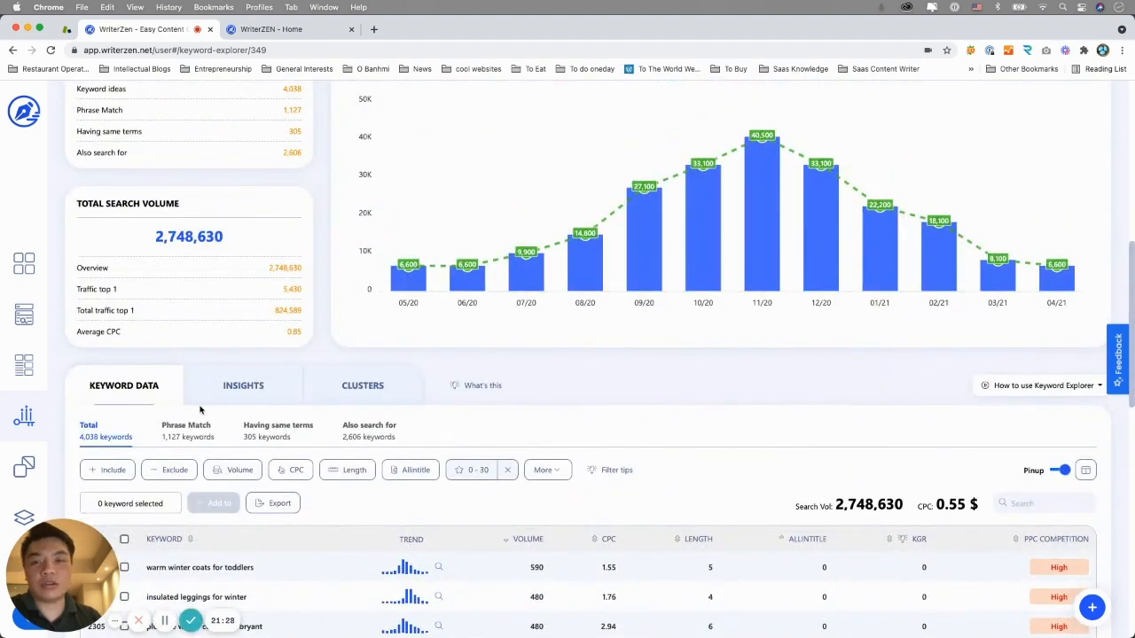
{"action": "mouse_move", "coordinate": [127, 444]}
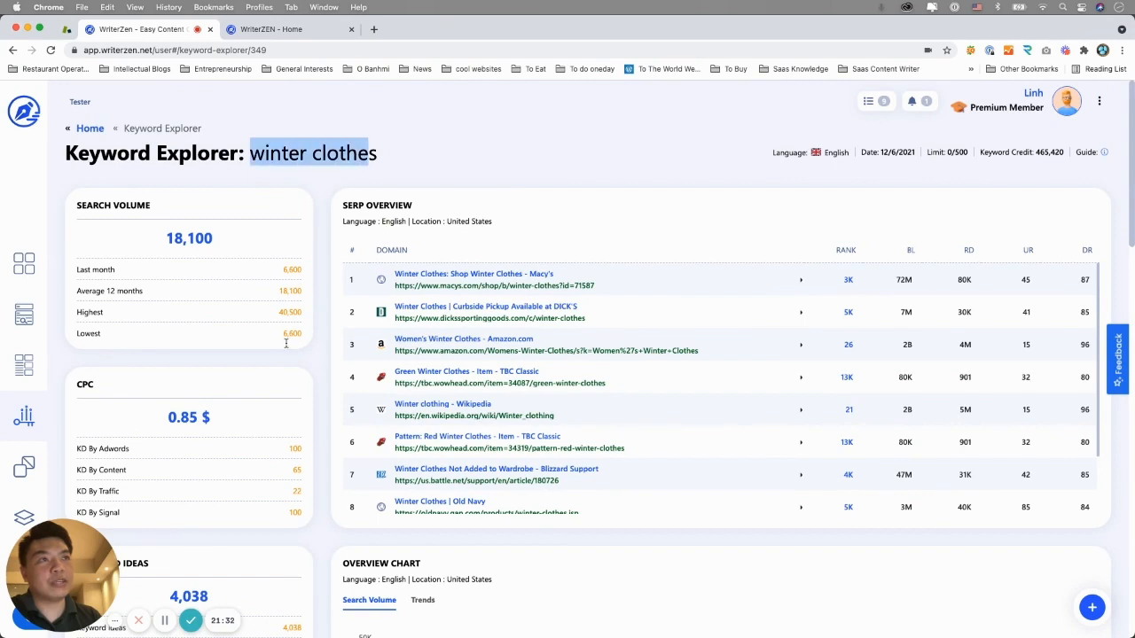
{"action": "scroll", "scroll_direction": "down", "scroll_amount": 3}
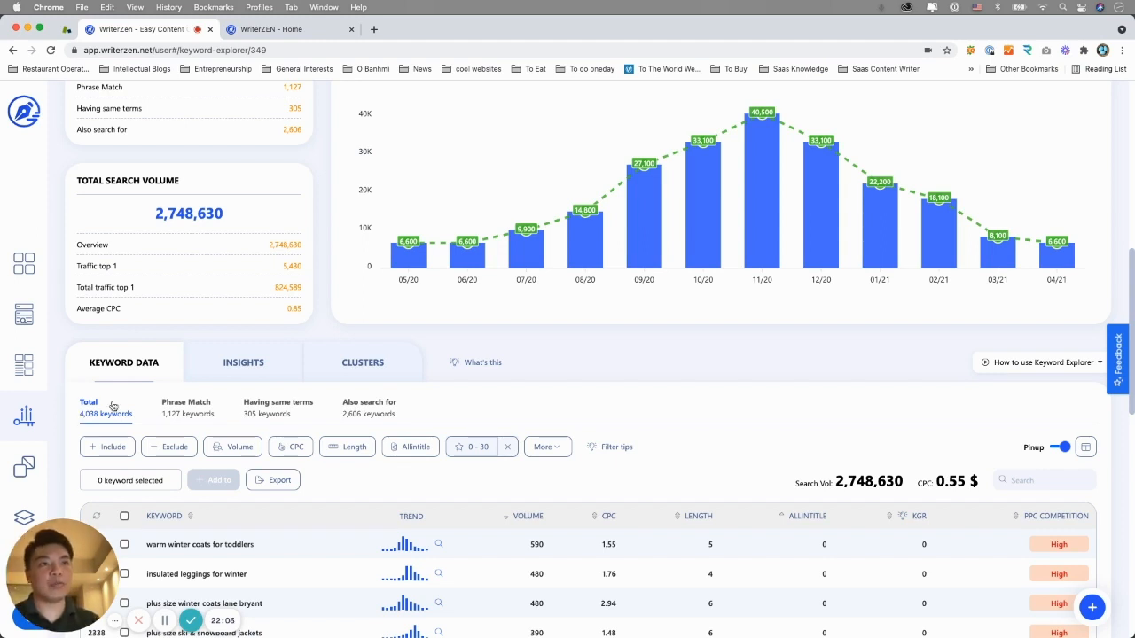
{"action": "scroll", "scroll_direction": "down", "scroll_amount": 3}
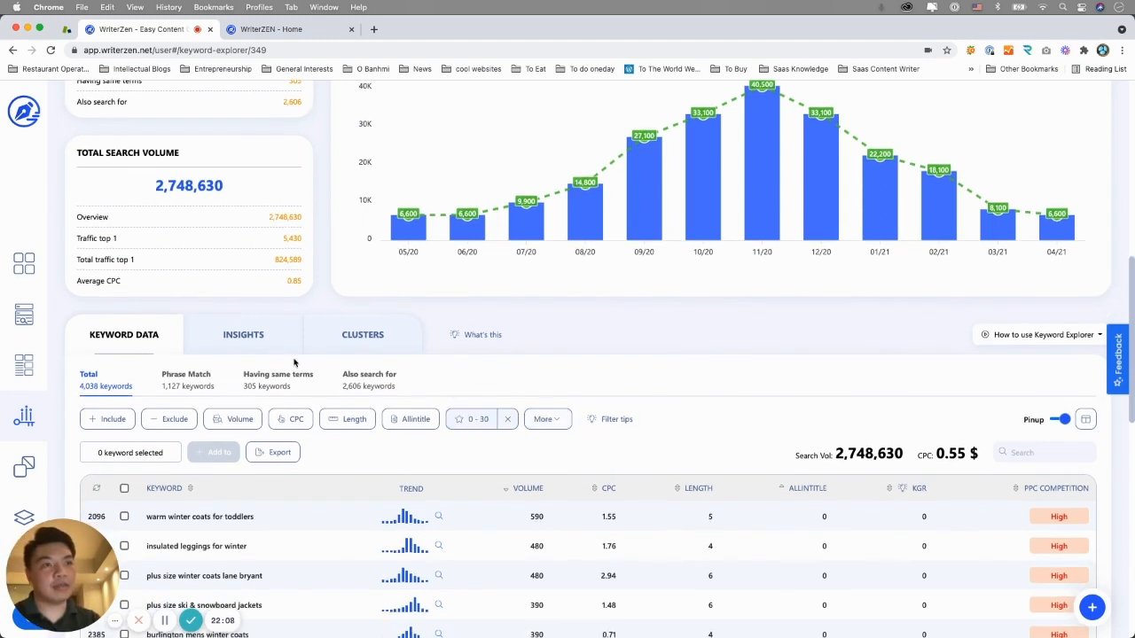
{"action": "mouse_move", "coordinate": [557, 475]}
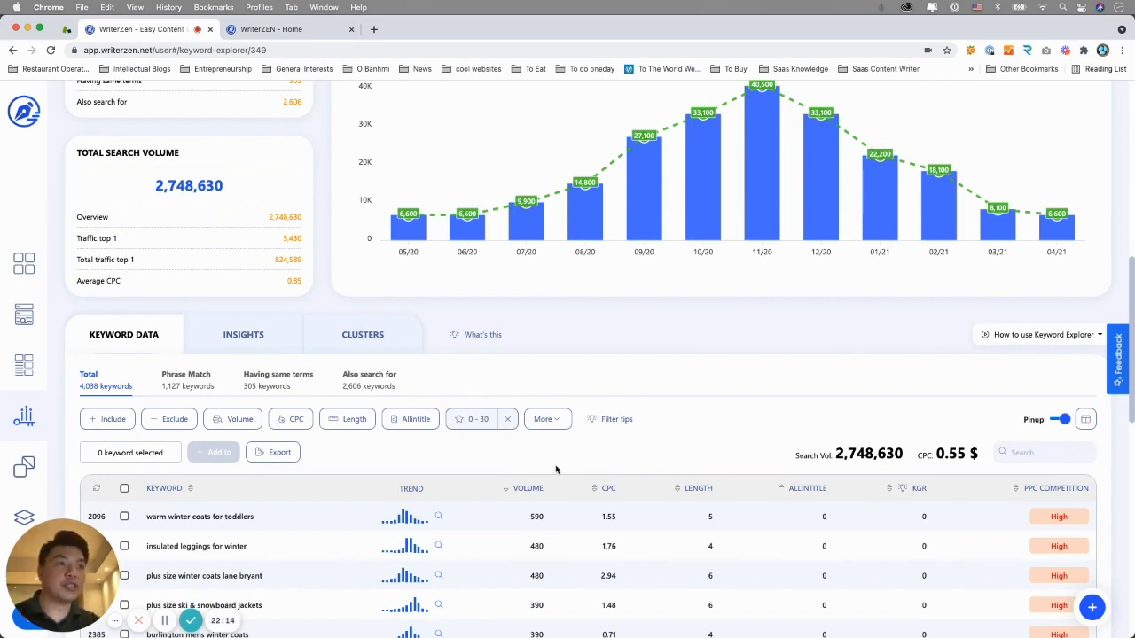
{"action": "scroll", "scroll_direction": "down", "scroll_amount": 3}
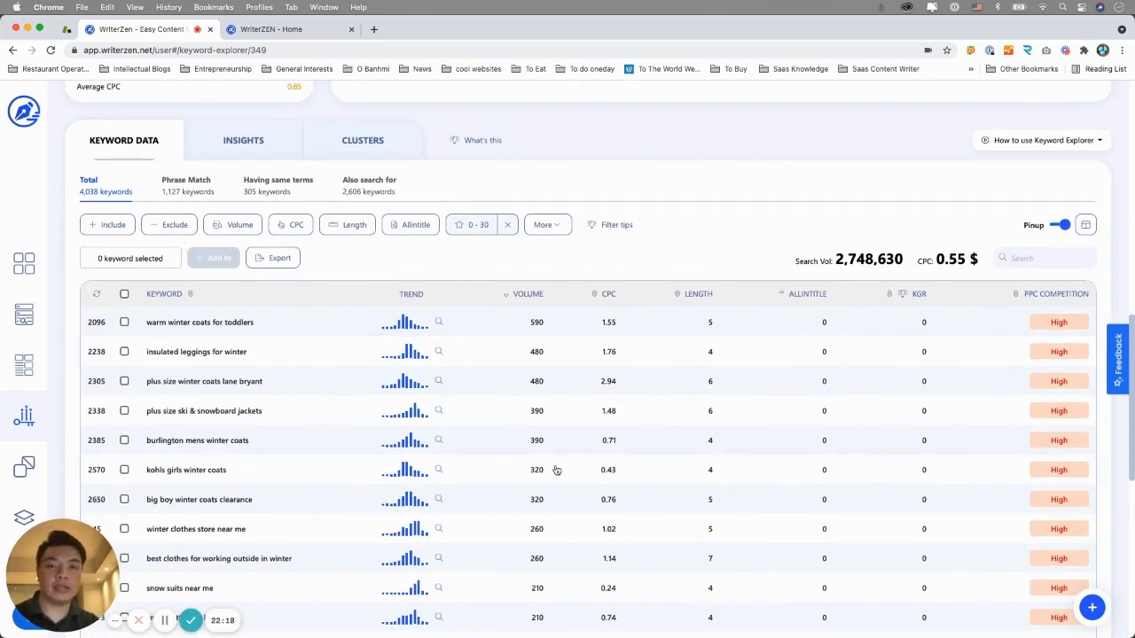
{"action": "scroll", "scroll_direction": "up", "scroll_amount": 3}
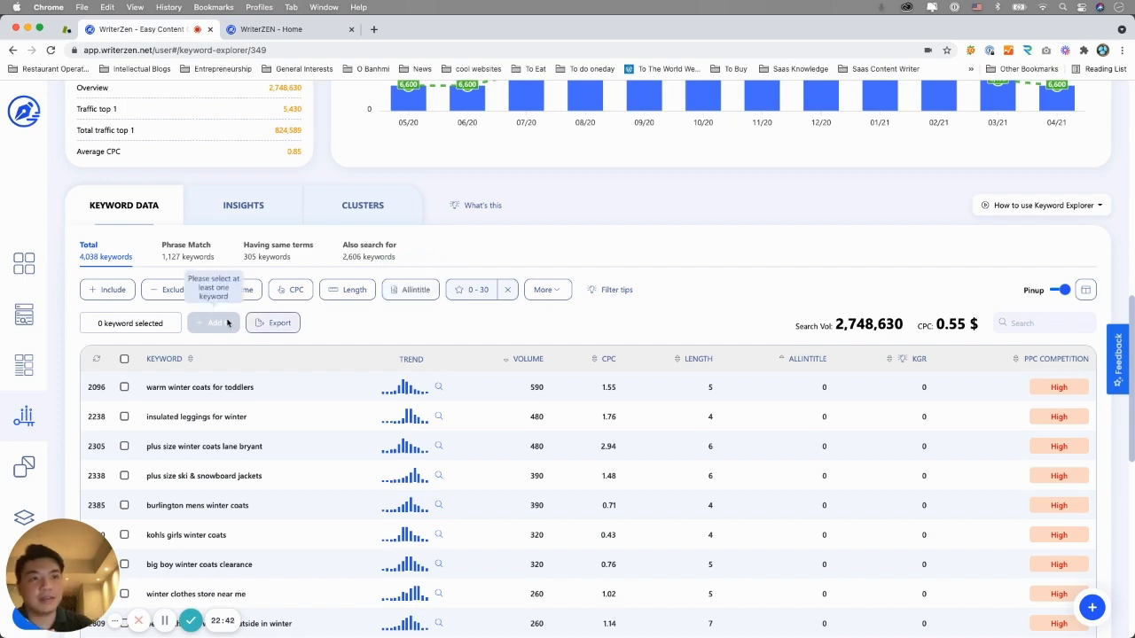
{"action": "mouse_move", "coordinate": [470, 290]}
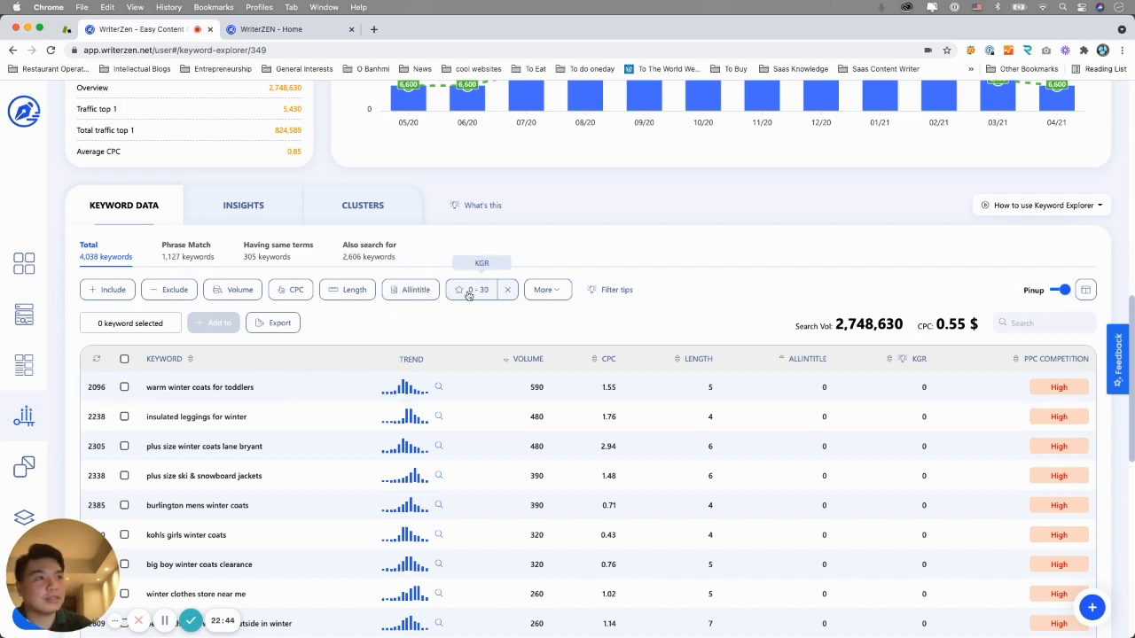
- Remove the KGR 0–30 filter chip and browse the unfiltered keywords with allintitle counts
{"action": "left_click", "coordinate": [507, 290]}
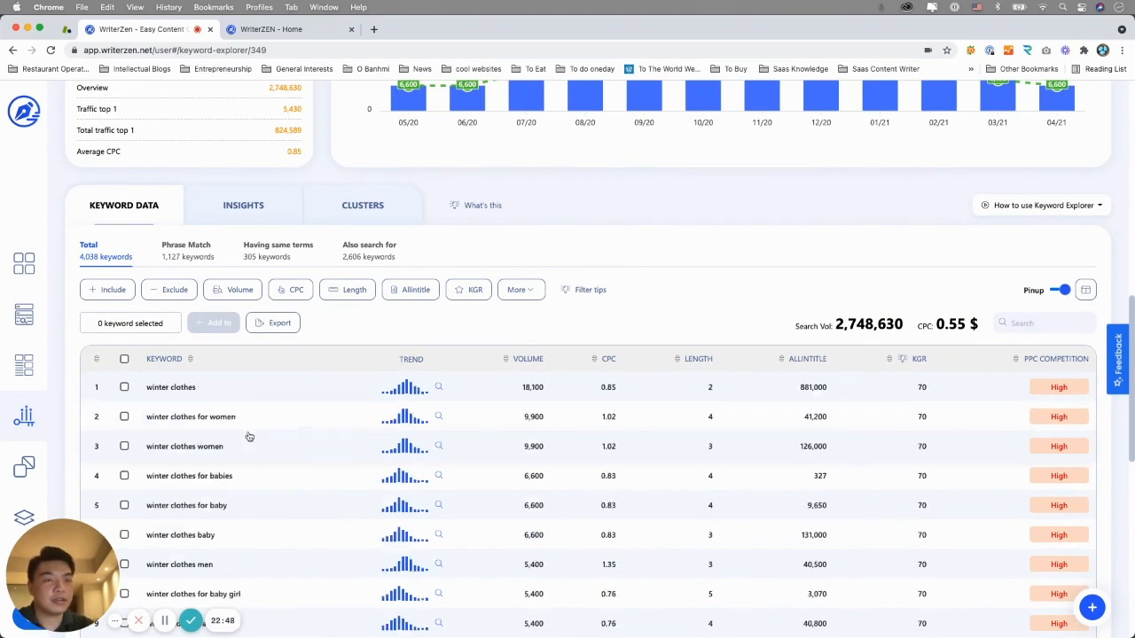
{"action": "scroll", "scroll_direction": "down", "scroll_amount": 3}
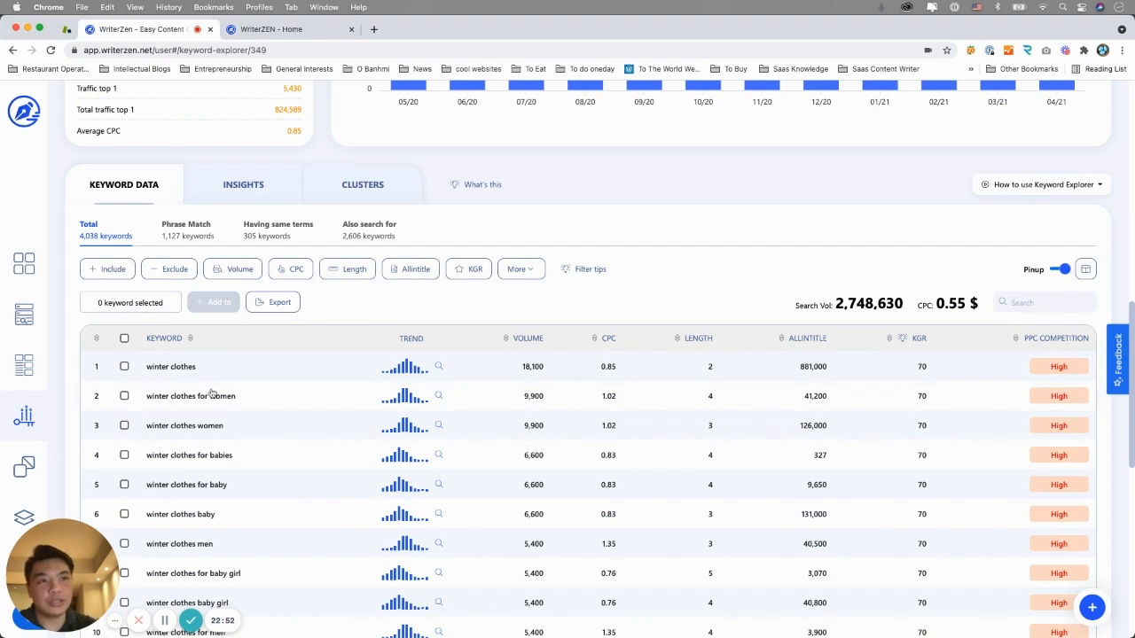
{"action": "mouse_move", "coordinate": [186, 412]}
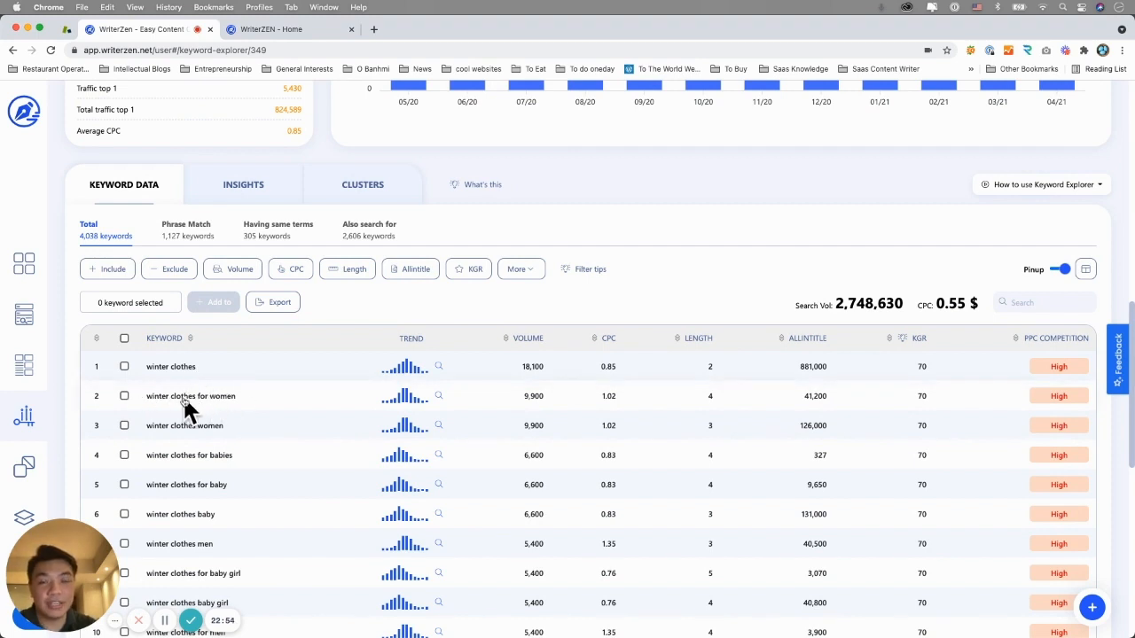
{"action": "mouse_move", "coordinate": [185, 405]}
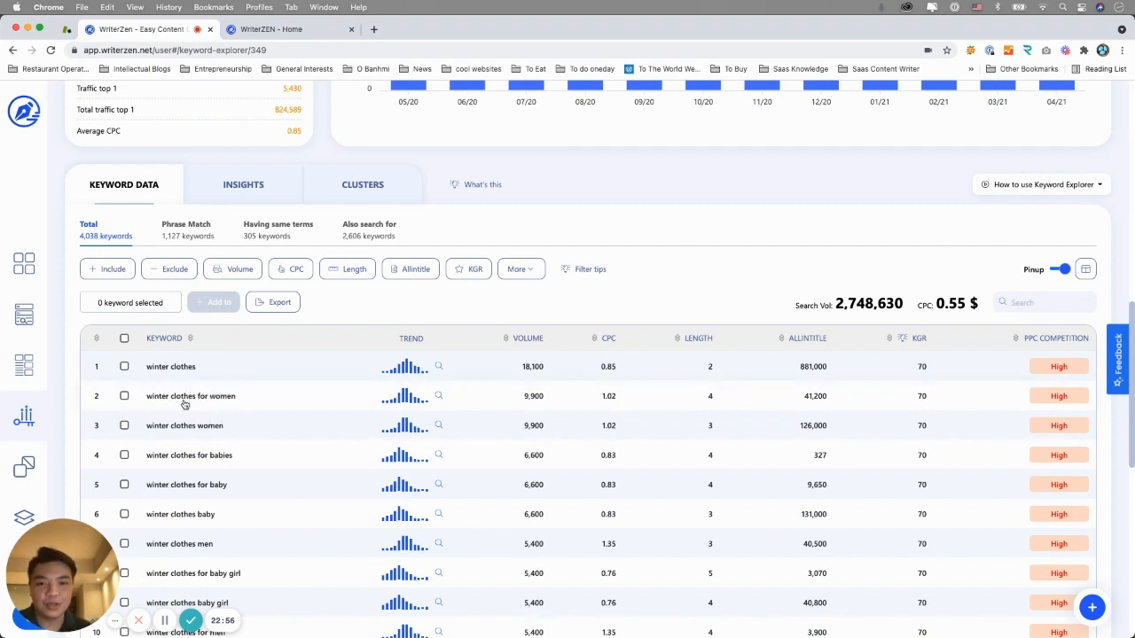
{"action": "mouse_move", "coordinate": [807, 404]}
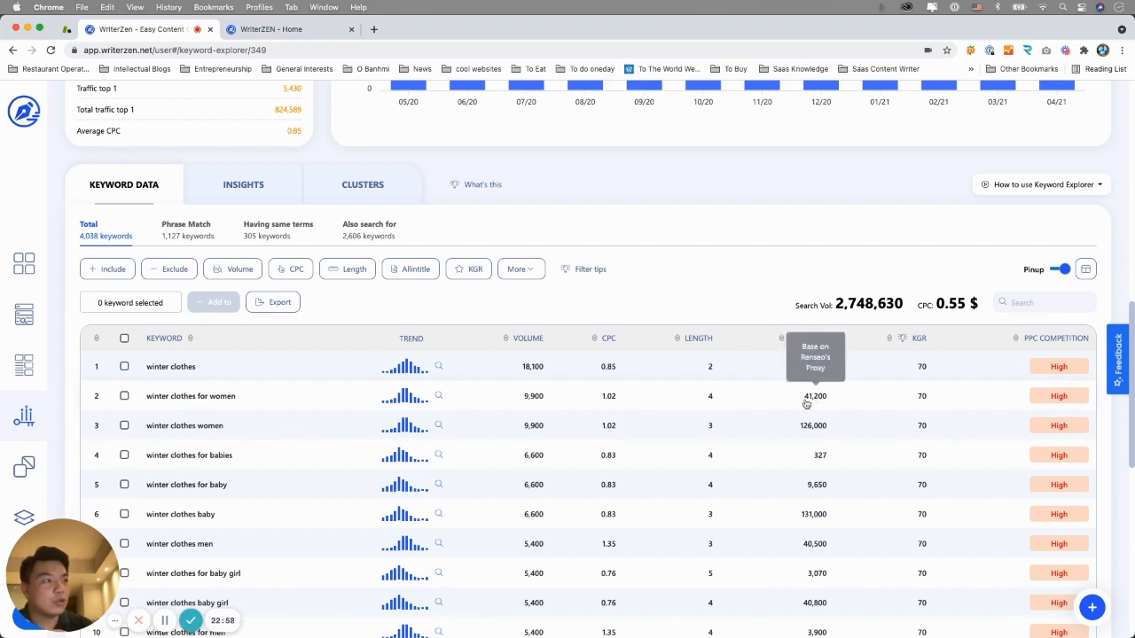
{"action": "mouse_move", "coordinate": [812, 366]}
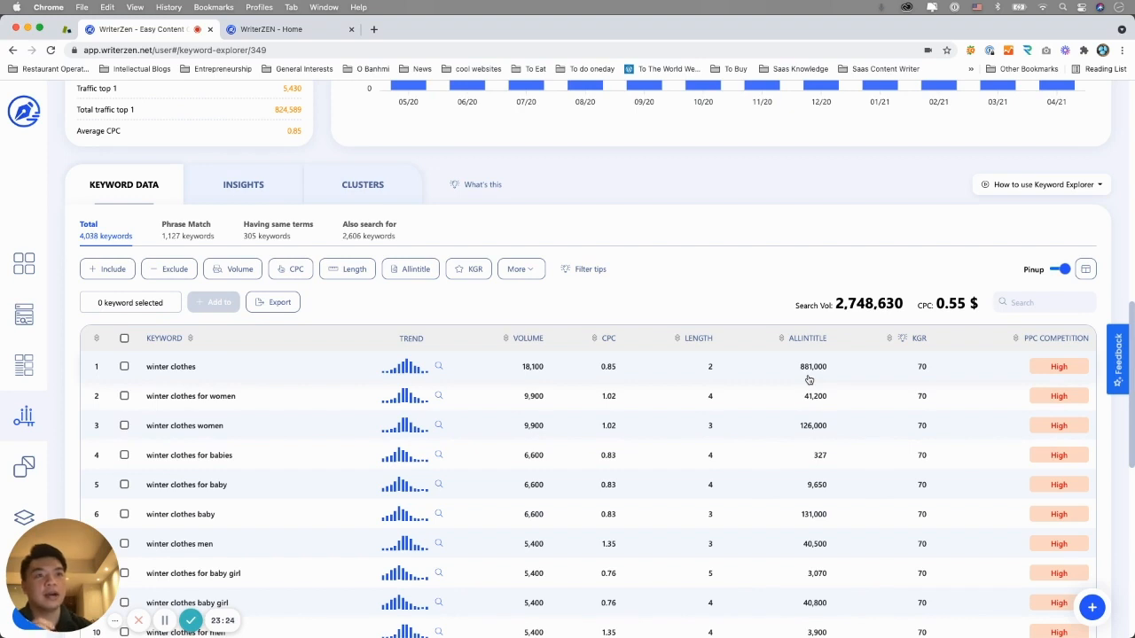
{"action": "mouse_move", "coordinate": [217, 402]}
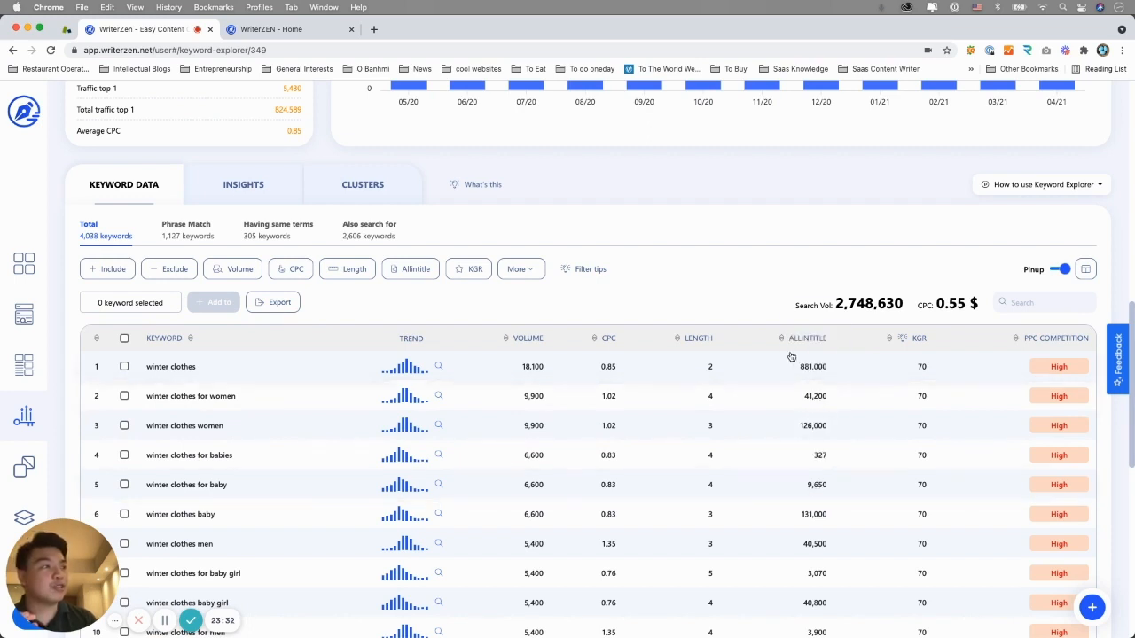
- Sort by Allintitle ascending, putting 'winter clothes store near me' and other zero-allintitle keywords first
{"action": "left_click", "coordinate": [806, 338]}
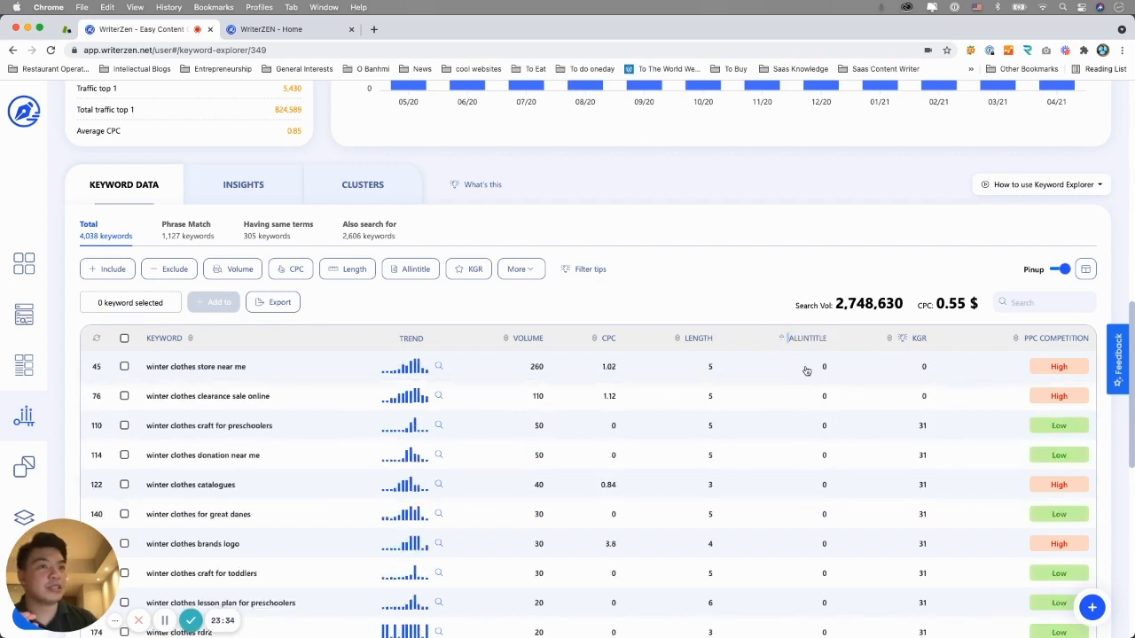
{"action": "scroll", "scroll_direction": "down", "scroll_amount": 3}
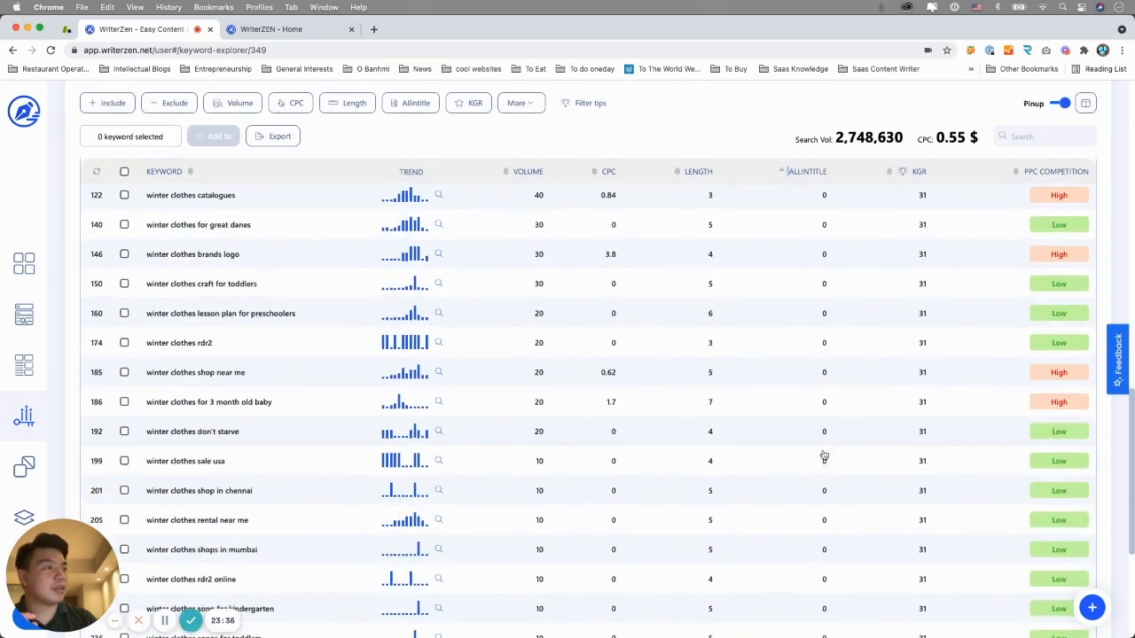
{"action": "mouse_move", "coordinate": [154, 431]}
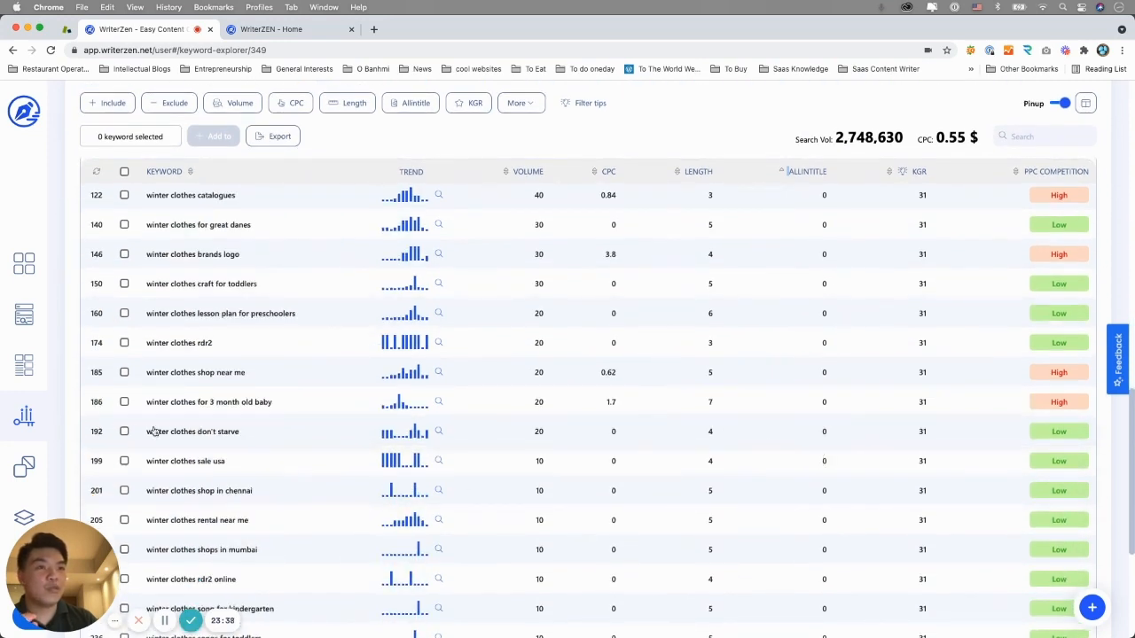
{"action": "mouse_move", "coordinate": [238, 436]}
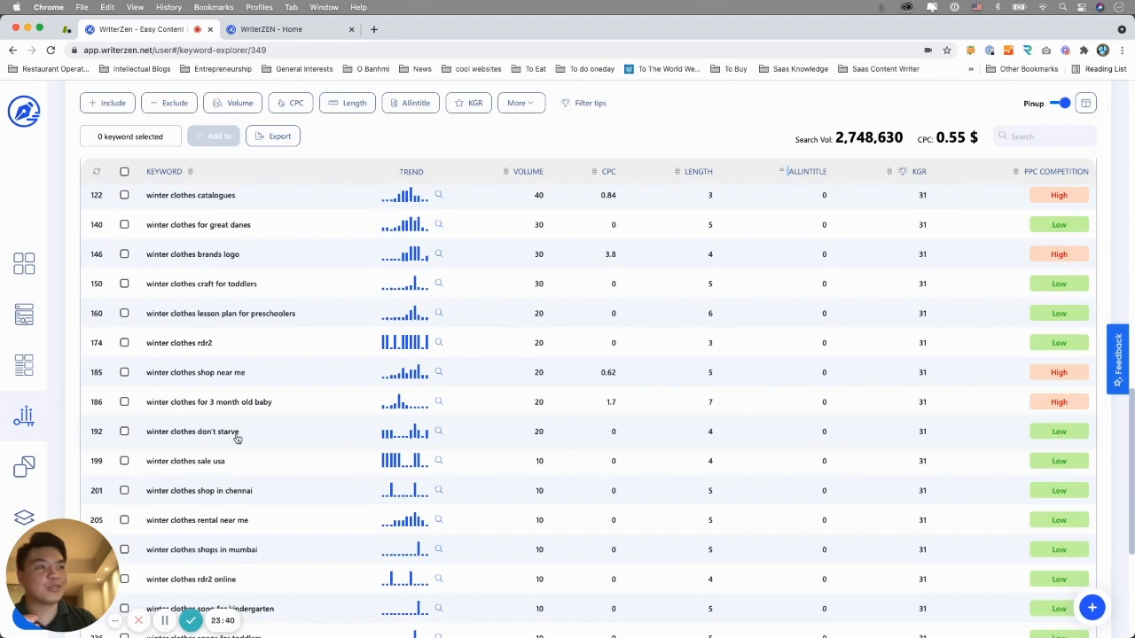
{"action": "mouse_move", "coordinate": [865, 447]}
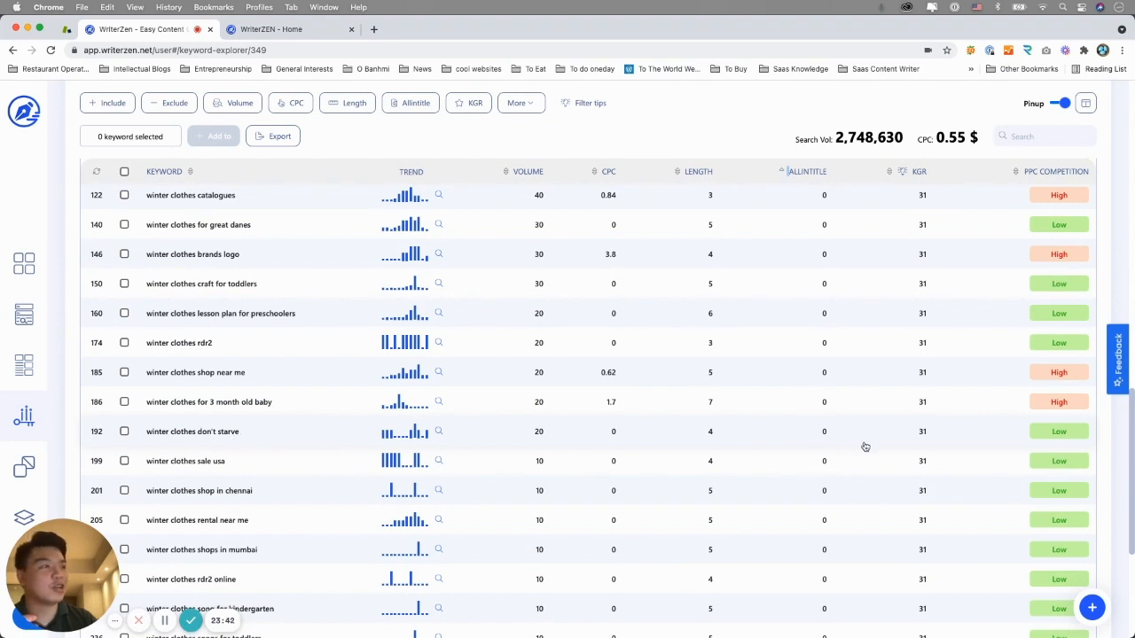
{"action": "mouse_move", "coordinate": [823, 434]}
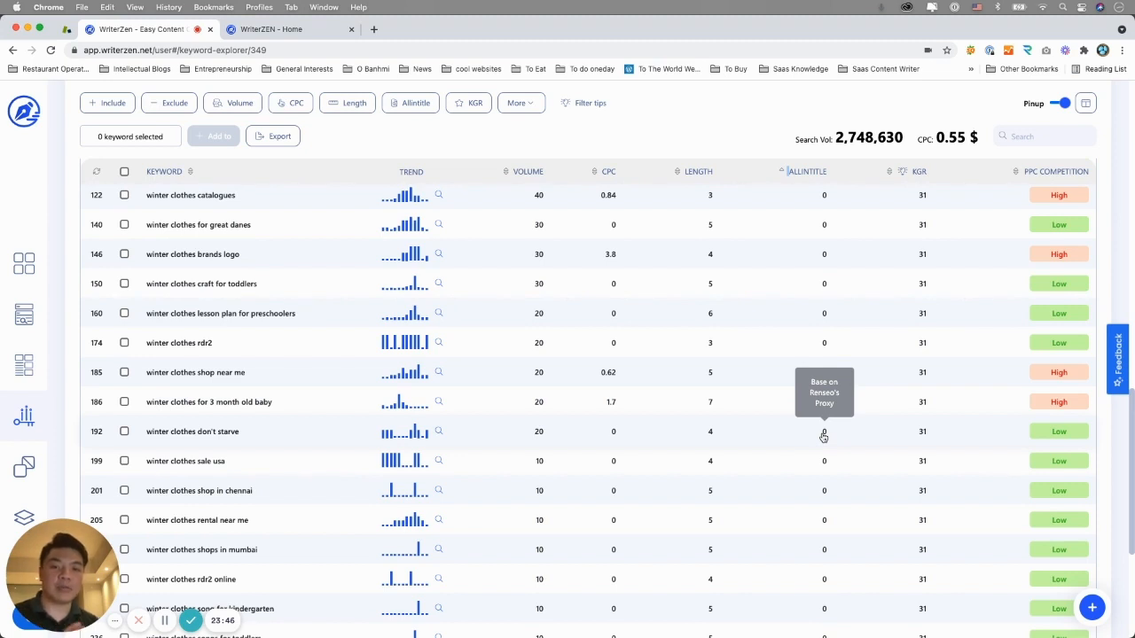
{"action": "mouse_move", "coordinate": [217, 441]}
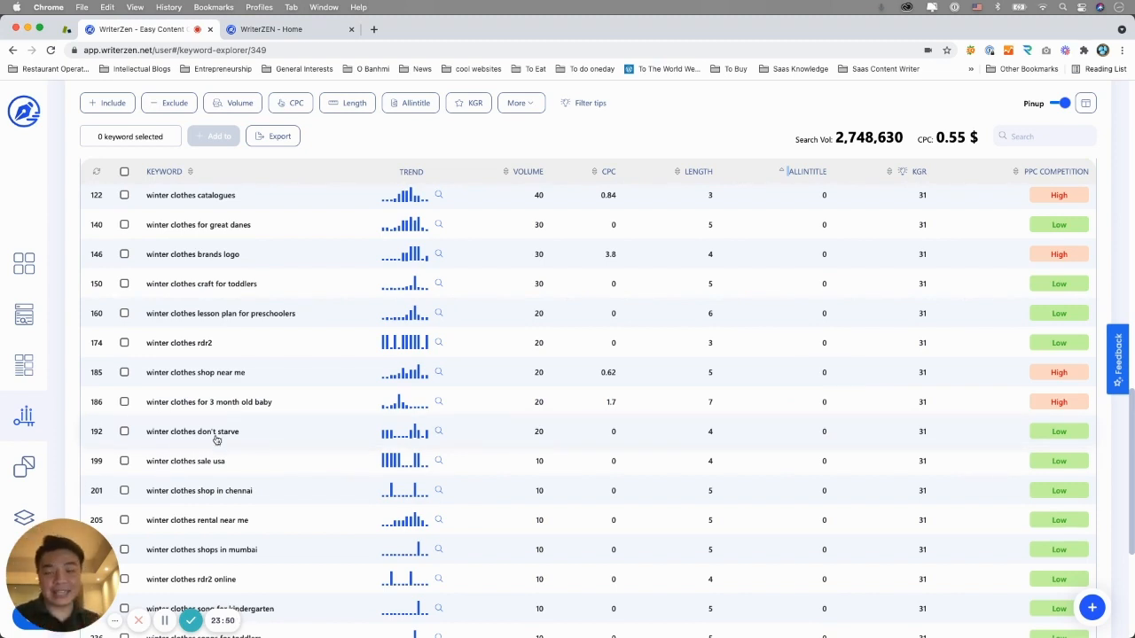
{"action": "scroll", "scroll_direction": "up", "scroll_amount": 3}
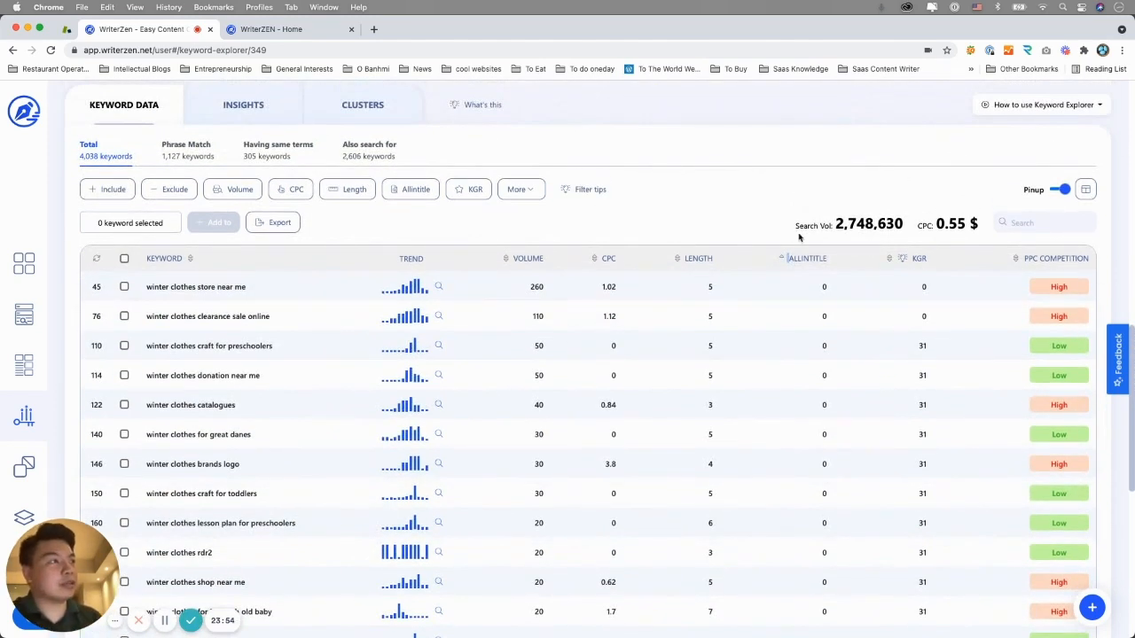
- Reverse the Allintitle sort to descending, with 'winter jacket' (2,070,000) on top
{"action": "left_click", "coordinate": [805, 258]}
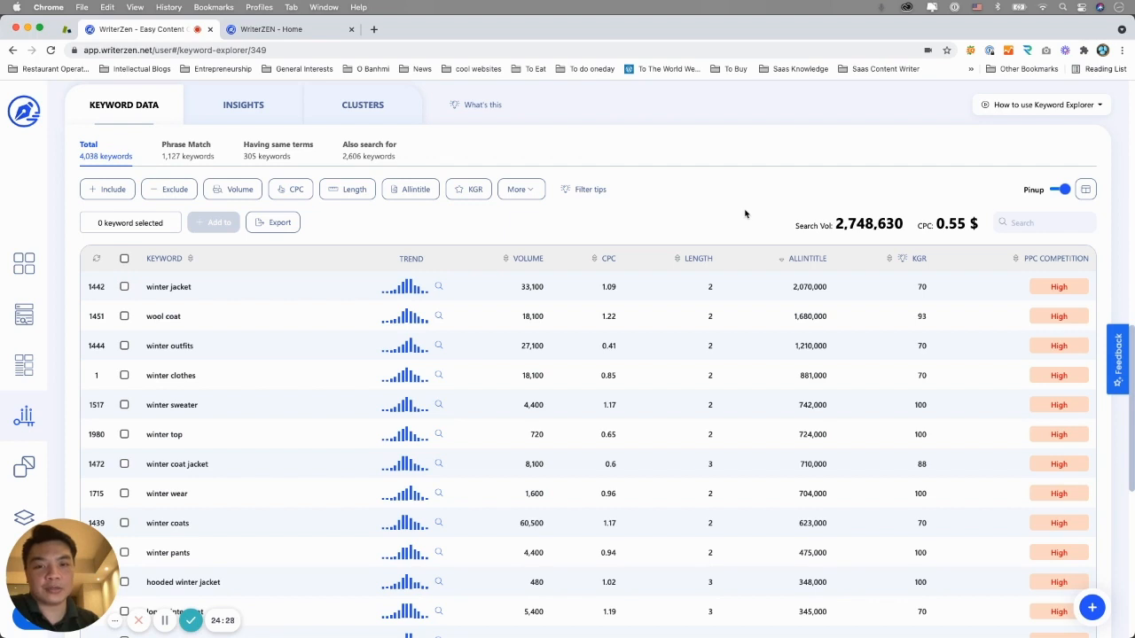
{"action": "mouse_move", "coordinate": [780, 263]}
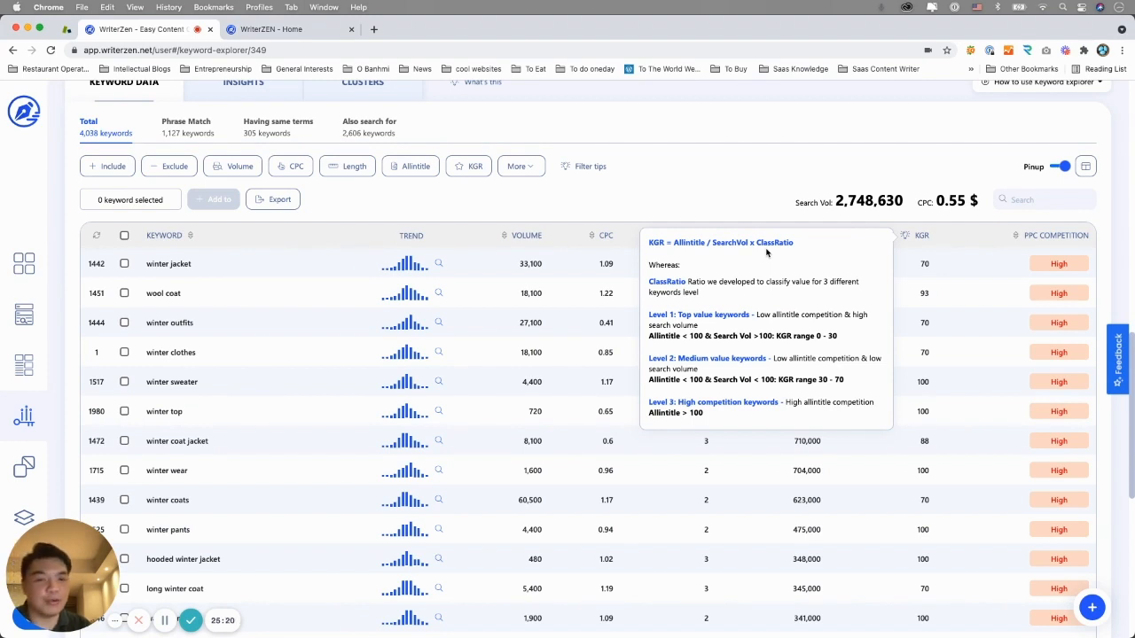
{"action": "mouse_move", "coordinate": [654, 253]}
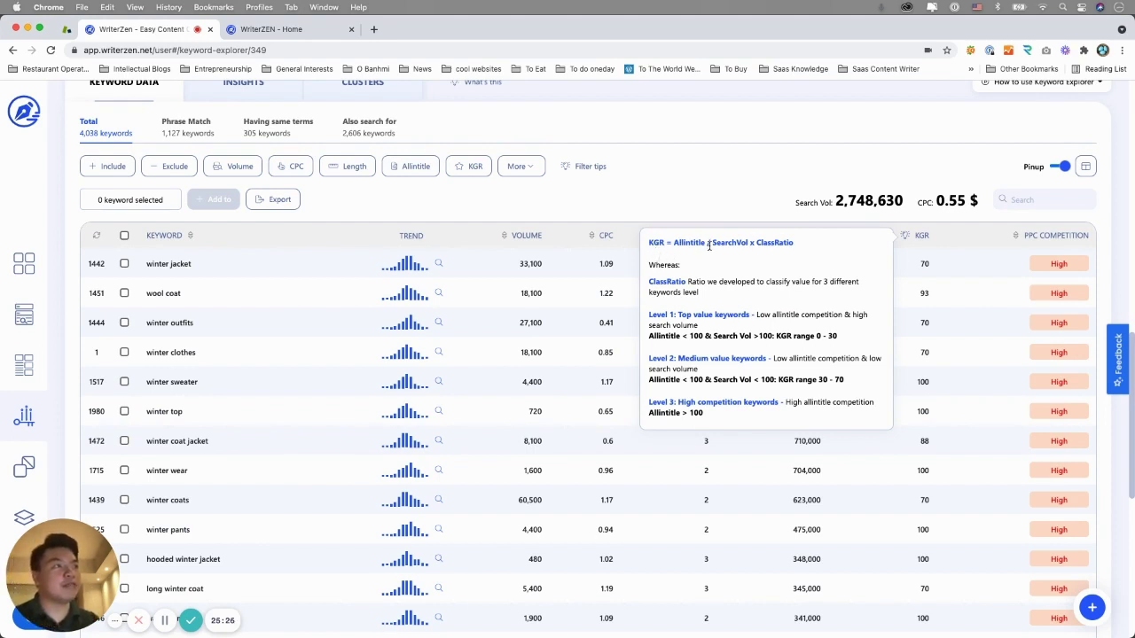
{"action": "mouse_move", "coordinate": [760, 250]}
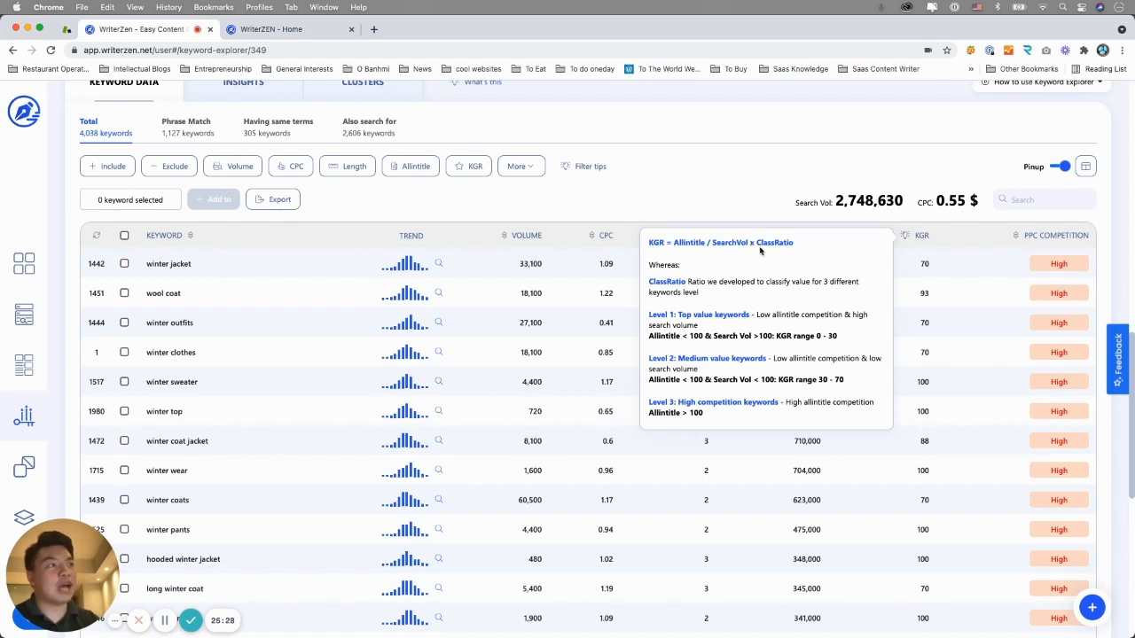
{"action": "mouse_move", "coordinate": [782, 294]}
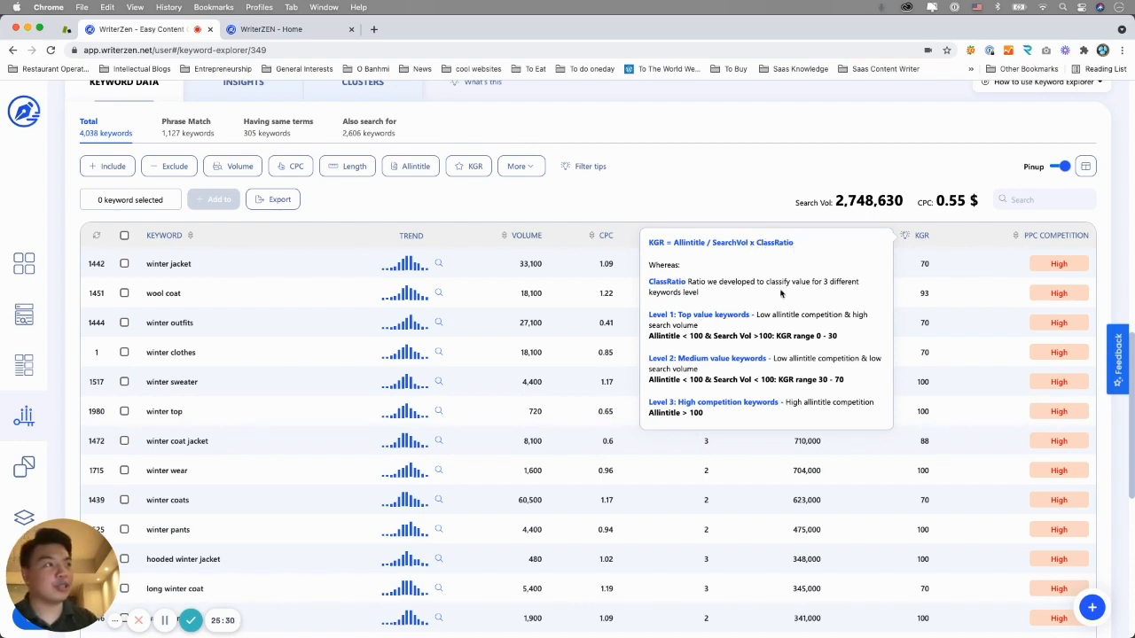
{"action": "mouse_move", "coordinate": [764, 328]}
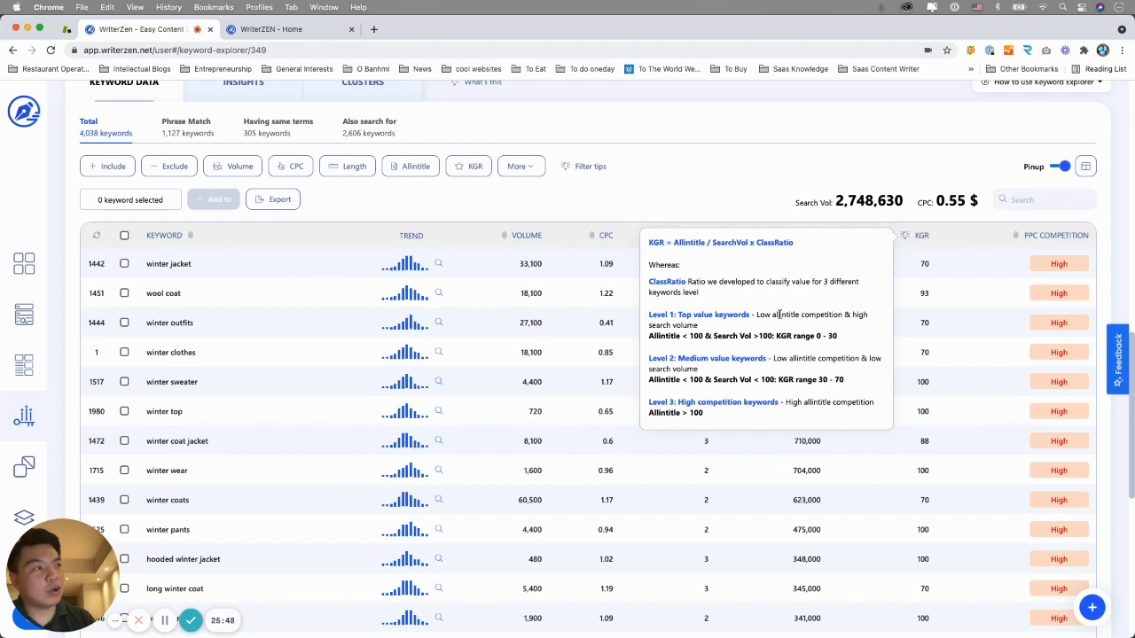
{"action": "mouse_move", "coordinate": [685, 324]}
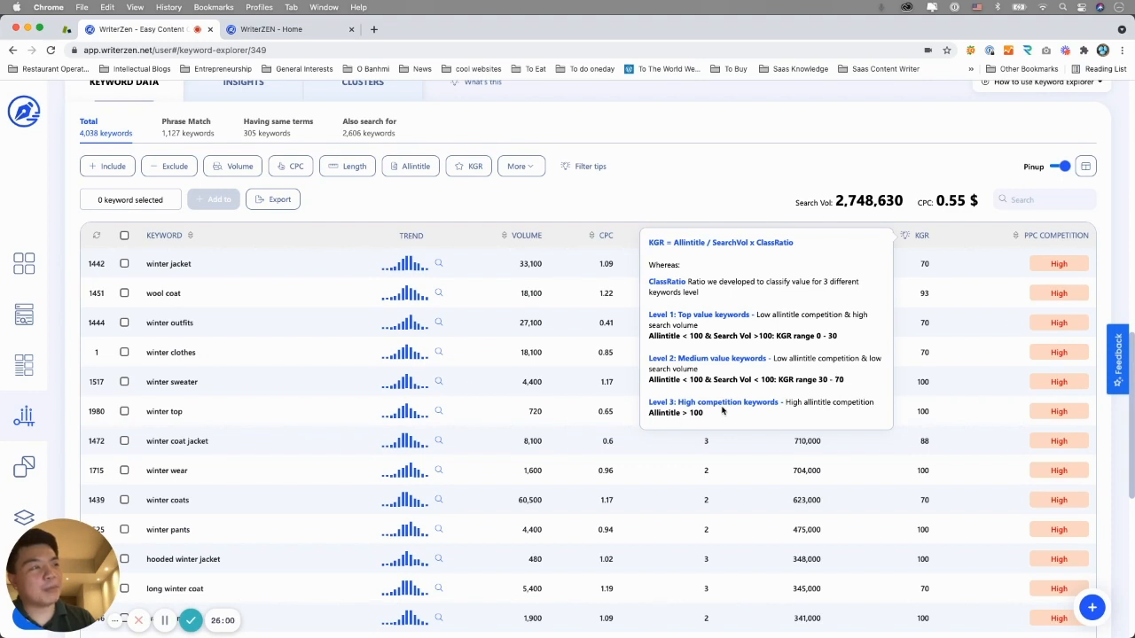
{"action": "mouse_move", "coordinate": [687, 414]}
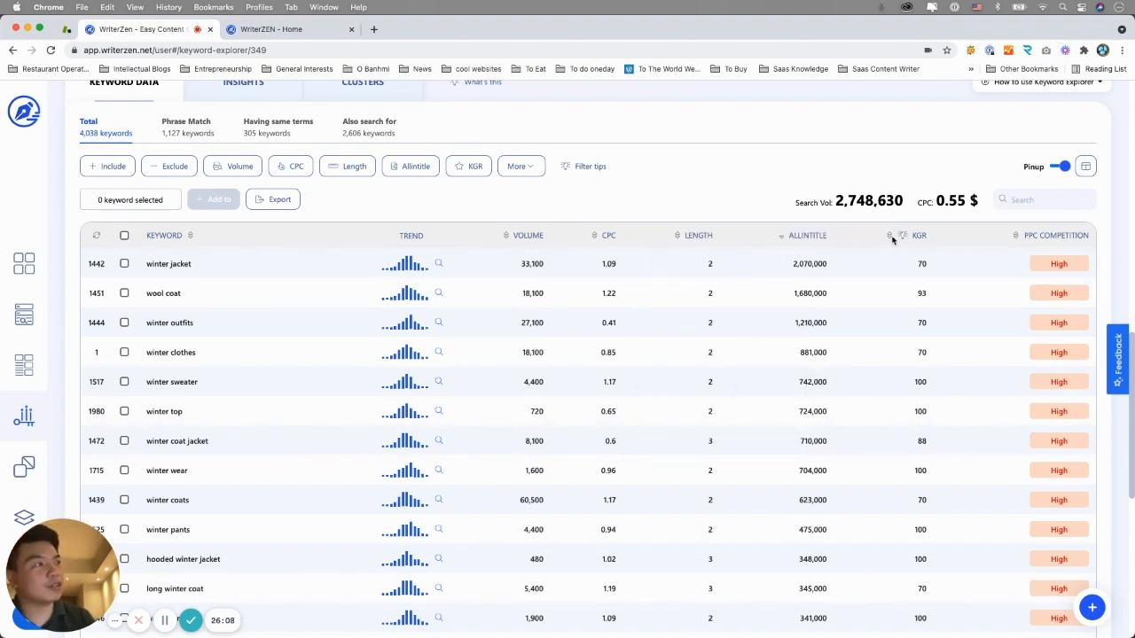
{"action": "mouse_move", "coordinate": [920, 263]}
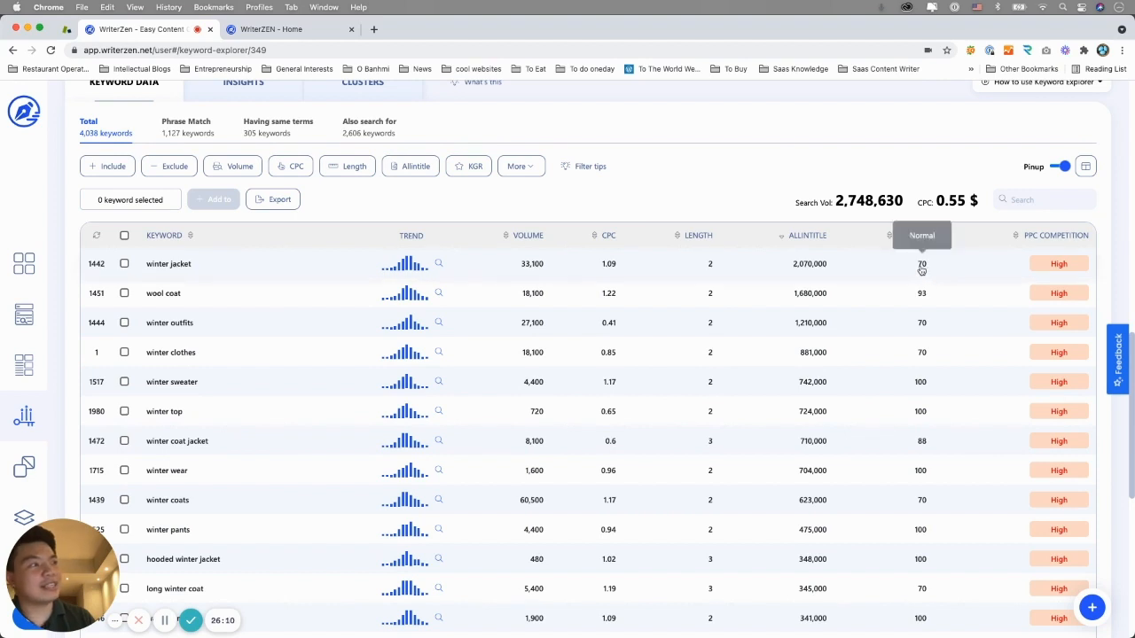
- Apply a KGR range filter with a maximum of 30
{"action": "left_click", "coordinate": [468, 166]}
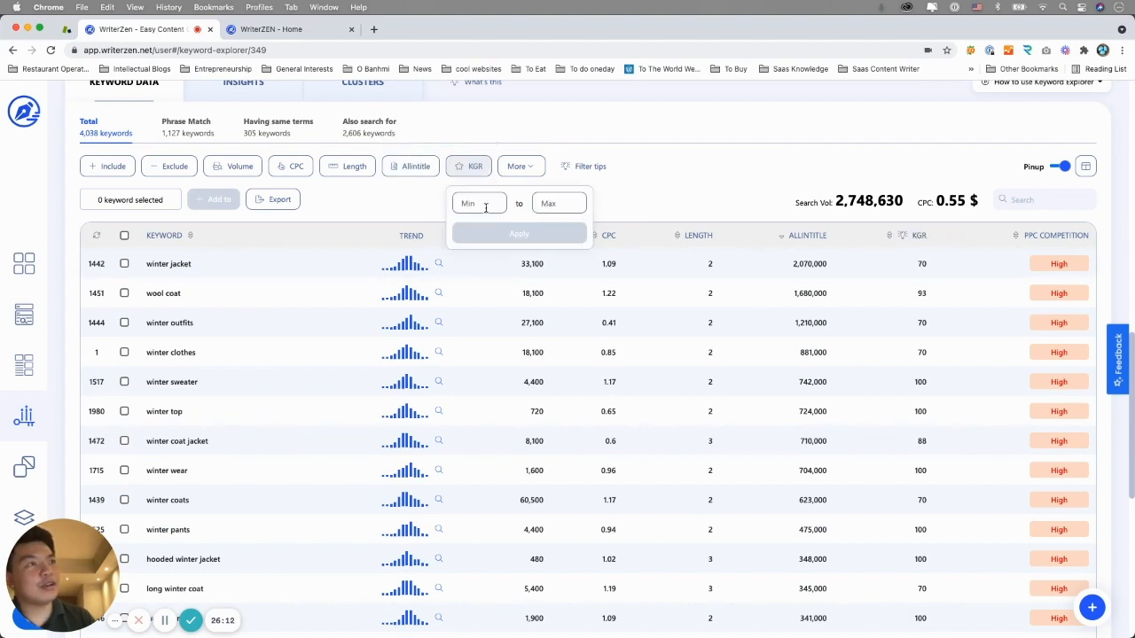
{"action": "type", "text": "3"}
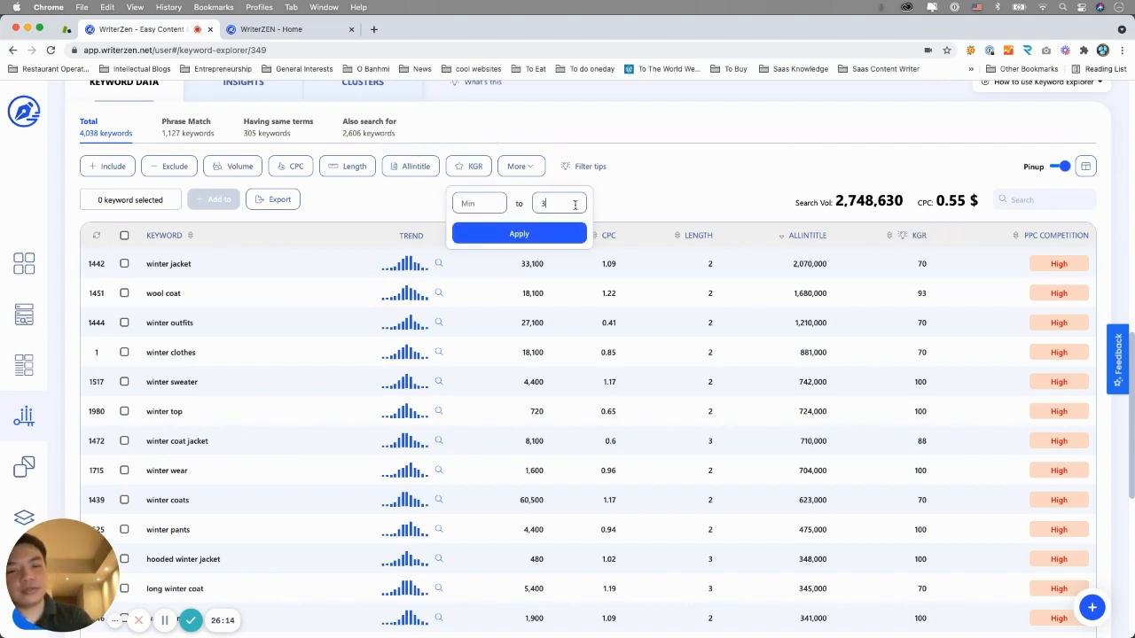
{"action": "type", "text": "0"}
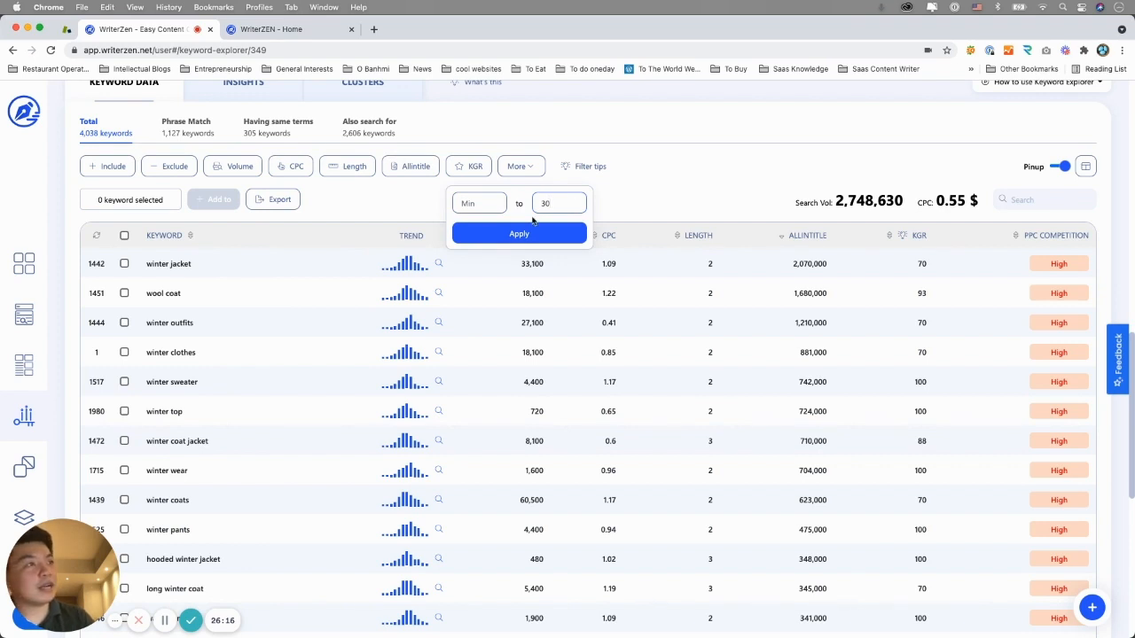
{"action": "left_click", "coordinate": [518, 233]}
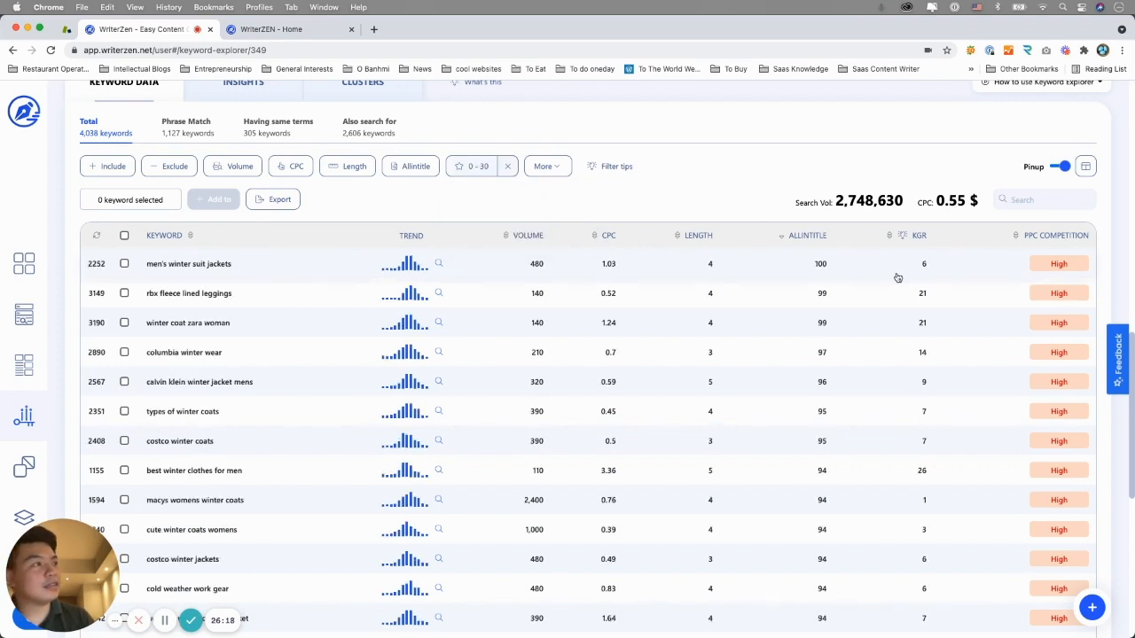
{"action": "mouse_move", "coordinate": [889, 240]}
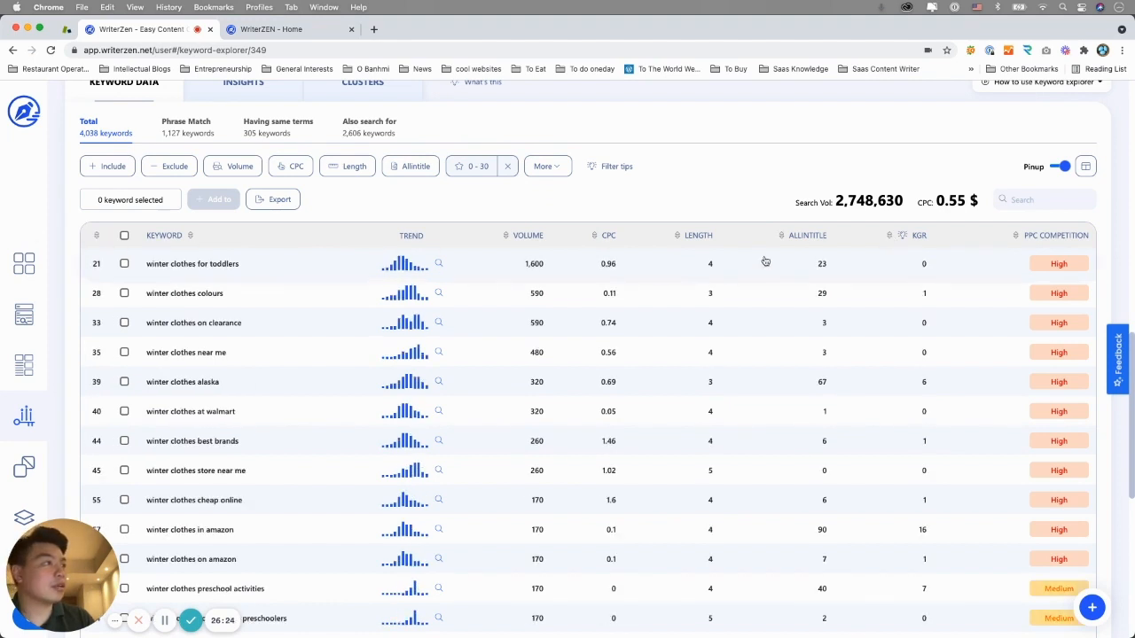
- Sort the filtered keywords by KGR, lowest first, led by 'winter clothes for toddlers'
{"action": "left_click", "coordinate": [919, 235]}
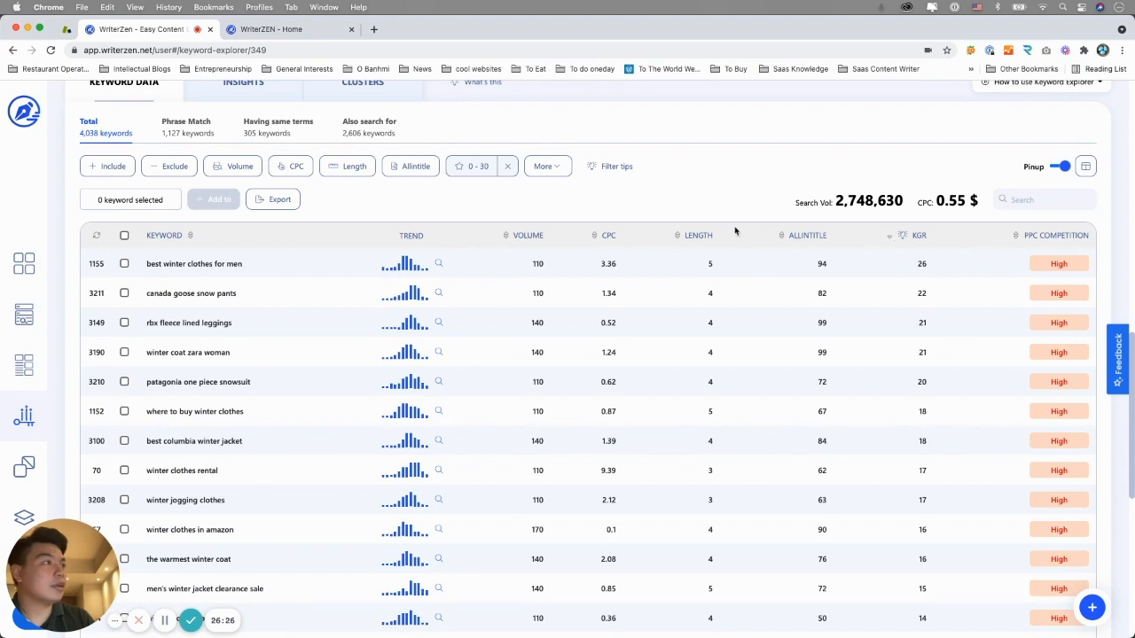
{"action": "left_click", "coordinate": [889, 235]}
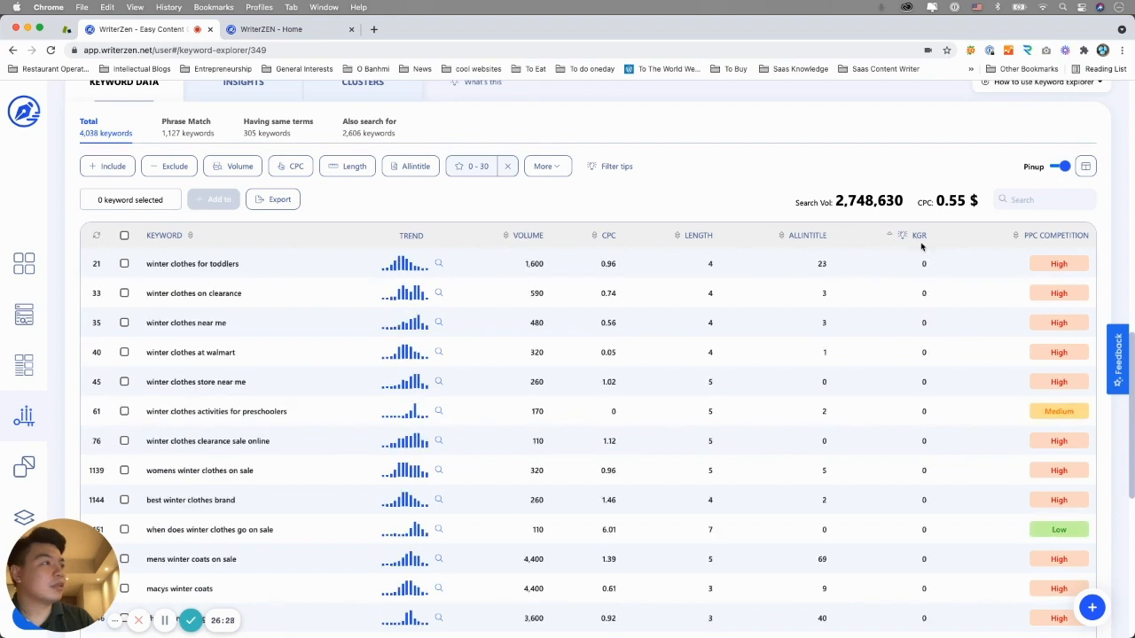
{"action": "mouse_move", "coordinate": [935, 264]}
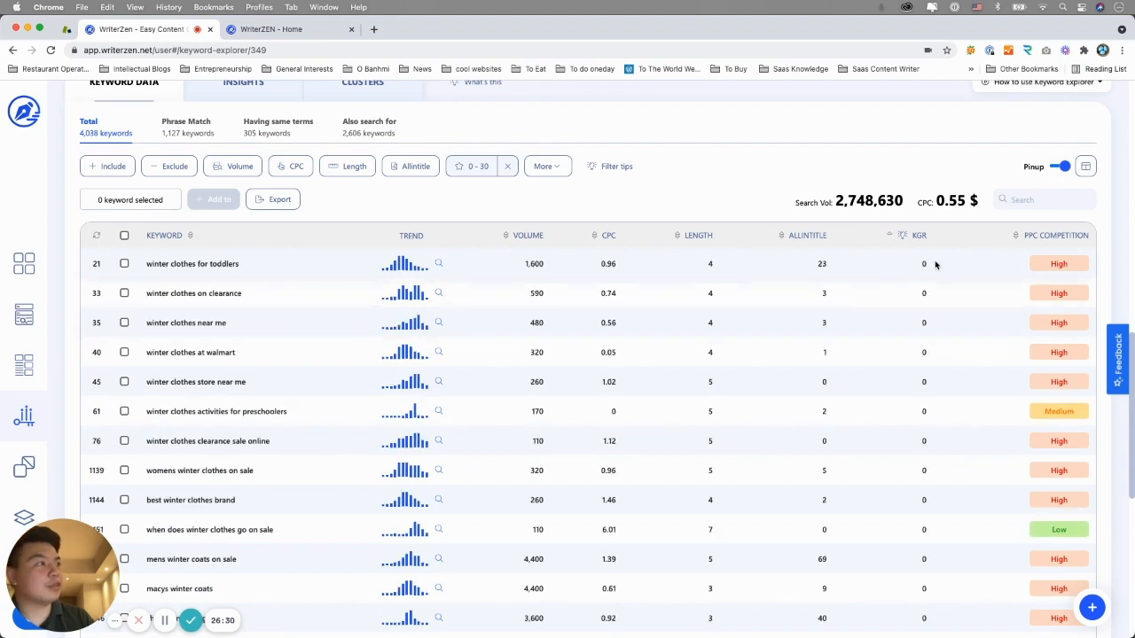
{"action": "mouse_move", "coordinate": [926, 275]}
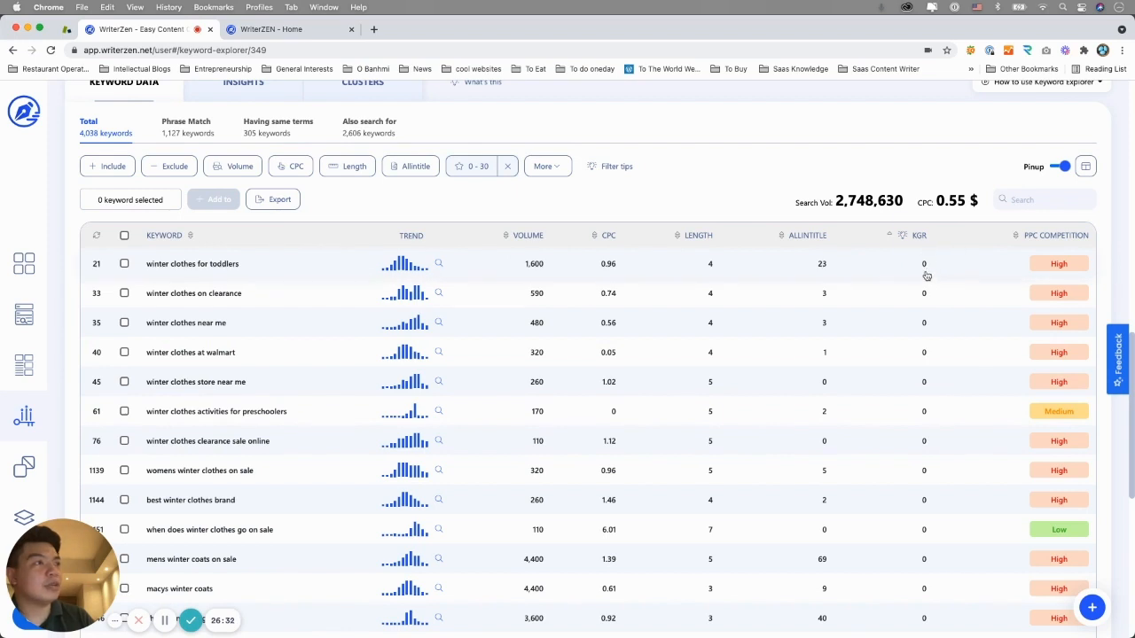
{"action": "mouse_move", "coordinate": [244, 283]}
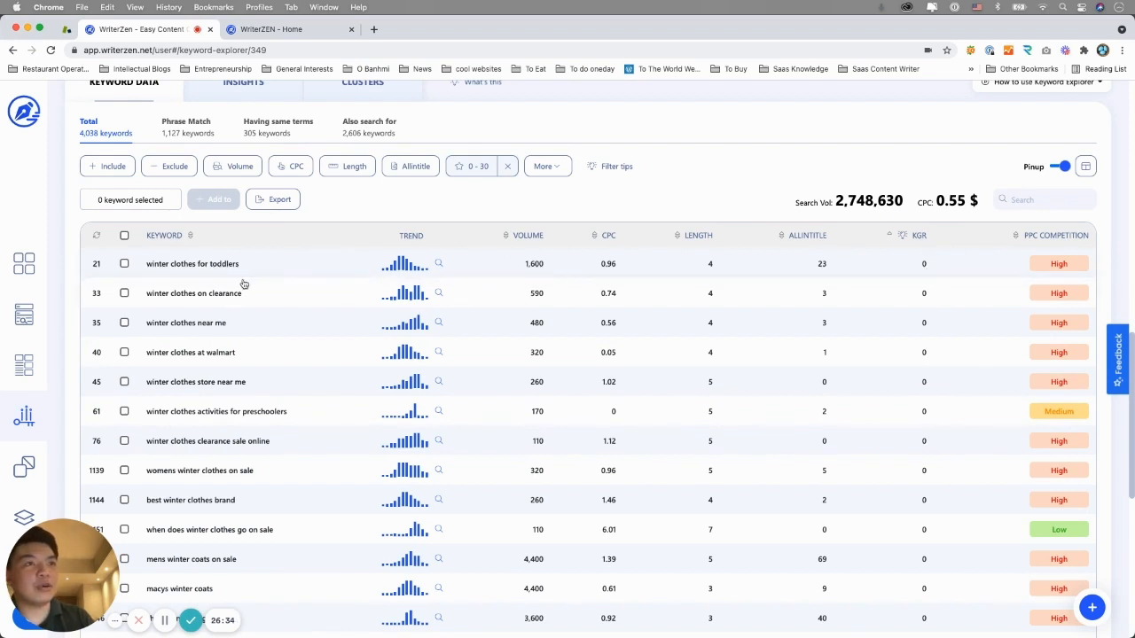
{"action": "mouse_move", "coordinate": [244, 330]}
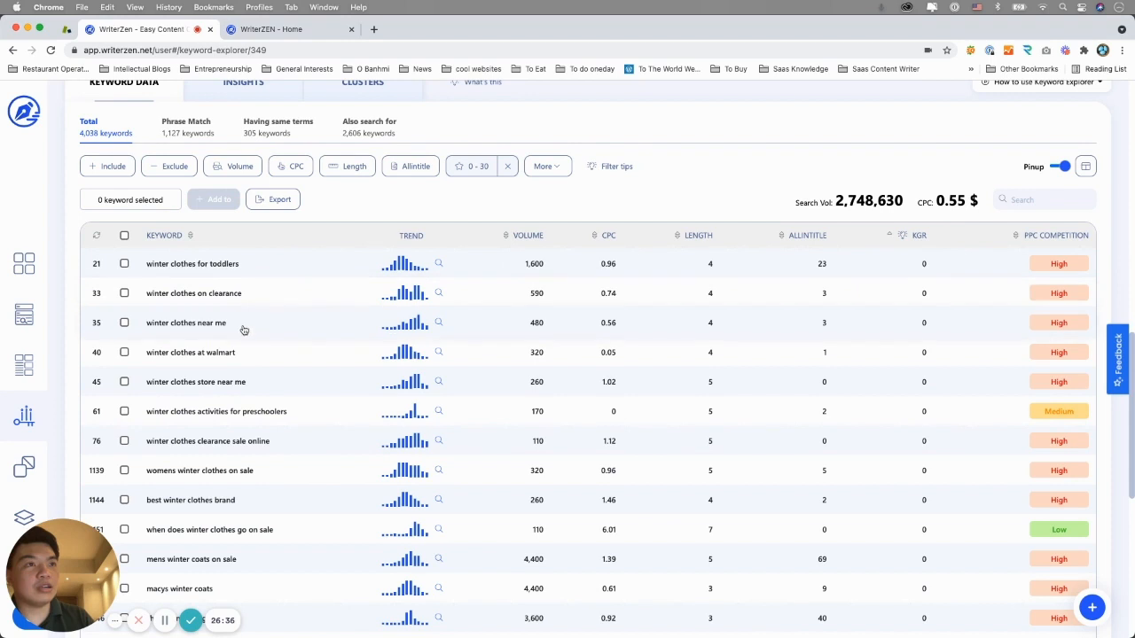
{"action": "left_click", "coordinate": [170, 166]}
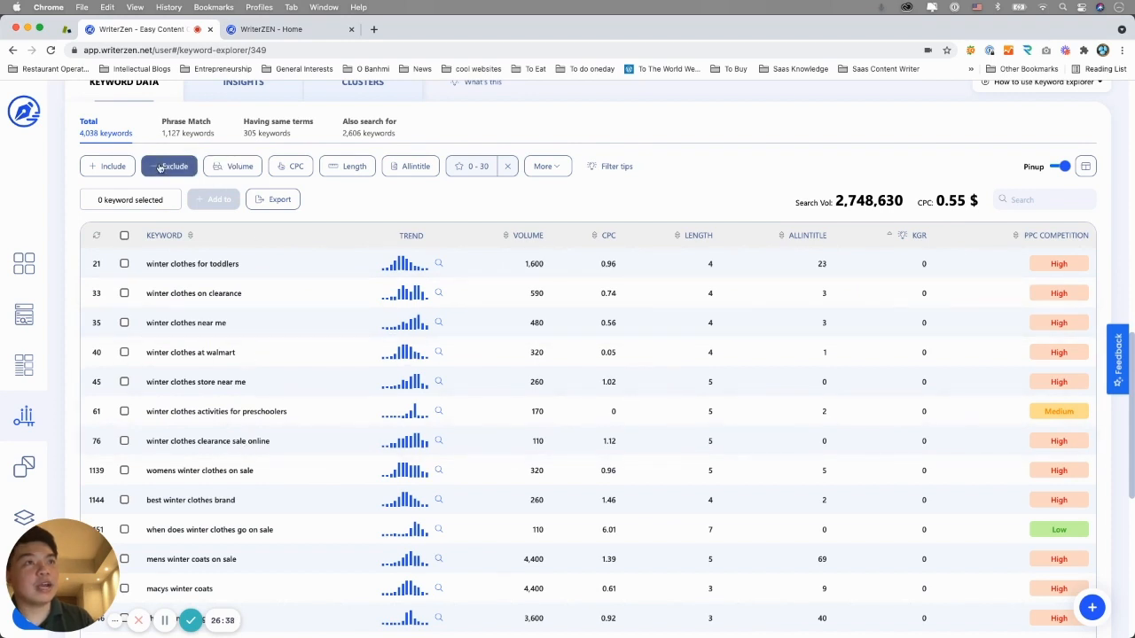
- Exclude keywords containing clearance, near me, walmart and sale online
{"action": "left_click", "coordinate": [169, 165]}
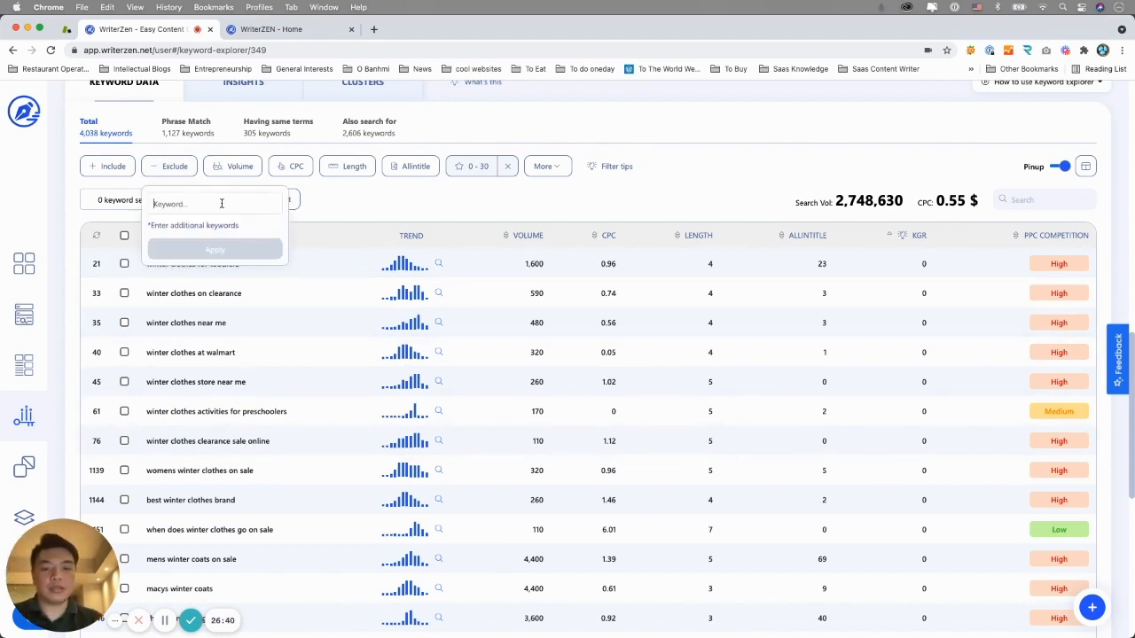
{"action": "type", "text": "clearance"}
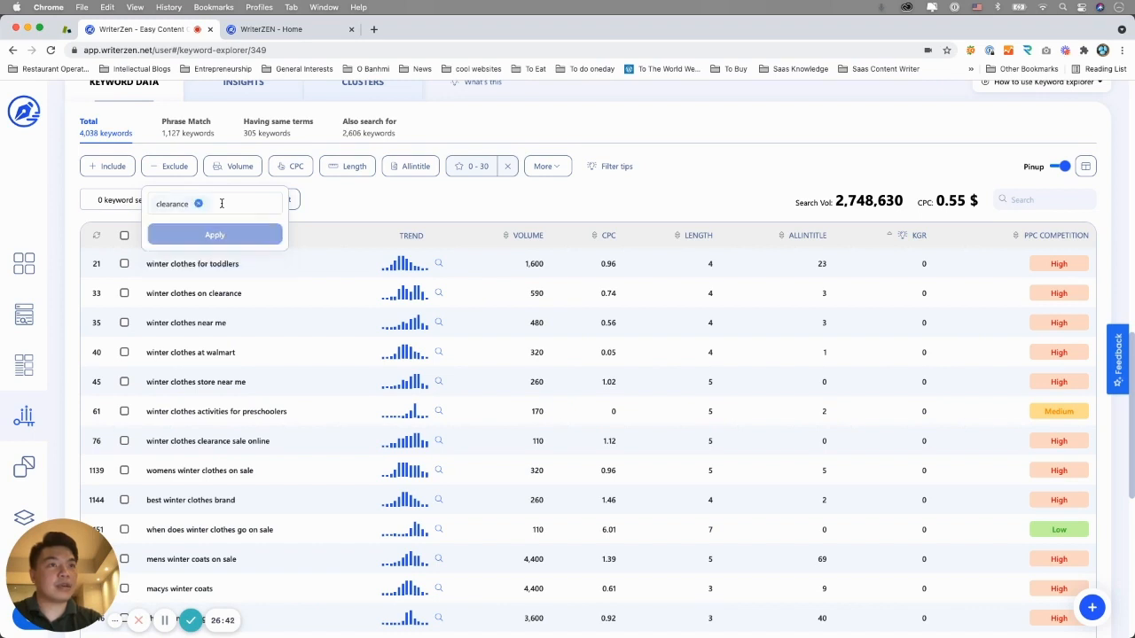
{"action": "type", "text": "near me"}
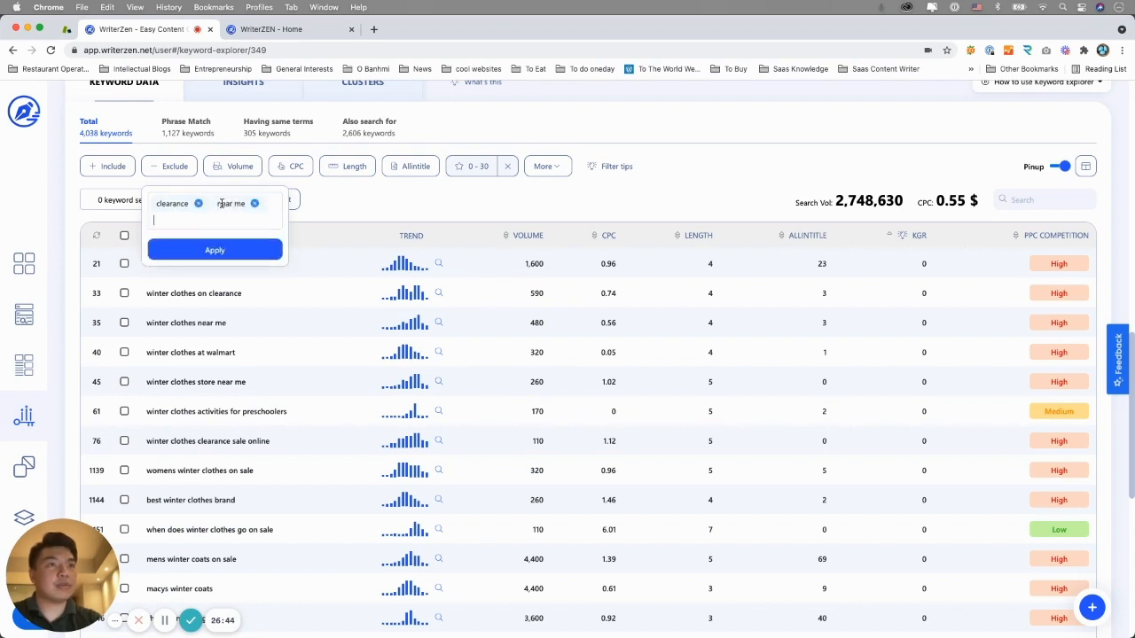
{"action": "type", "text": "walma"}
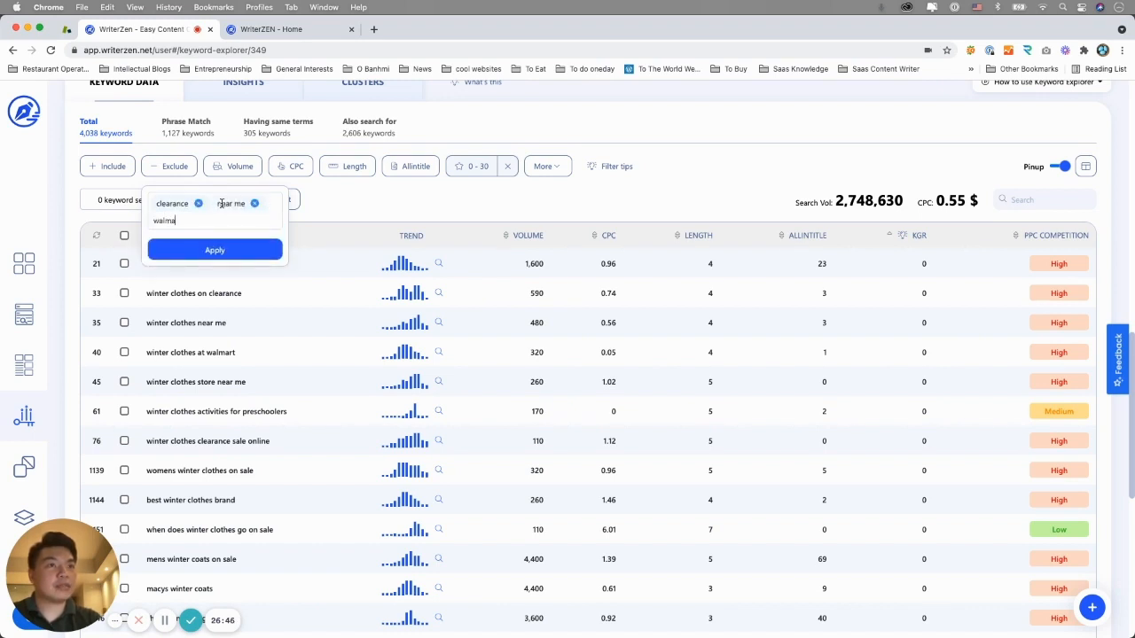
{"action": "key", "text": "enter"}
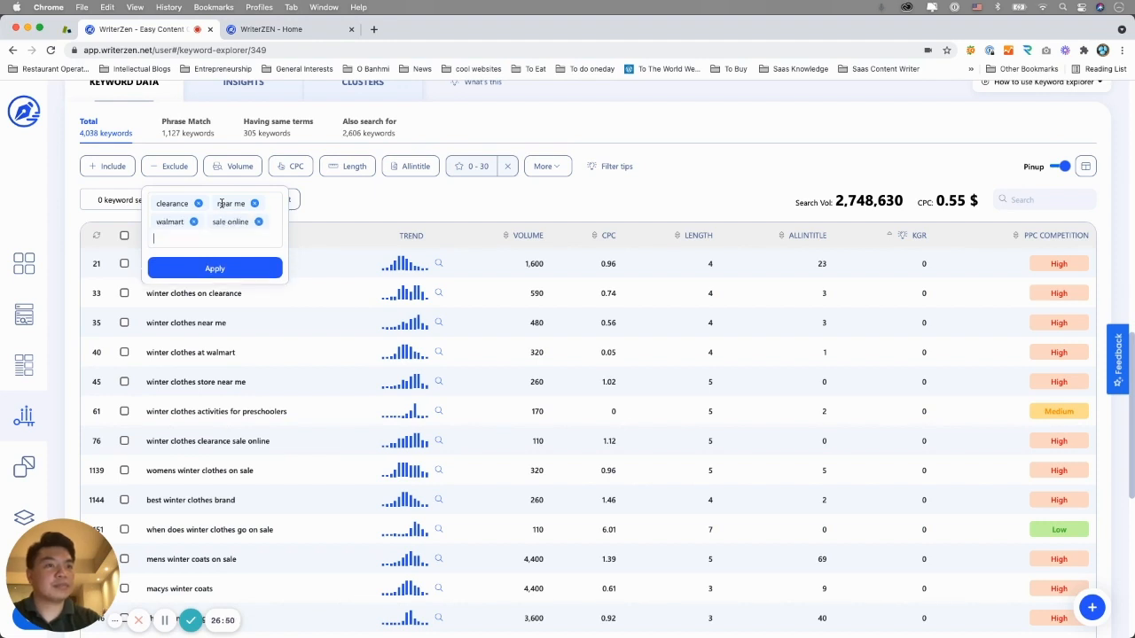
{"action": "left_click", "coordinate": [215, 267]}
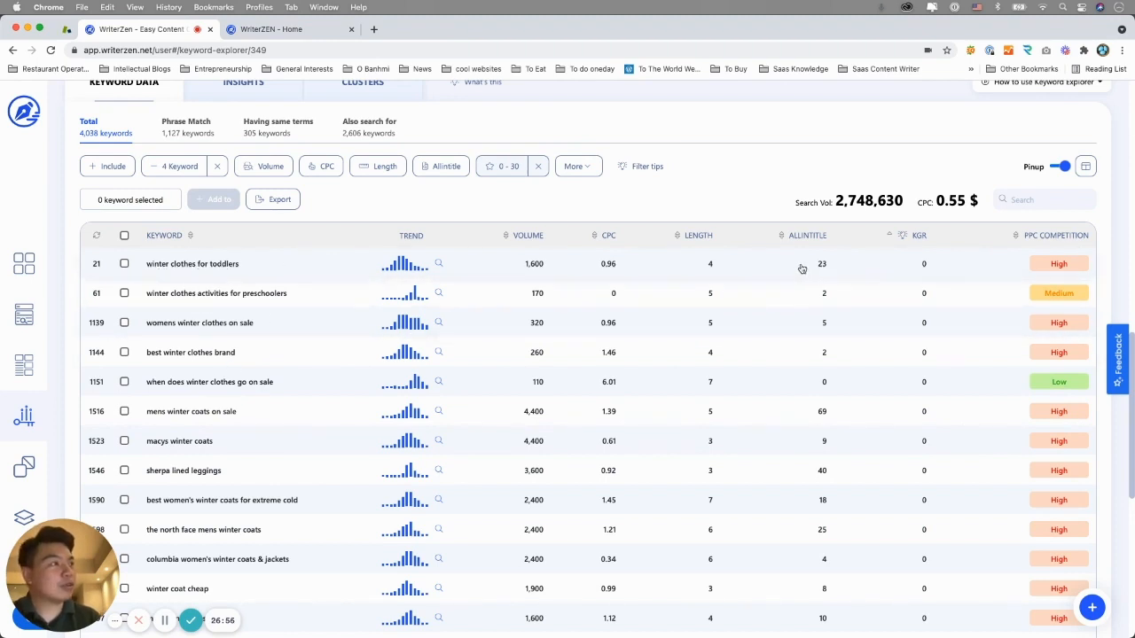
{"action": "mouse_move", "coordinate": [538, 272]}
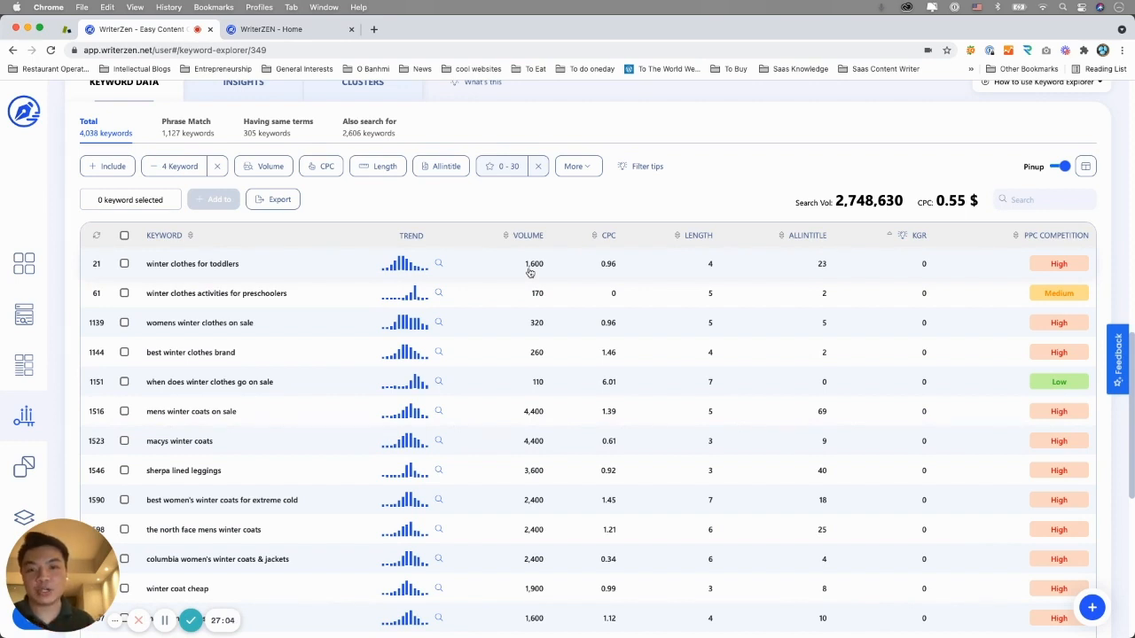
{"action": "mouse_move", "coordinate": [495, 276]}
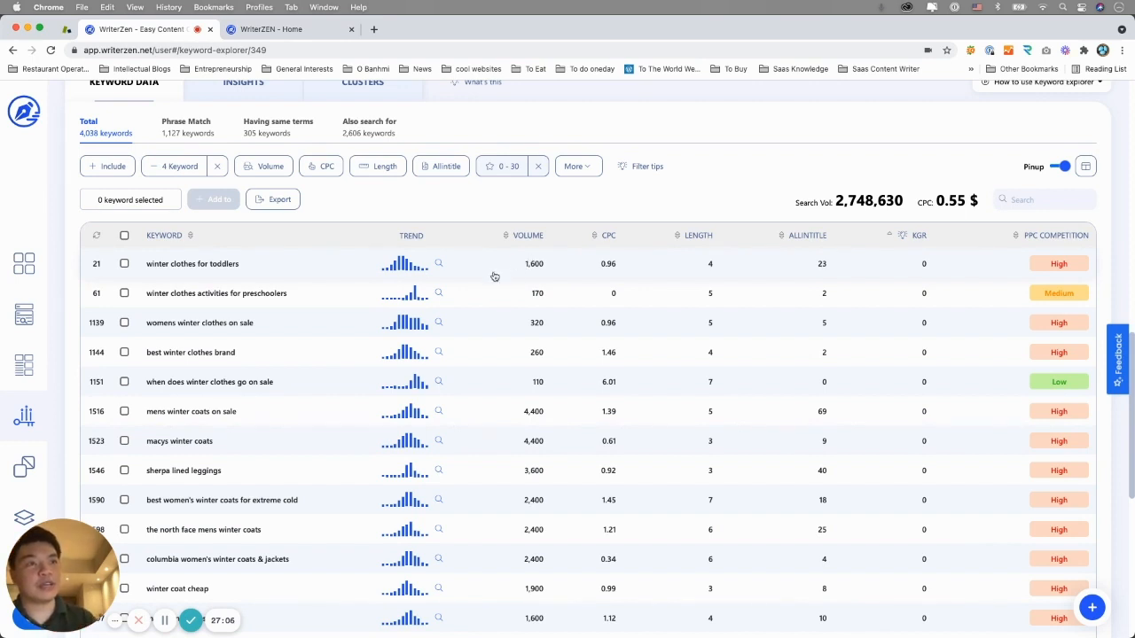
{"action": "mouse_move", "coordinate": [220, 480]}
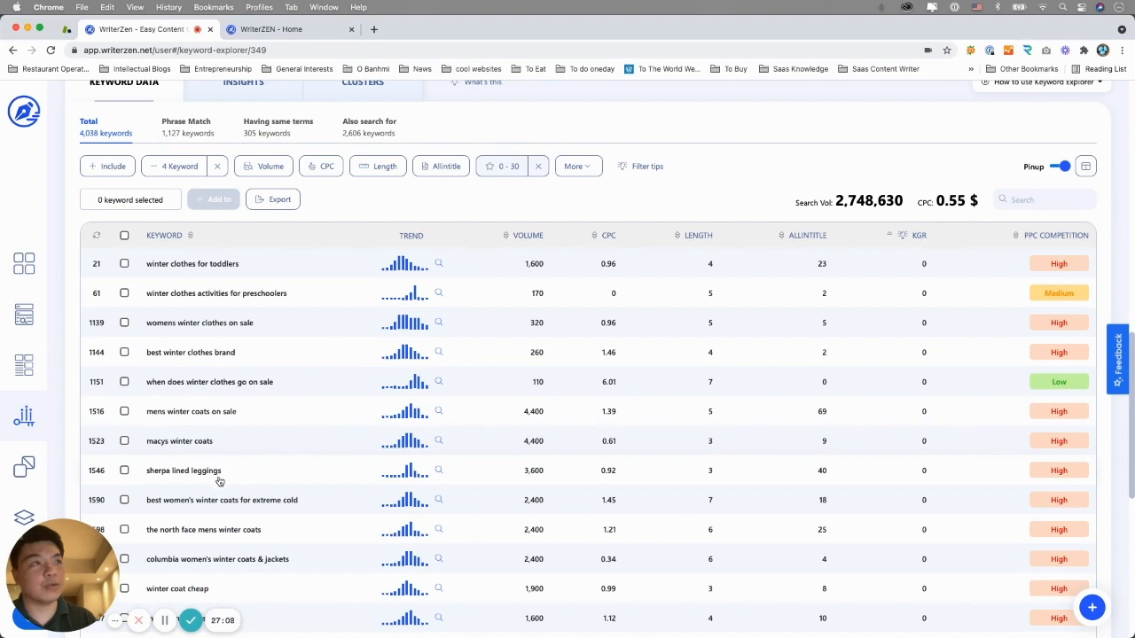
{"action": "mouse_move", "coordinate": [328, 197]}
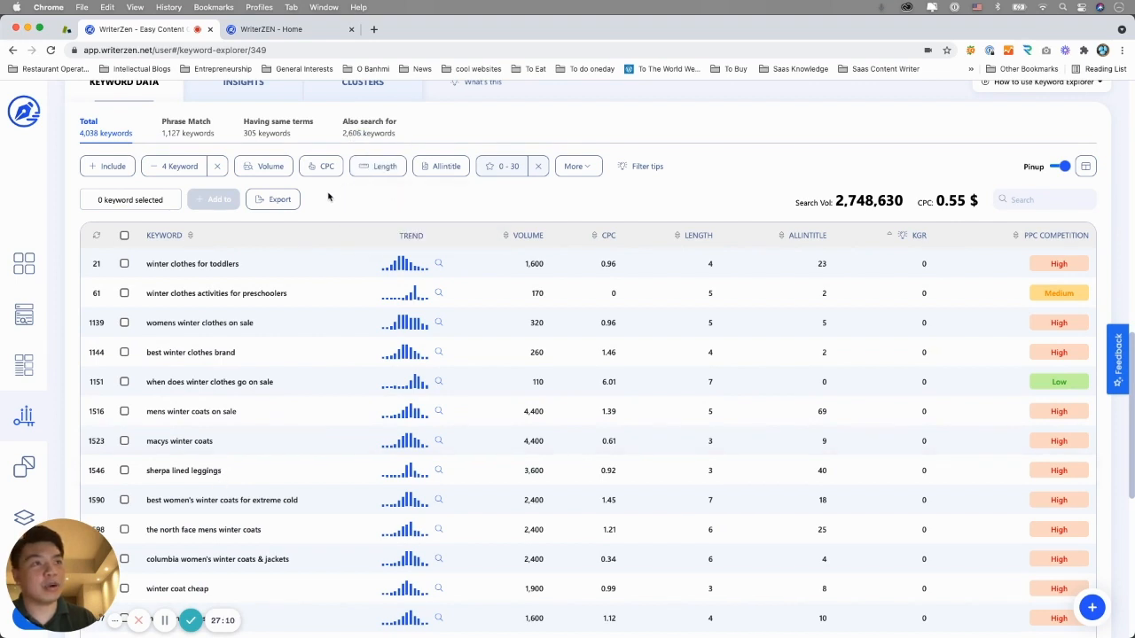
{"action": "mouse_move", "coordinate": [711, 282]}
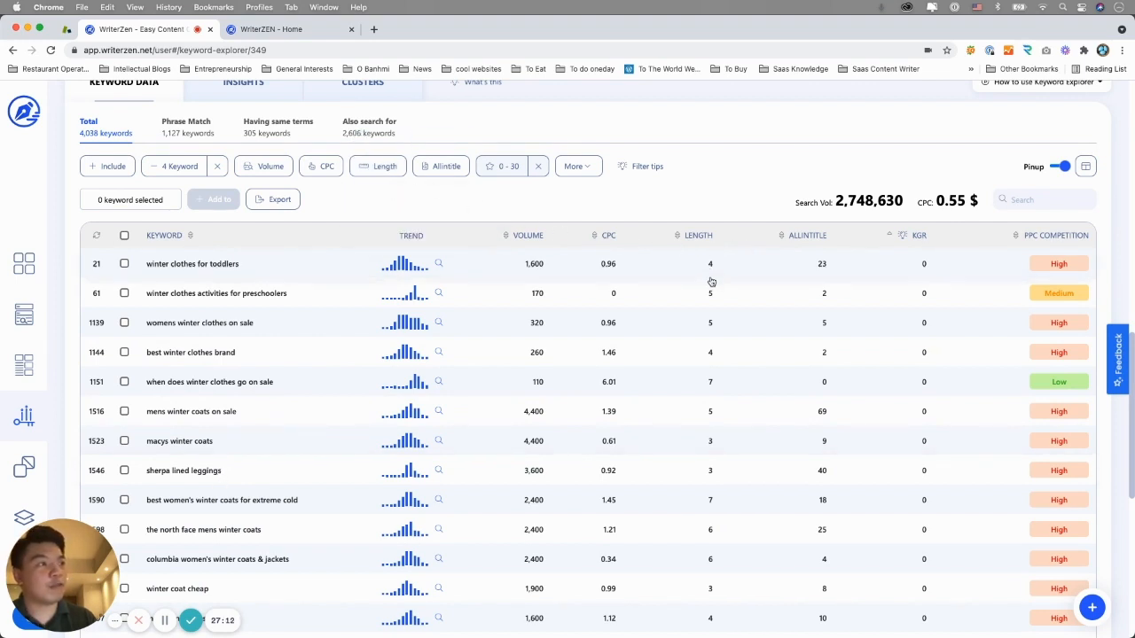
{"action": "mouse_move", "coordinate": [718, 566]}
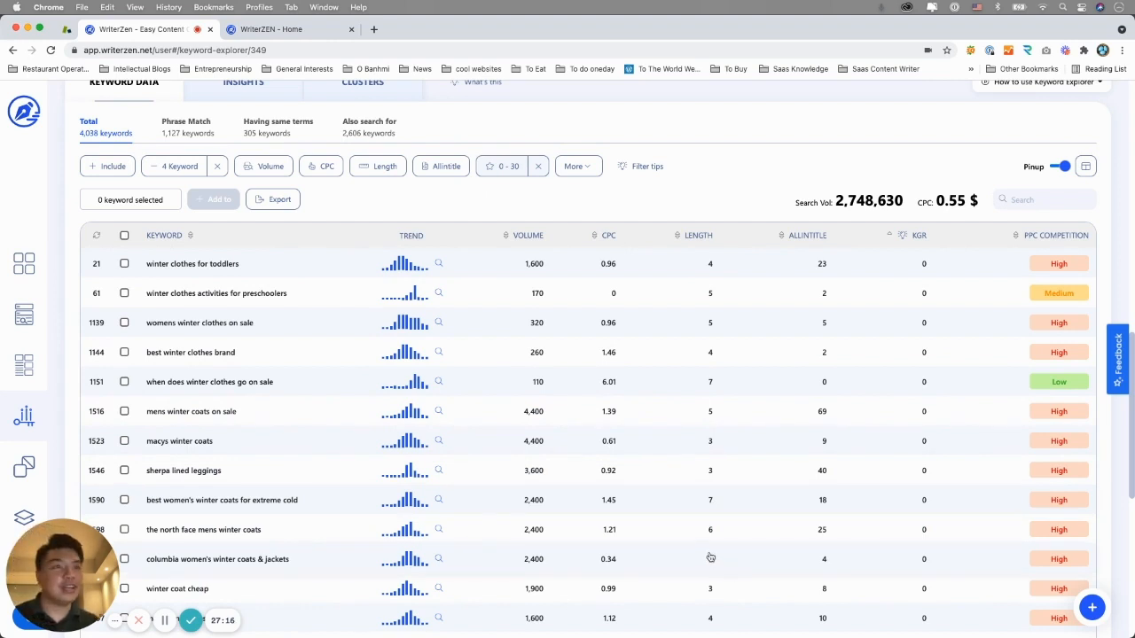
{"action": "mouse_move", "coordinate": [359, 462]}
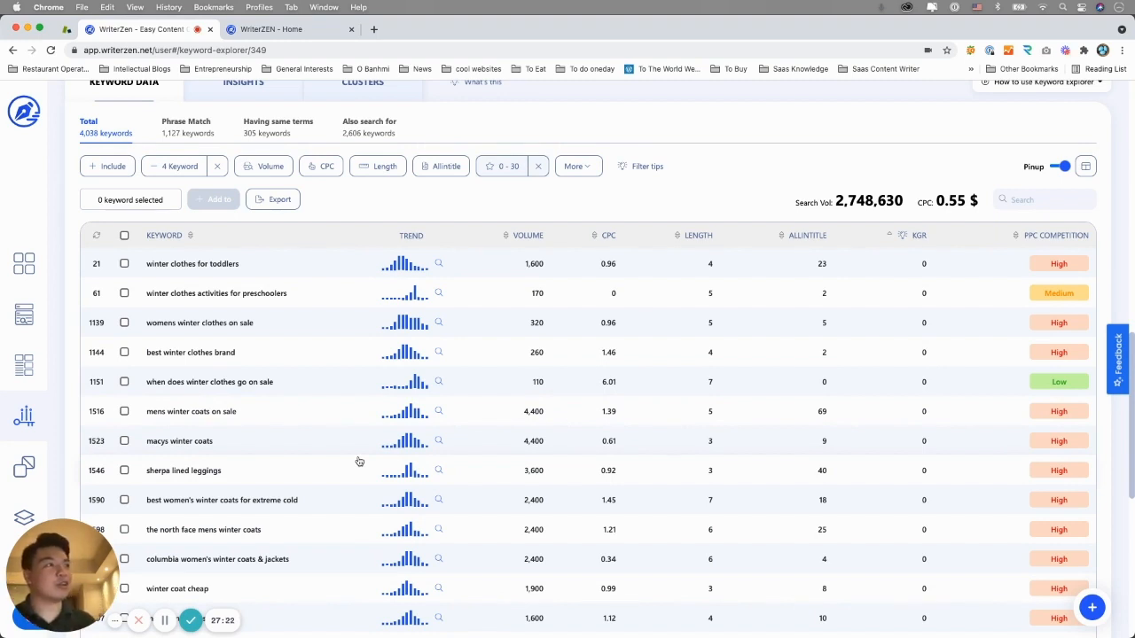
{"action": "mouse_move", "coordinate": [929, 258]}
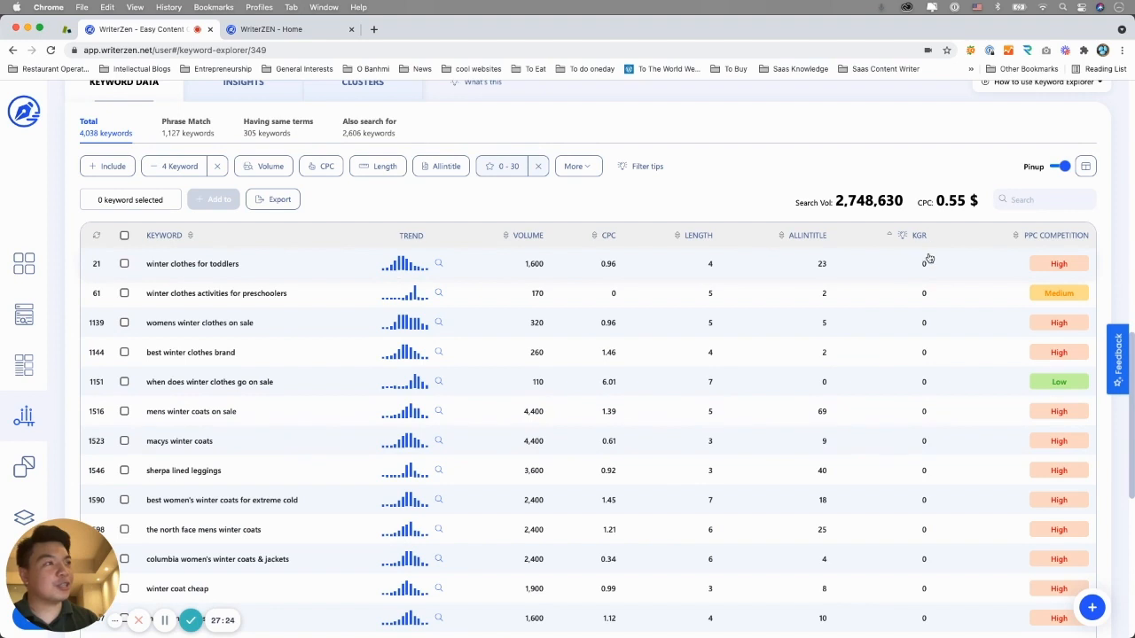
{"action": "mouse_move", "coordinate": [532, 316]}
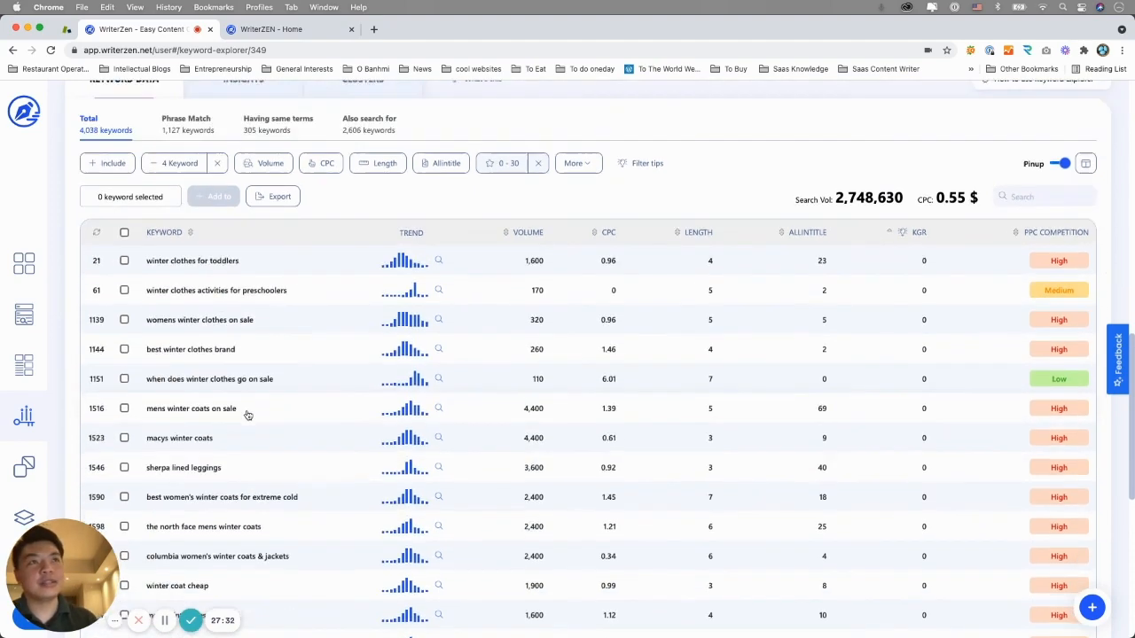
{"action": "scroll", "scroll_direction": "up", "scroll_amount": 3}
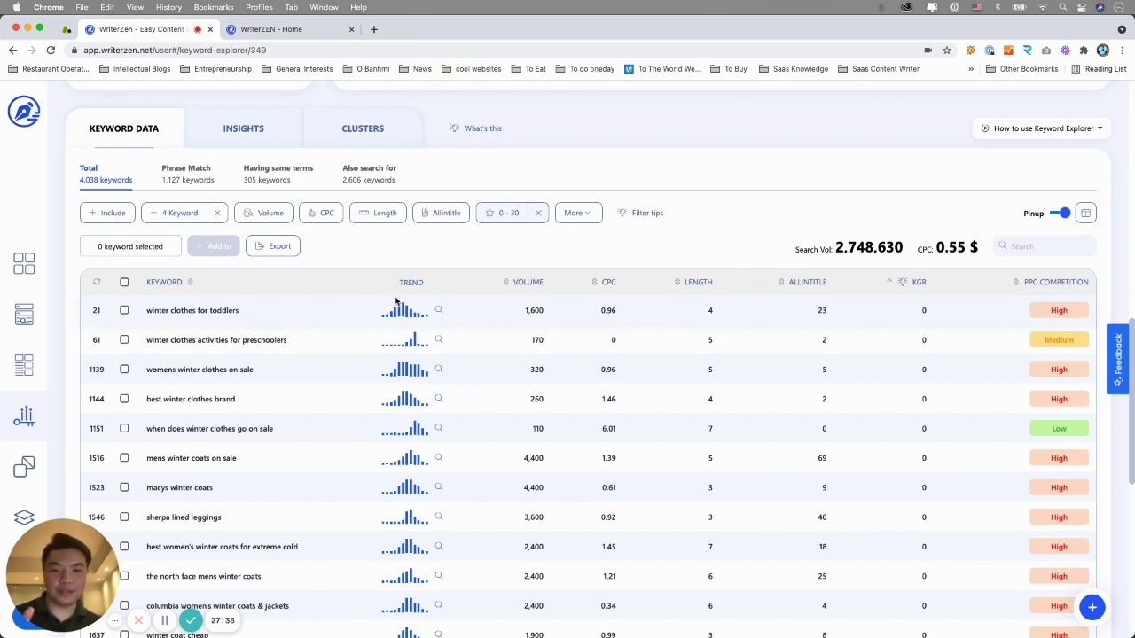
{"action": "mouse_move", "coordinate": [335, 283]}
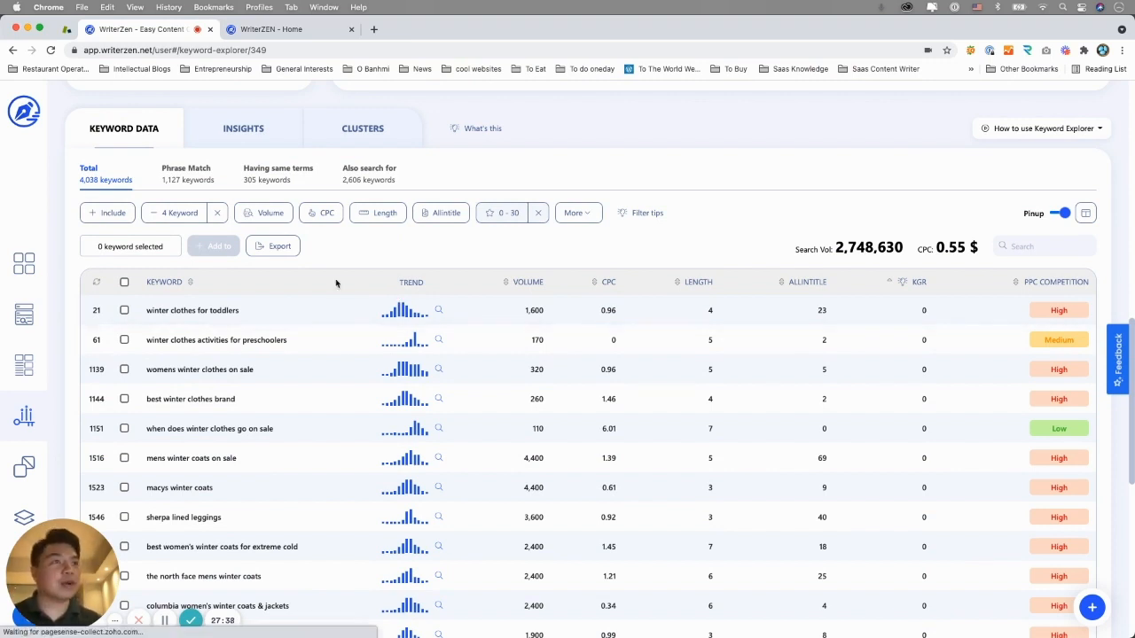
{"action": "mouse_move", "coordinate": [357, 250]}
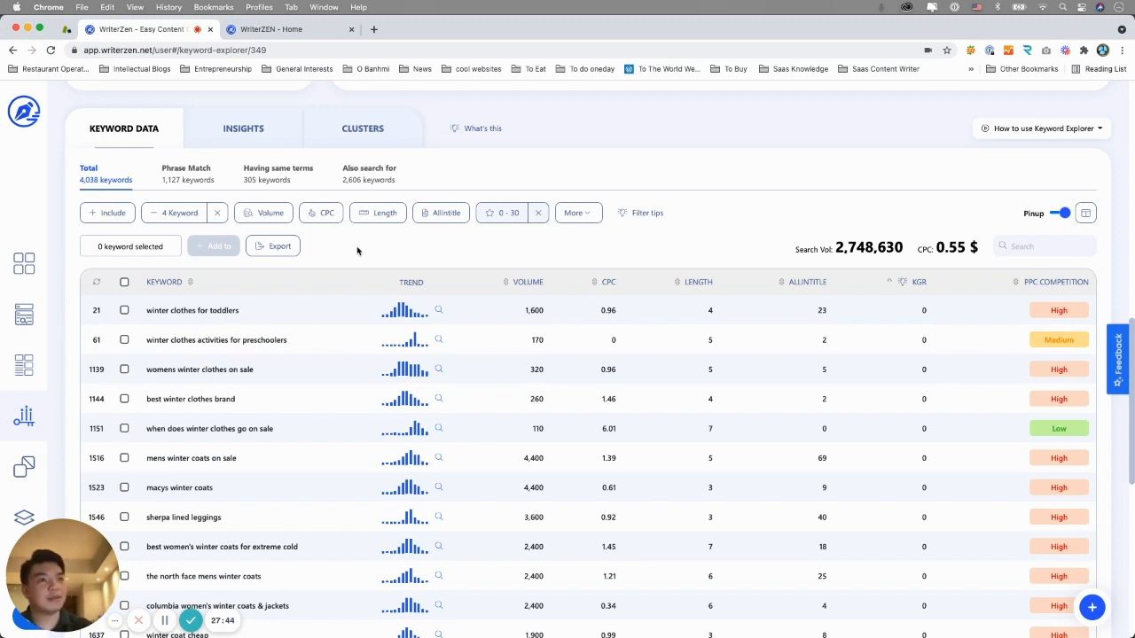
{"action": "mouse_move", "coordinate": [880, 283]}
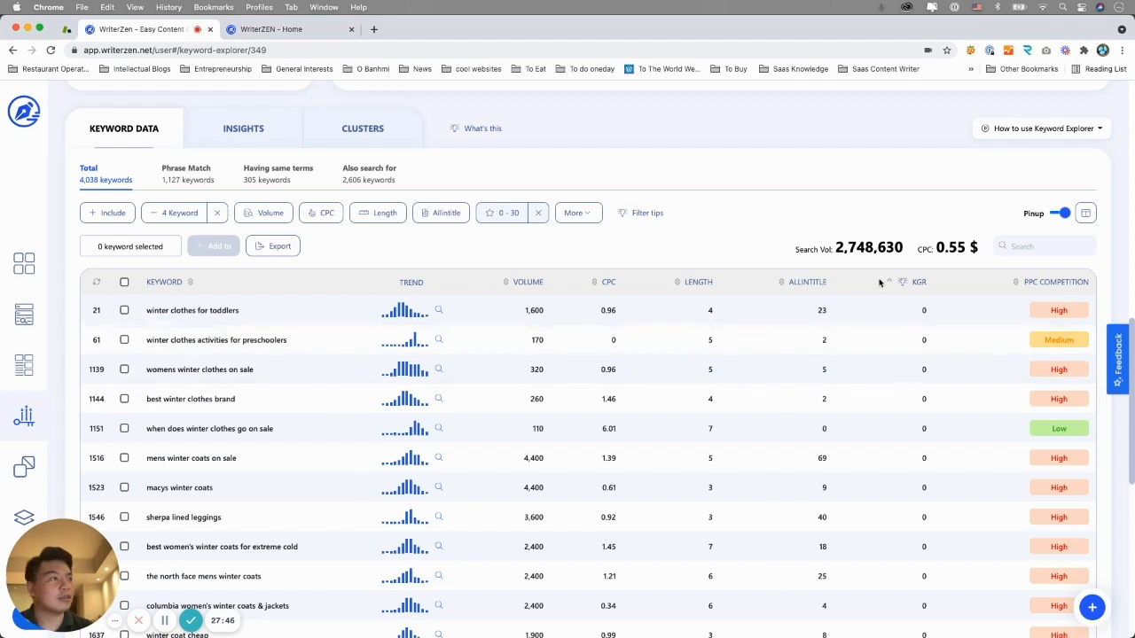
{"action": "mouse_move", "coordinate": [819, 383]}
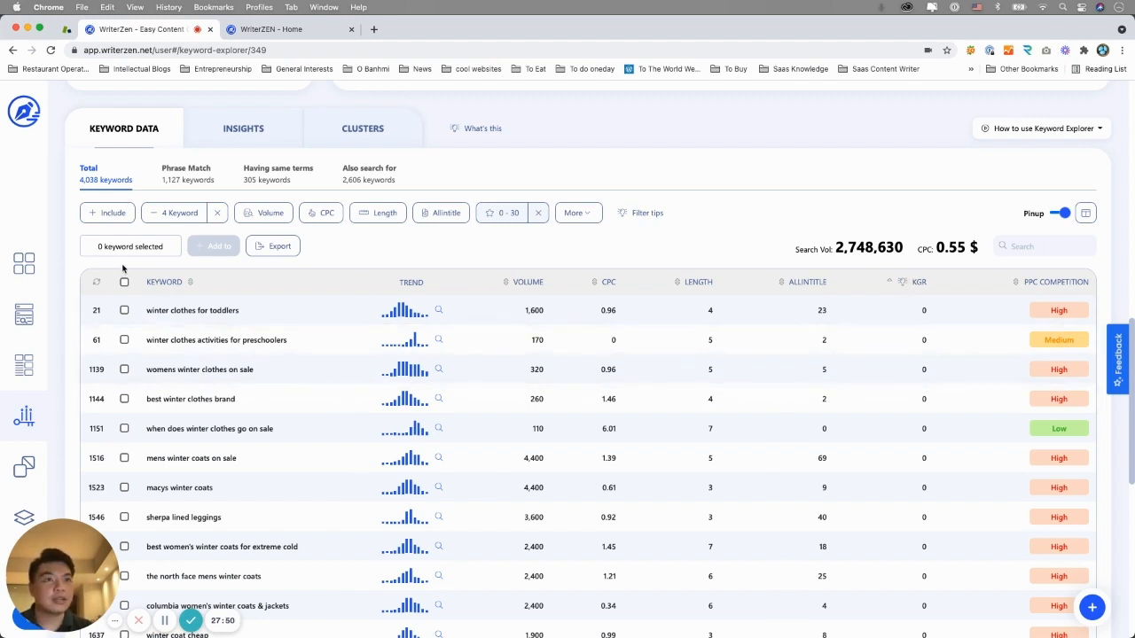
- Select all 414 keywords, enter new list name 'Winter Cloth KGR', then deselect them
{"action": "left_click", "coordinate": [124, 282]}
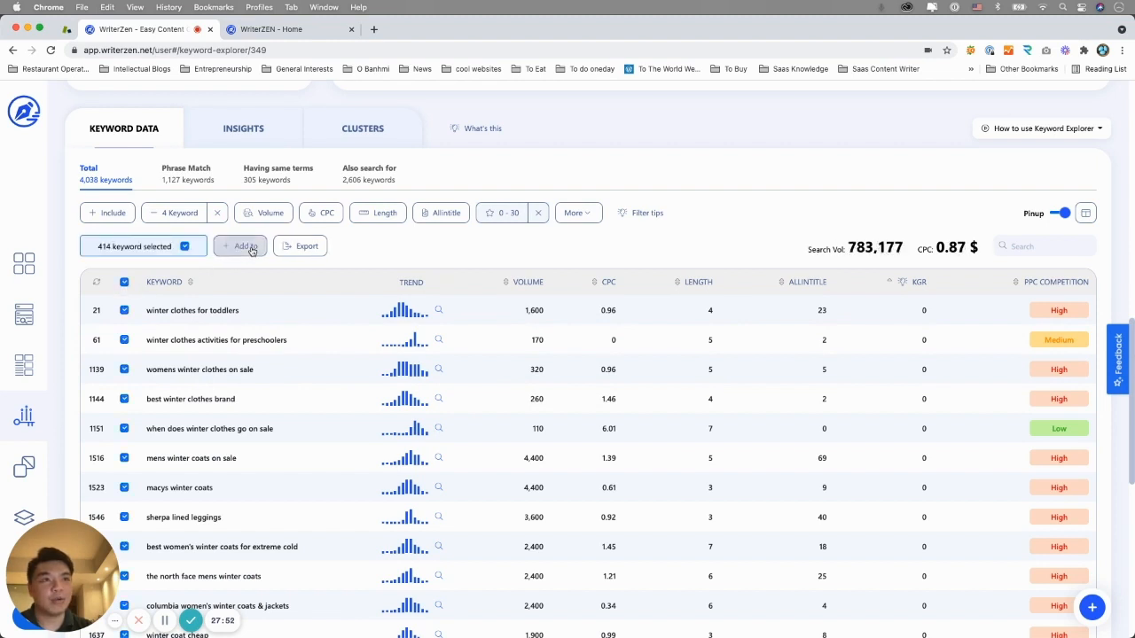
{"action": "left_click", "coordinate": [239, 246]}
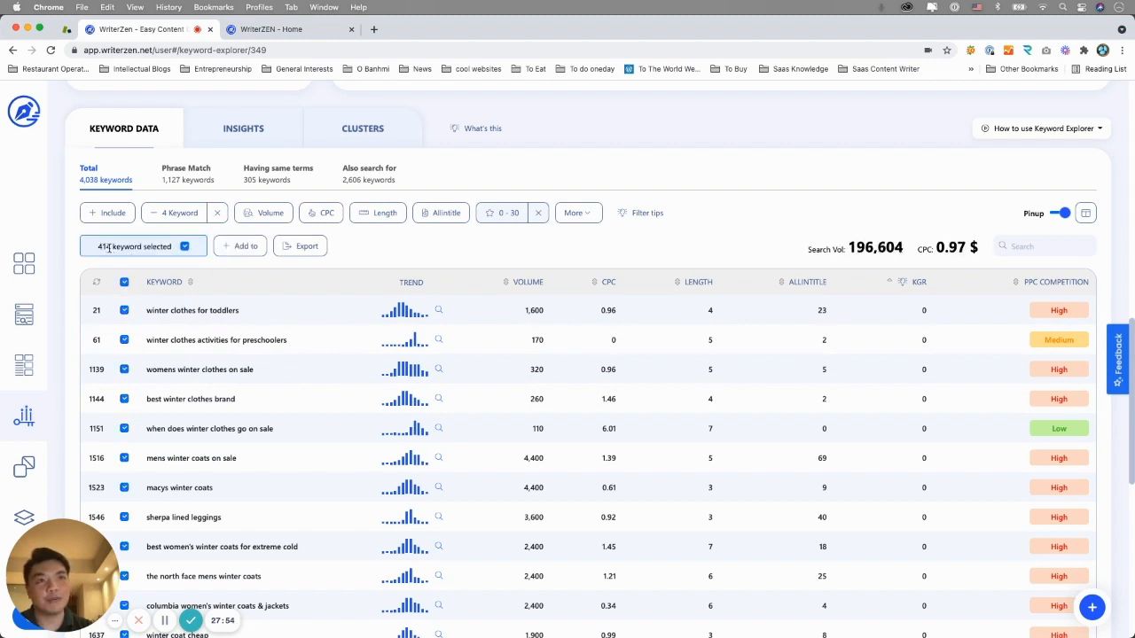
{"action": "left_click", "coordinate": [240, 246]}
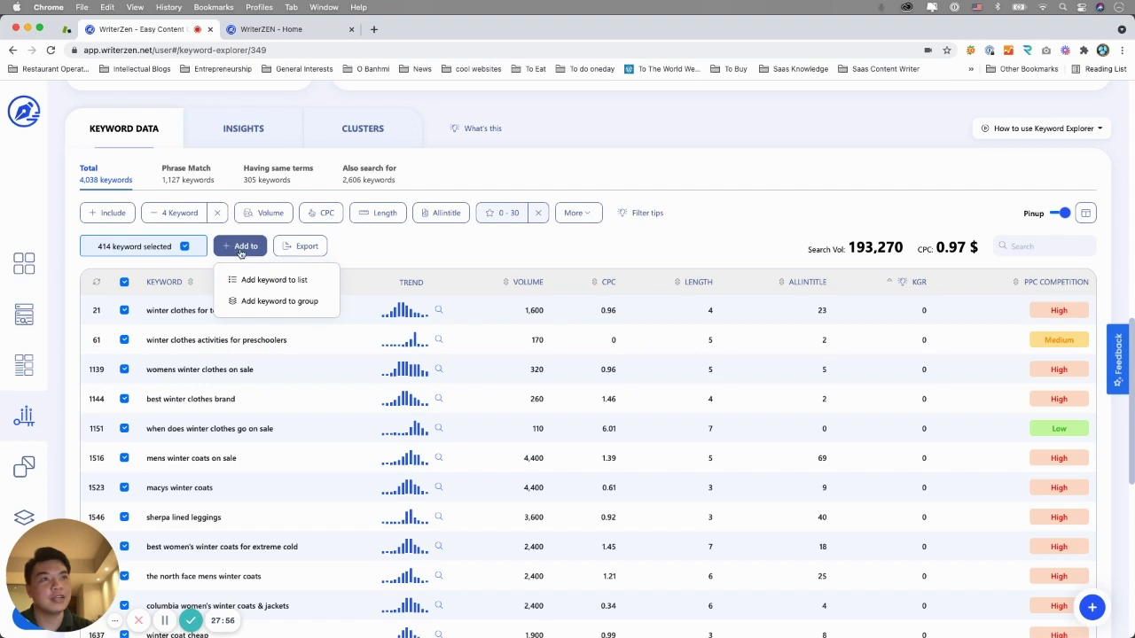
{"action": "left_click", "coordinate": [274, 279]}
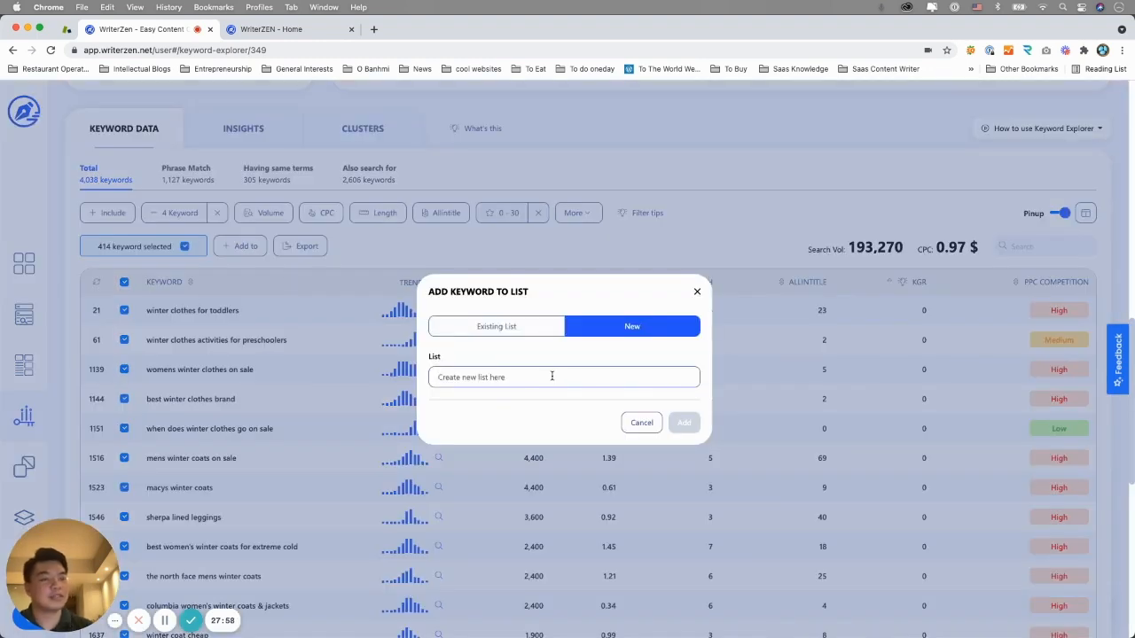
{"action": "type", "text": "Wubter"}
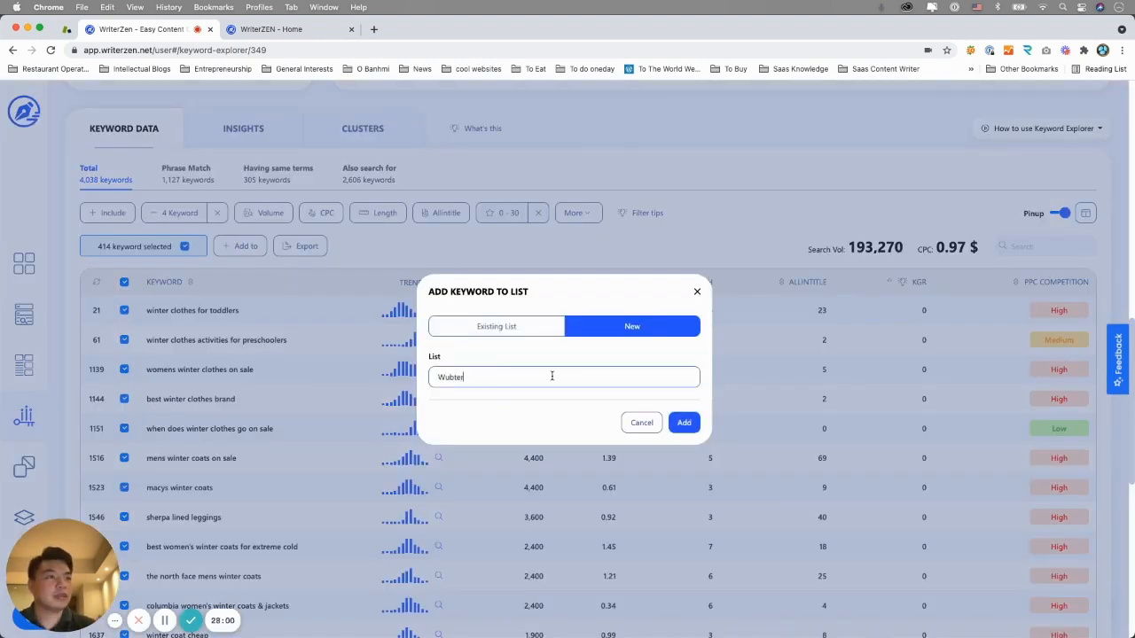
{"action": "type", "text": "Winter Cloth"}
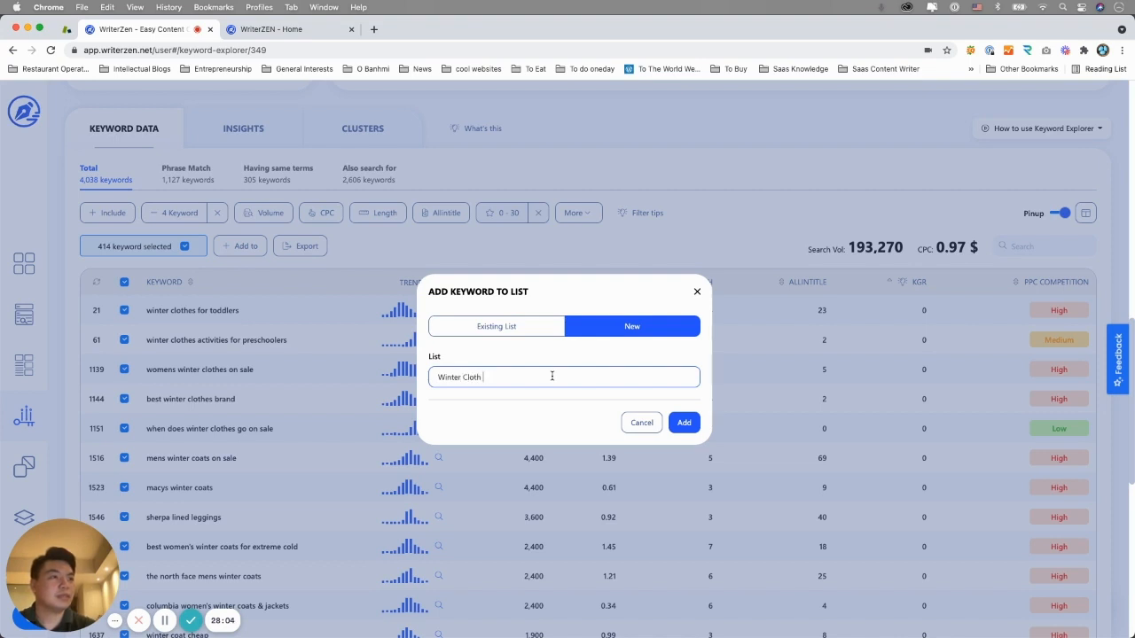
{"action": "type", "text": "KGR"}
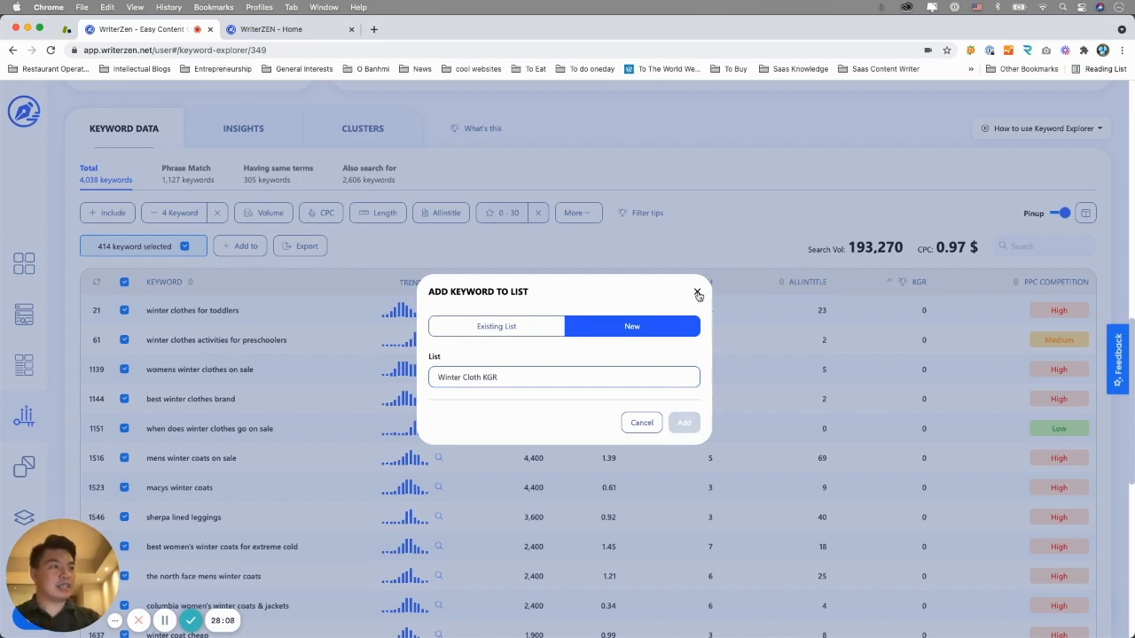
{"action": "left_click", "coordinate": [699, 295]}
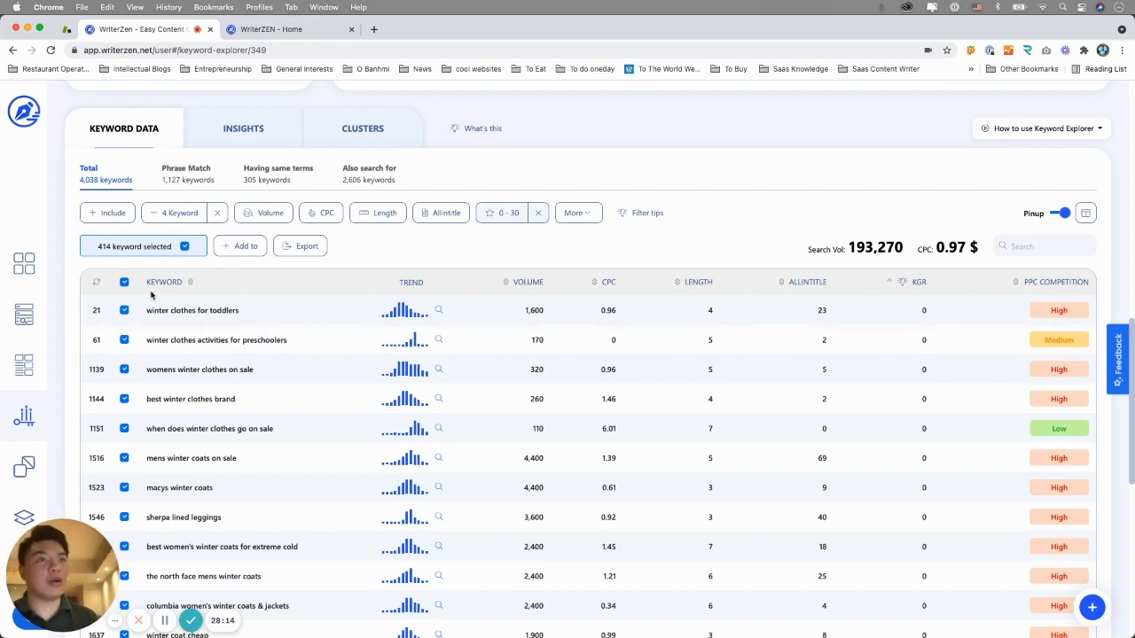
{"action": "left_click", "coordinate": [124, 282]}
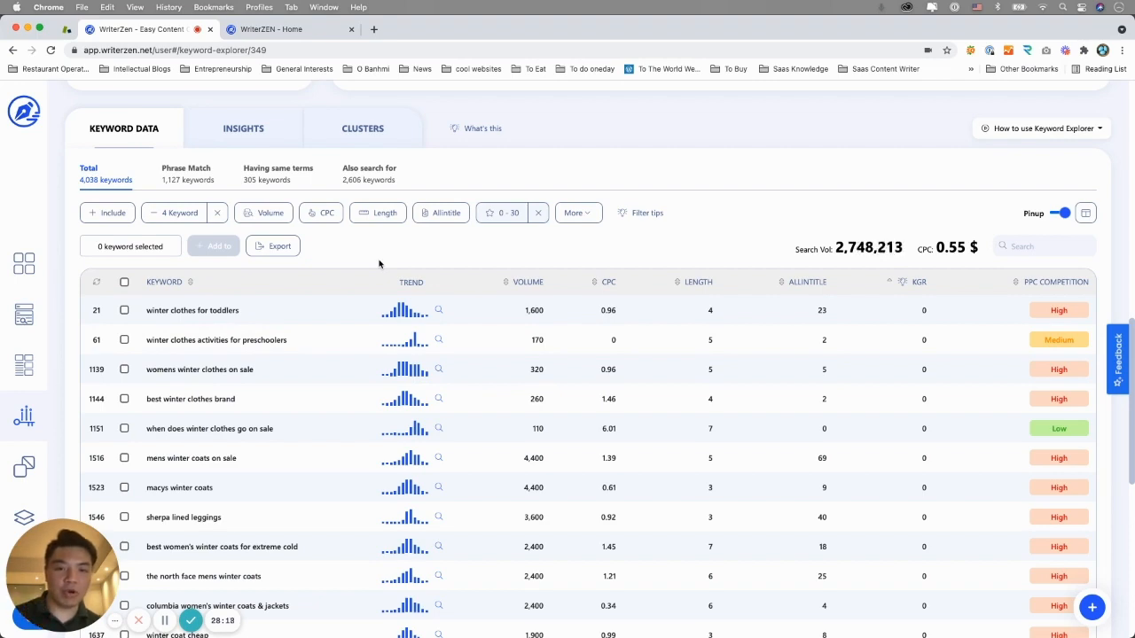
{"action": "mouse_move", "coordinate": [348, 148]}
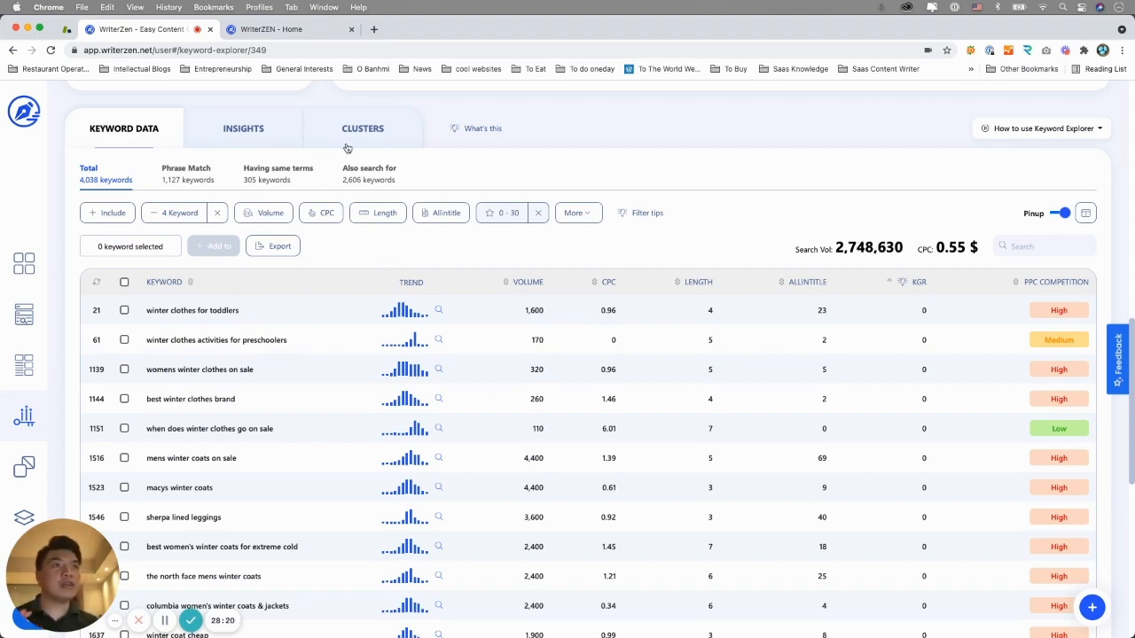
{"action": "left_click", "coordinate": [363, 128]}
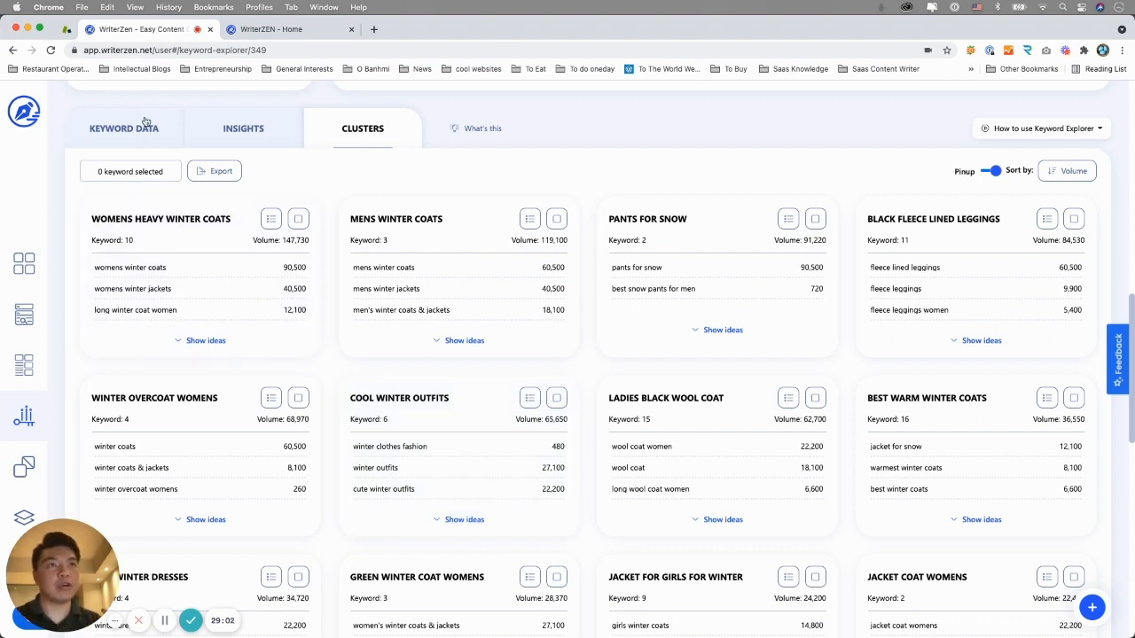
{"action": "left_click", "coordinate": [123, 127]}
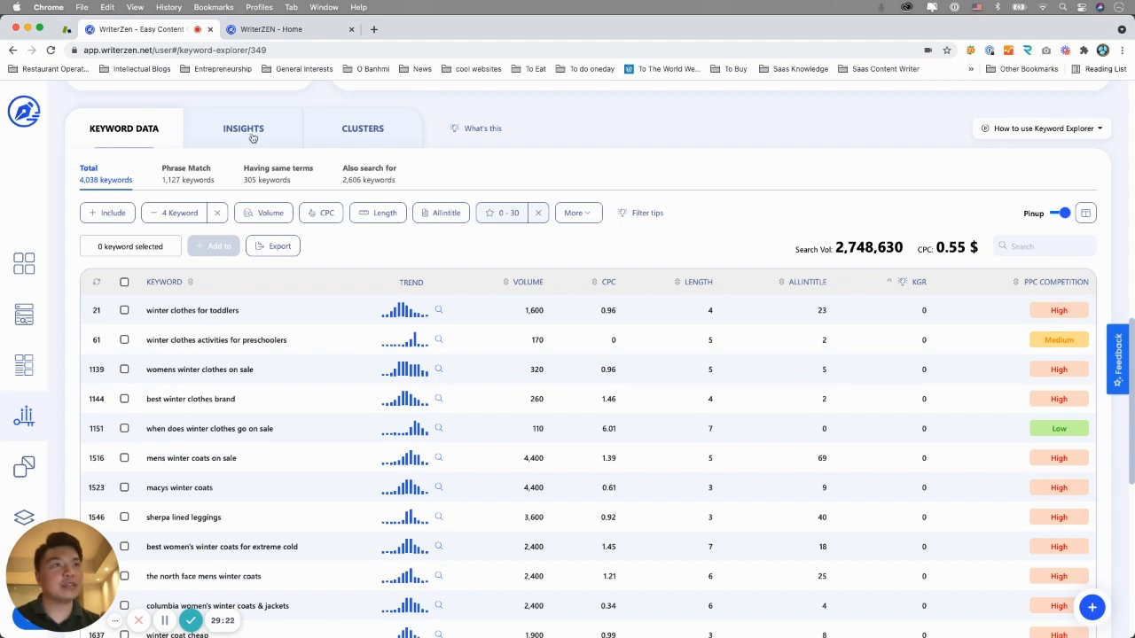
{"action": "left_click", "coordinate": [362, 128]}
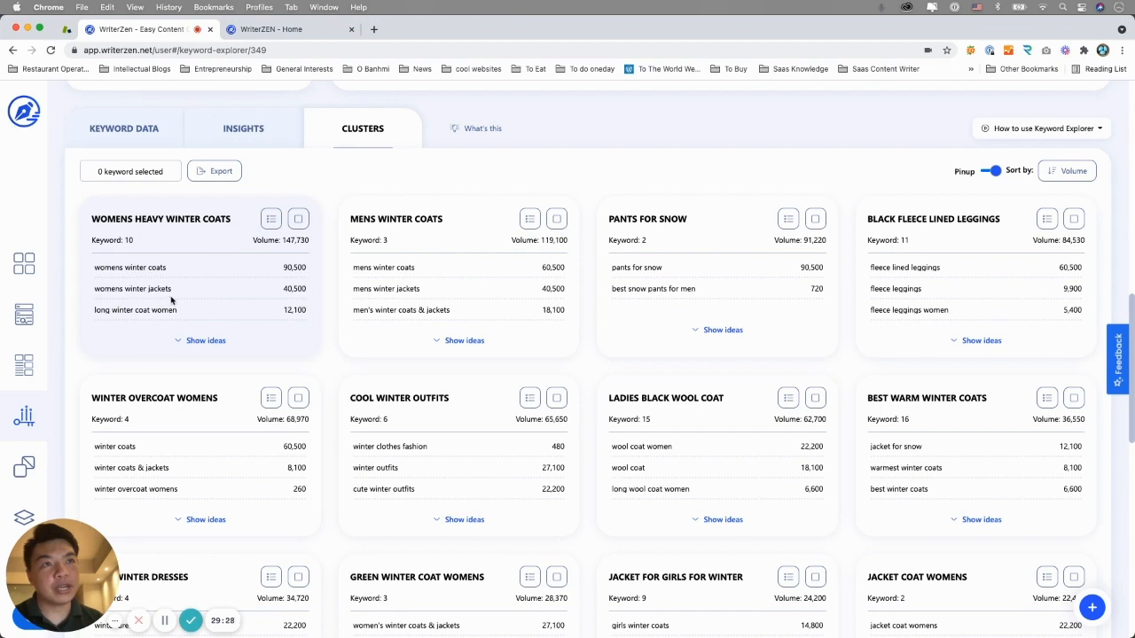
{"action": "mouse_move", "coordinate": [156, 320]}
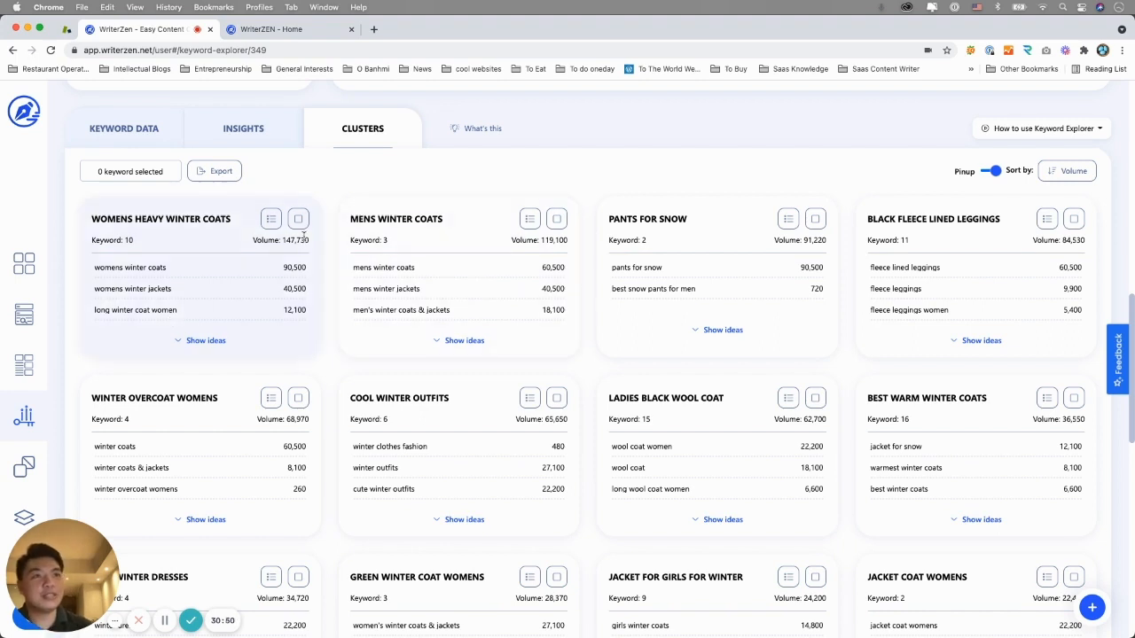
- Switch from the Clusters view back to the Keyword Data table of 4,038 keywords
{"action": "left_click", "coordinate": [123, 128]}
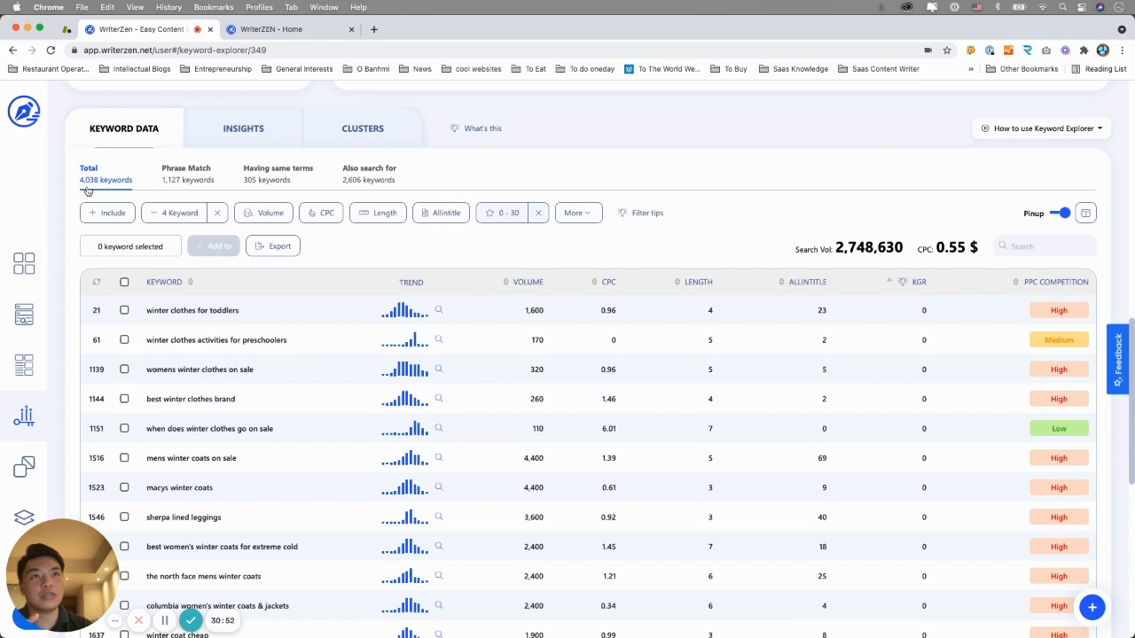
- Return to the Clusters view and add the Thick Warm Leggings cluster to a list
{"action": "left_click", "coordinate": [362, 128]}
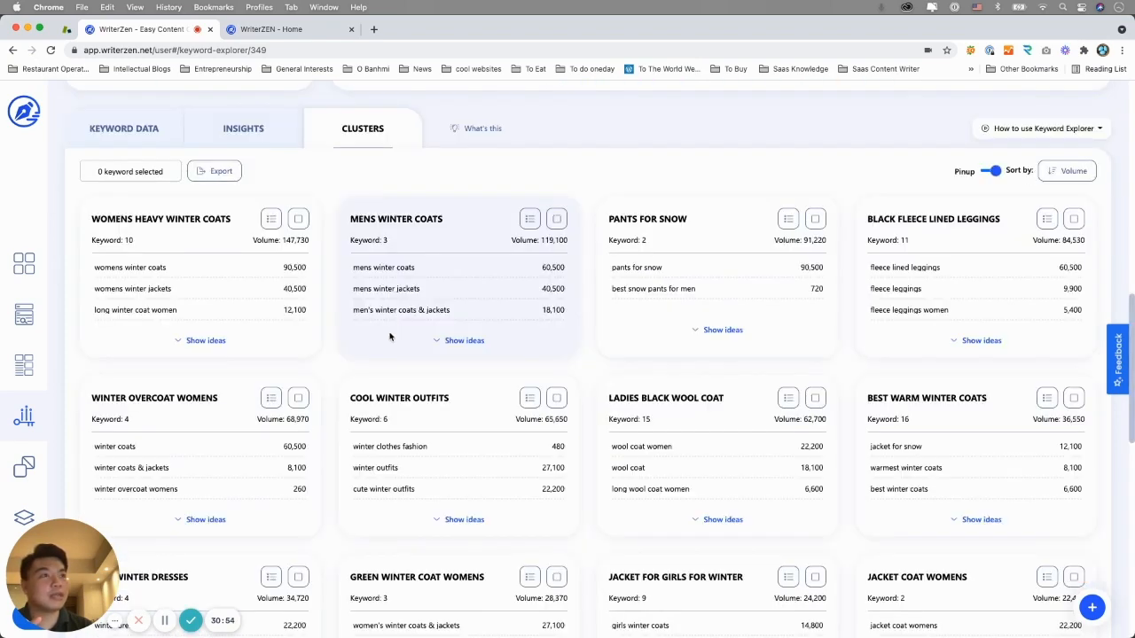
{"action": "scroll", "scroll_direction": "down", "scroll_amount": 3}
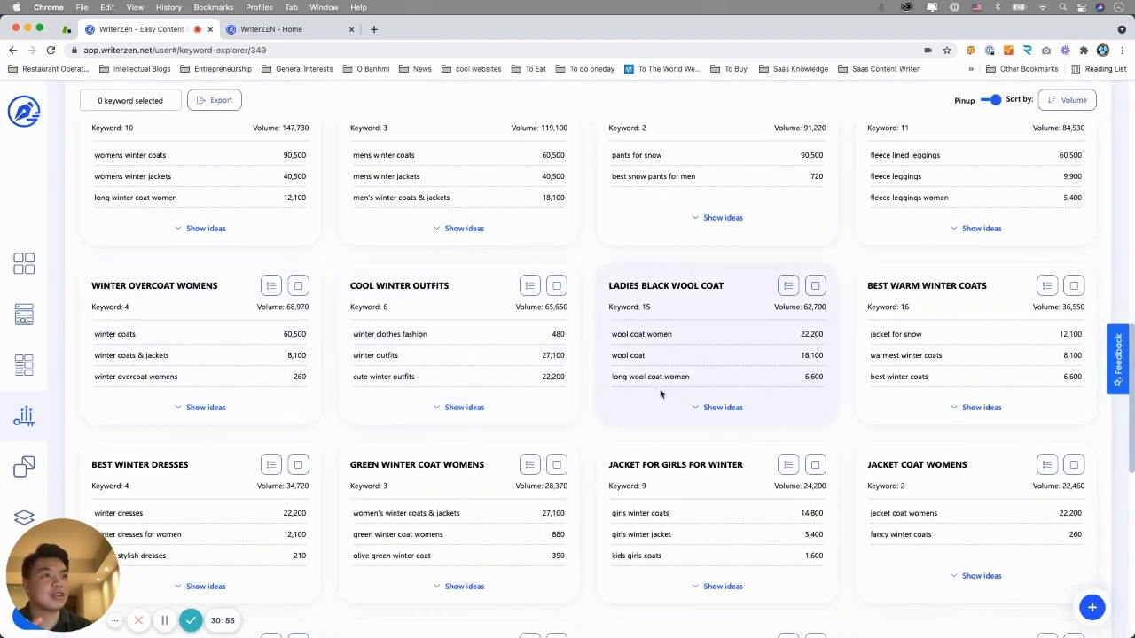
{"action": "scroll", "scroll_direction": "down", "scroll_amount": 3}
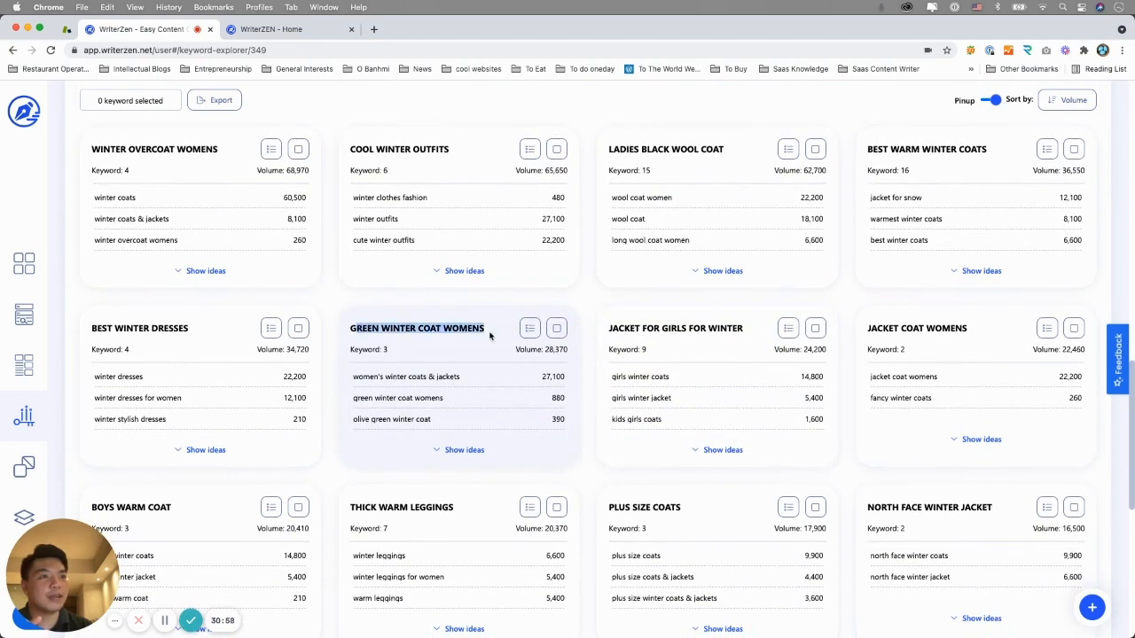
{"action": "mouse_move", "coordinate": [420, 384]}
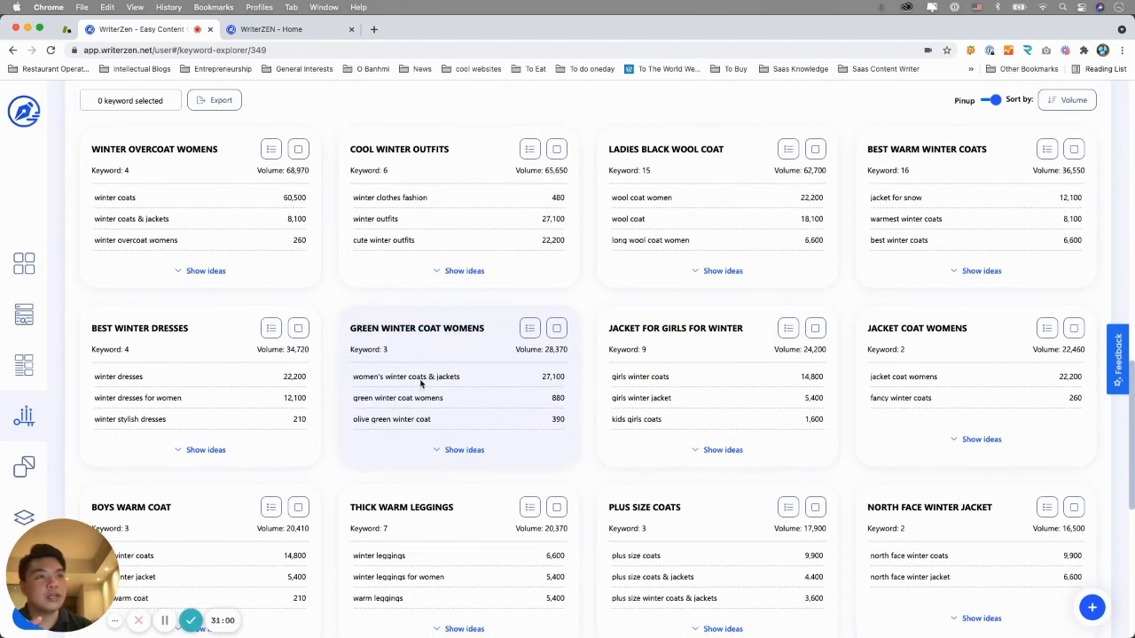
{"action": "scroll", "scroll_direction": "down", "scroll_amount": 3}
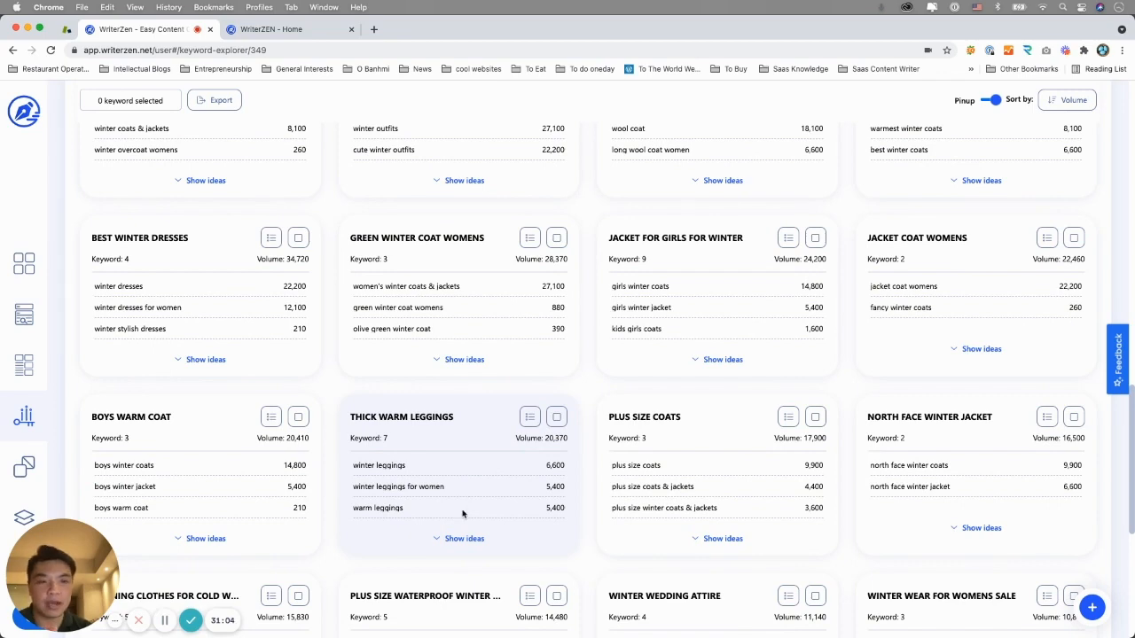
{"action": "mouse_move", "coordinate": [481, 547]}
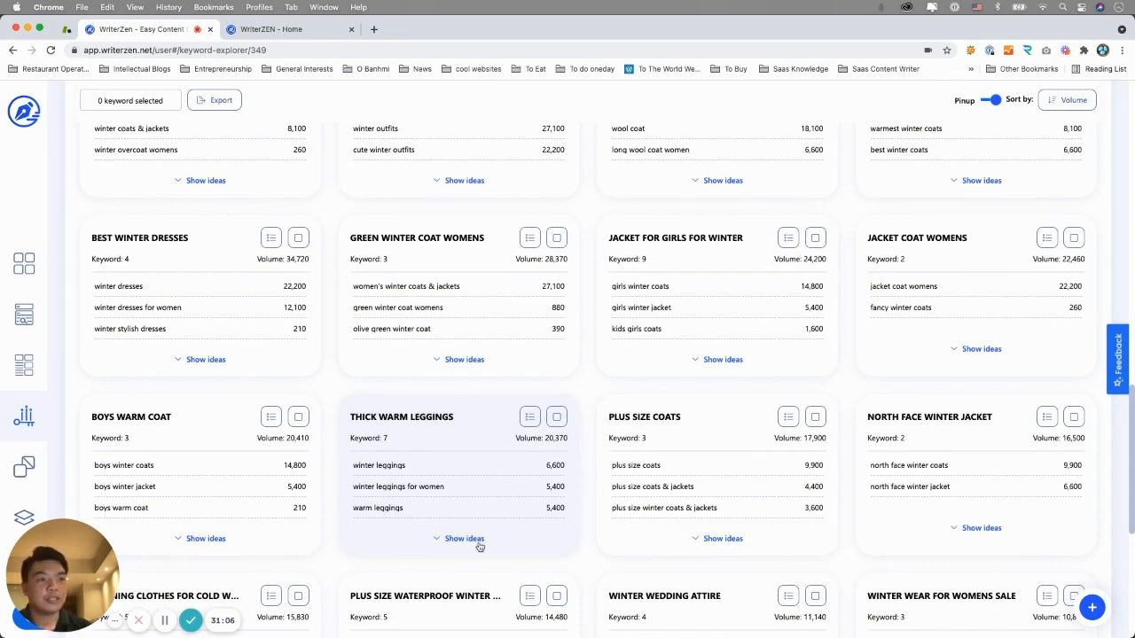
{"action": "left_click", "coordinate": [529, 416]}
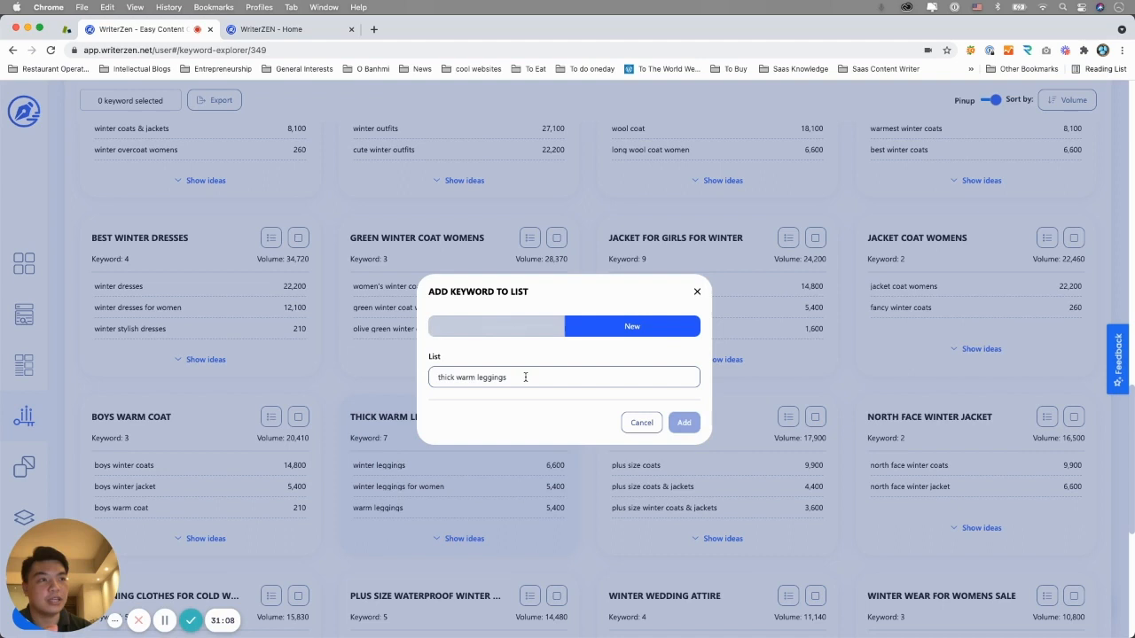
- Name the new list 'thick warm leggings content piece 1' and save the cluster into it
{"action": "type", "text": "content piece"}
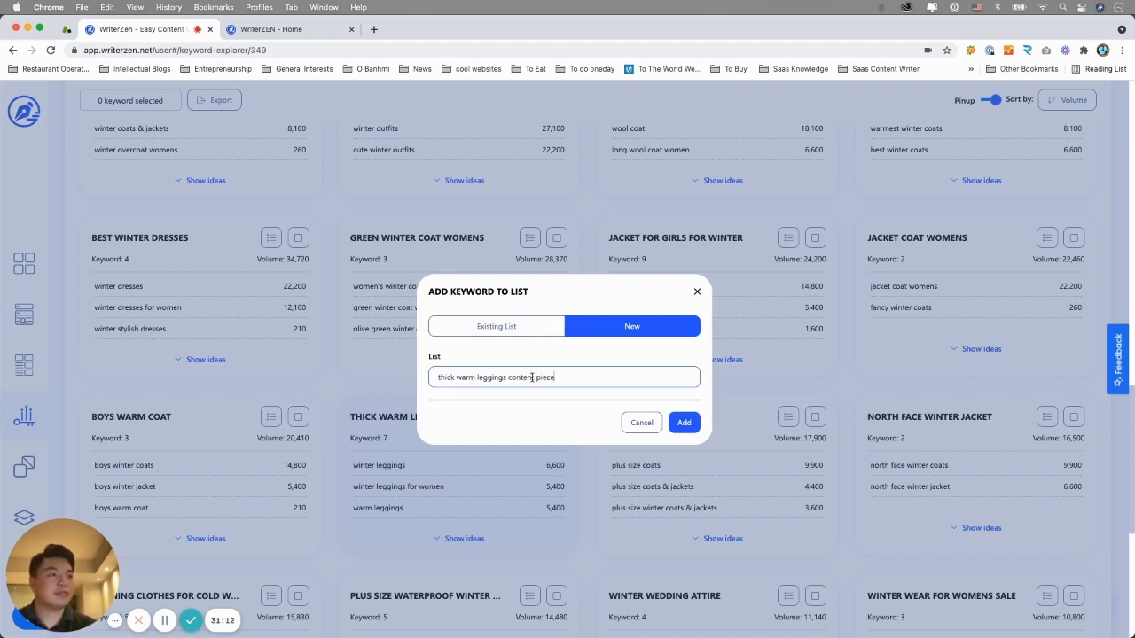
{"action": "type", "text": "1"}
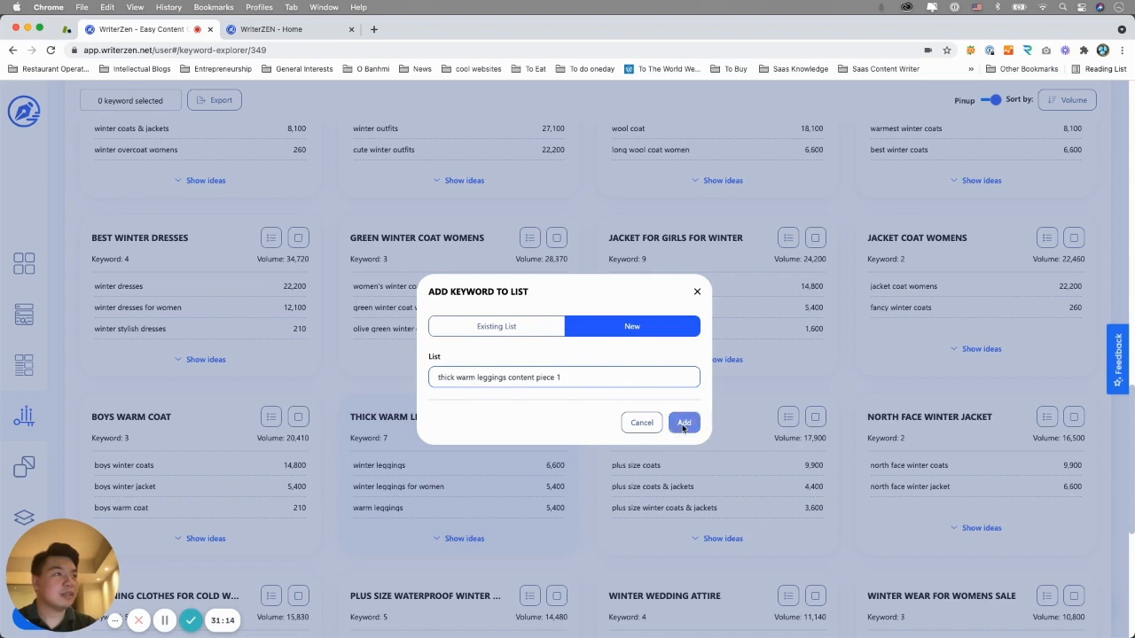
{"action": "left_click", "coordinate": [683, 422]}
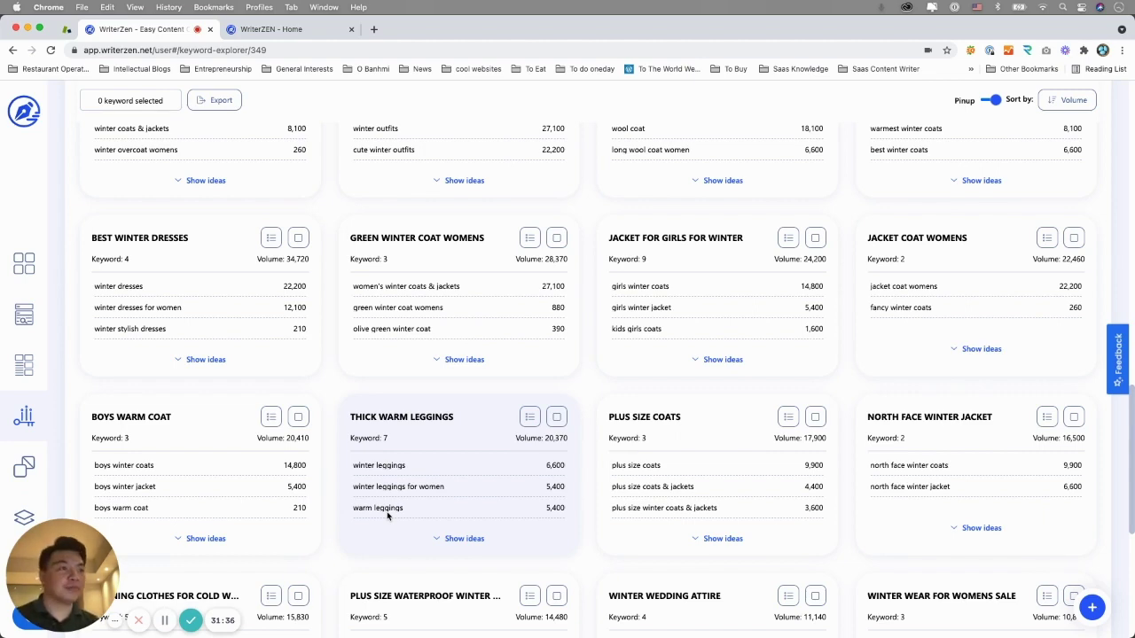
{"action": "mouse_move", "coordinate": [568, 538]}
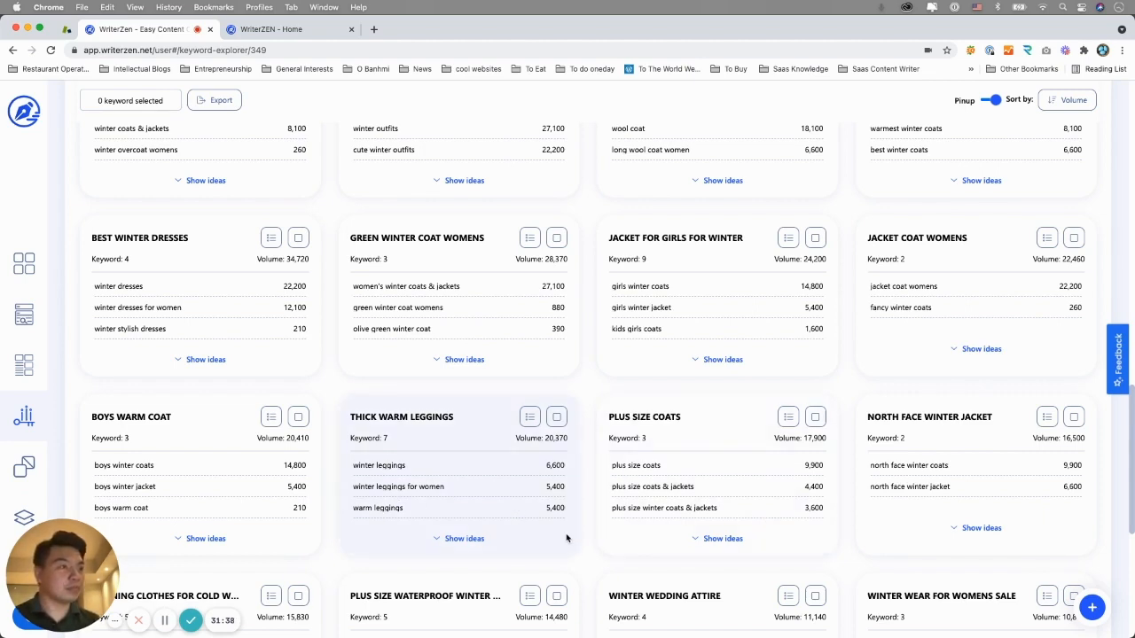
- Open the clusters Export dropdown offering selected keywords or everything
{"action": "scroll", "scroll_direction": "down", "scroll_amount": 3}
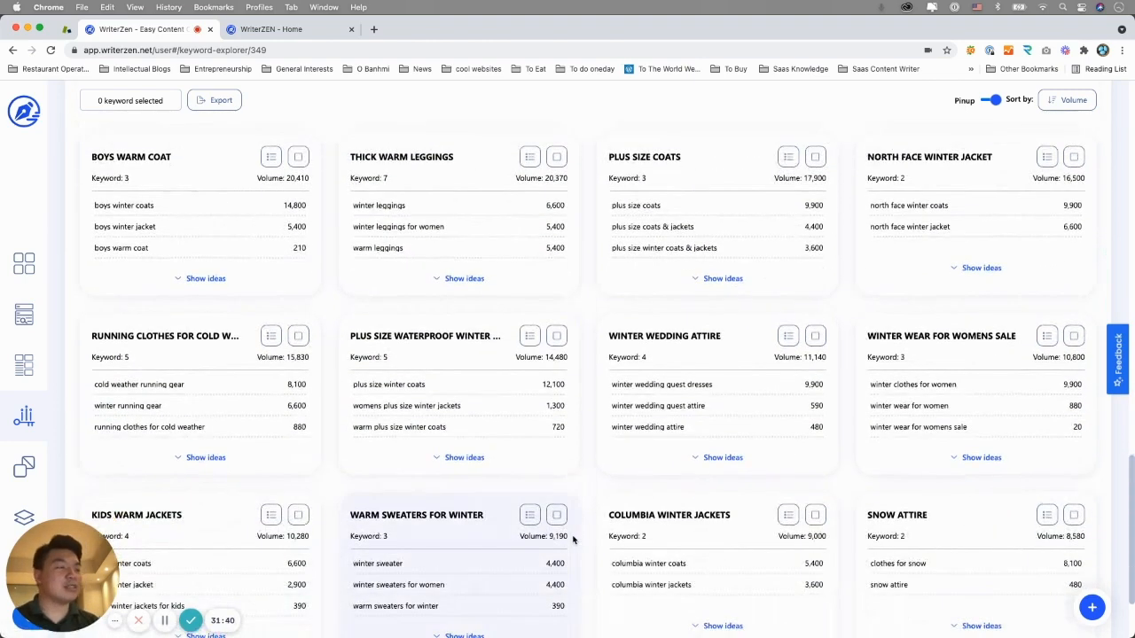
{"action": "scroll", "scroll_direction": "down", "scroll_amount": 3}
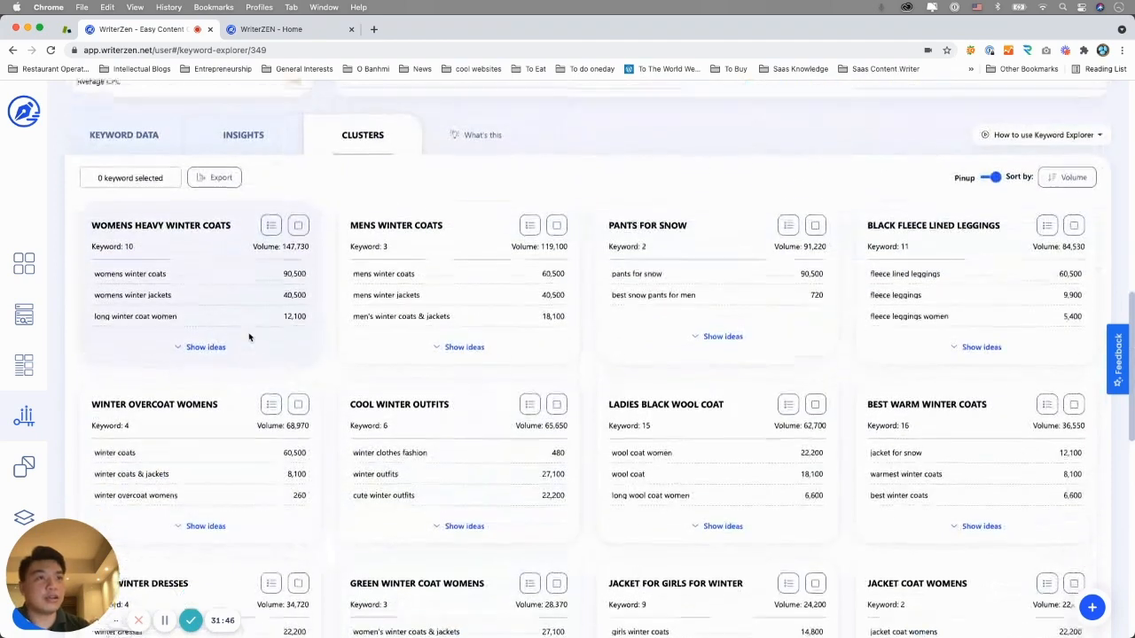
{"action": "scroll", "scroll_direction": "up", "scroll_amount": 3}
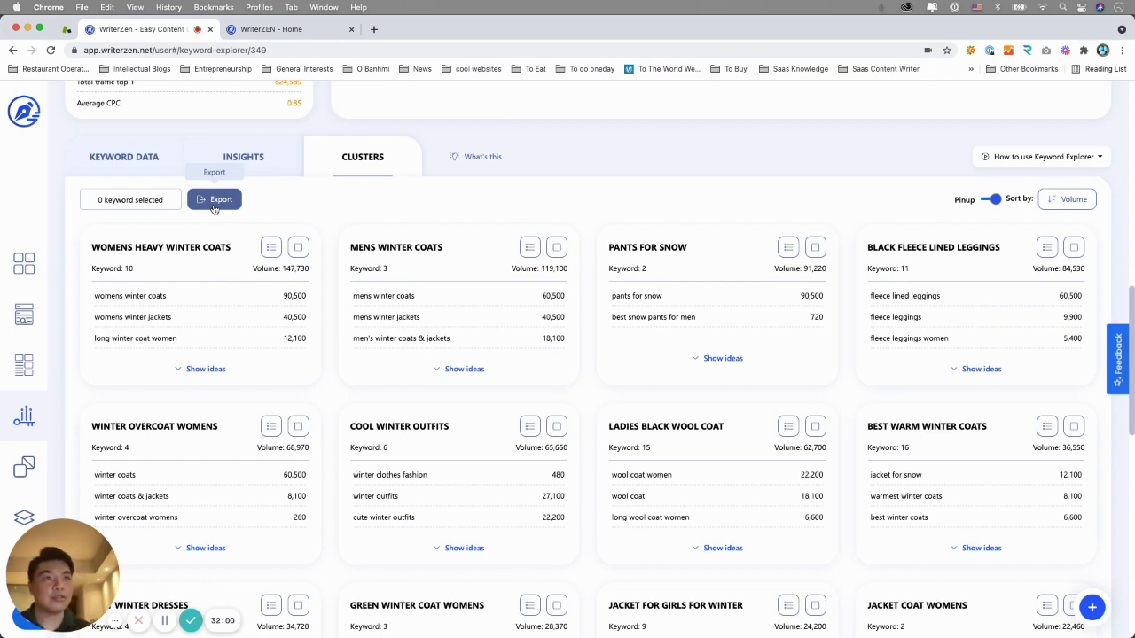
{"action": "left_click", "coordinate": [214, 198]}
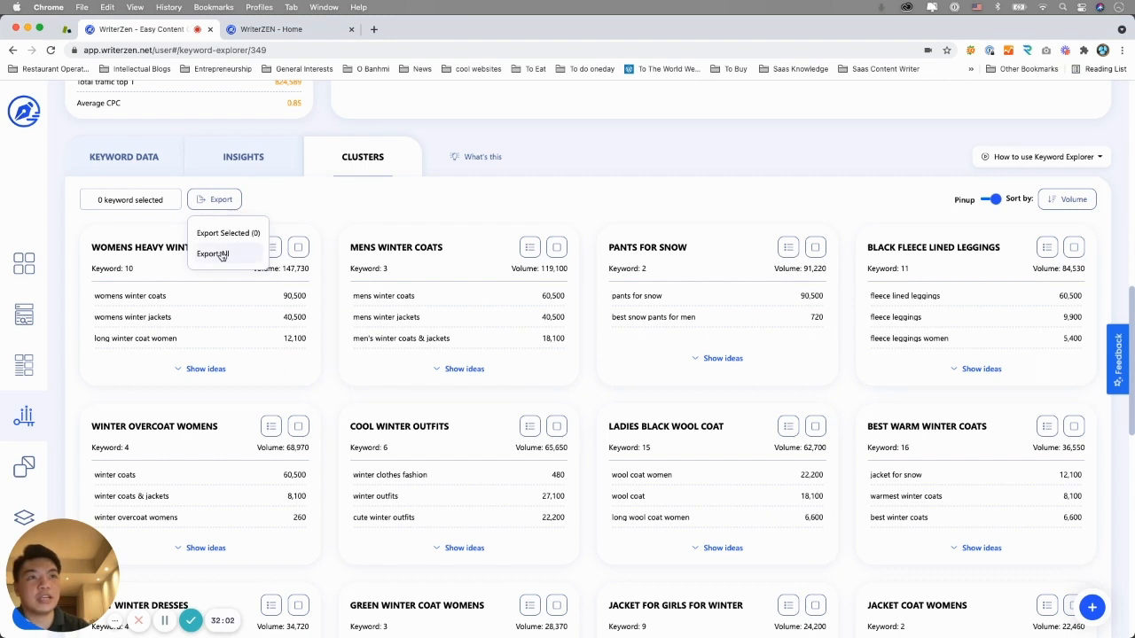
- Export all keyword clusters, then view the question keyword Insights across 70 questions
{"action": "left_click", "coordinate": [397, 213]}
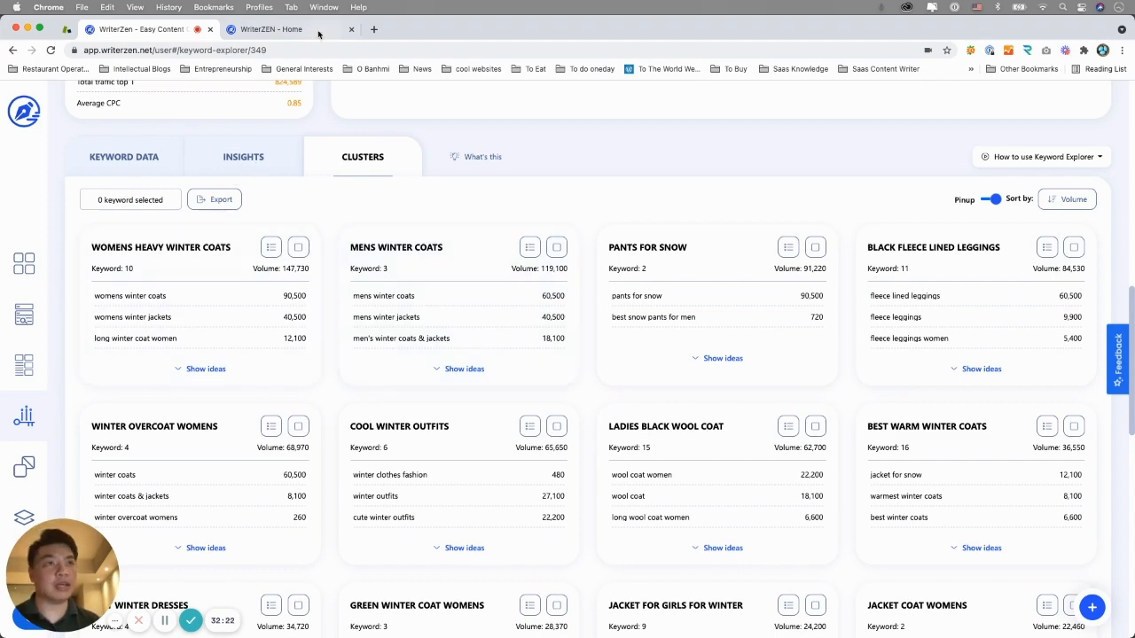
{"action": "left_click", "coordinate": [243, 157]}
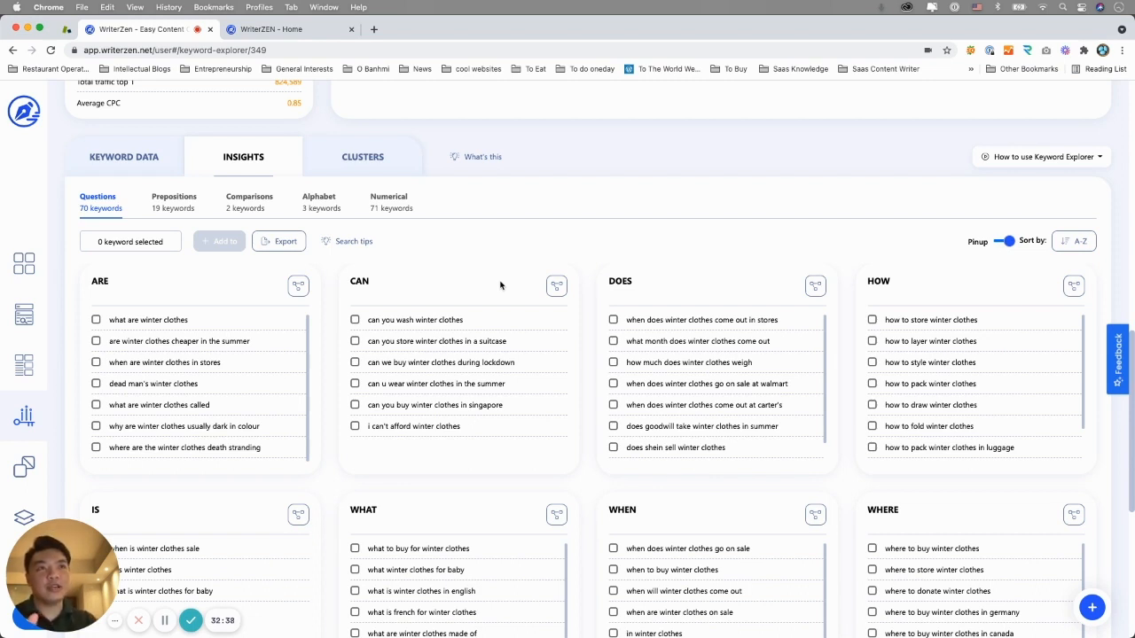
- Revisit the 4,038-keyword data table, then return to the question insights
{"action": "left_click", "coordinate": [124, 157]}
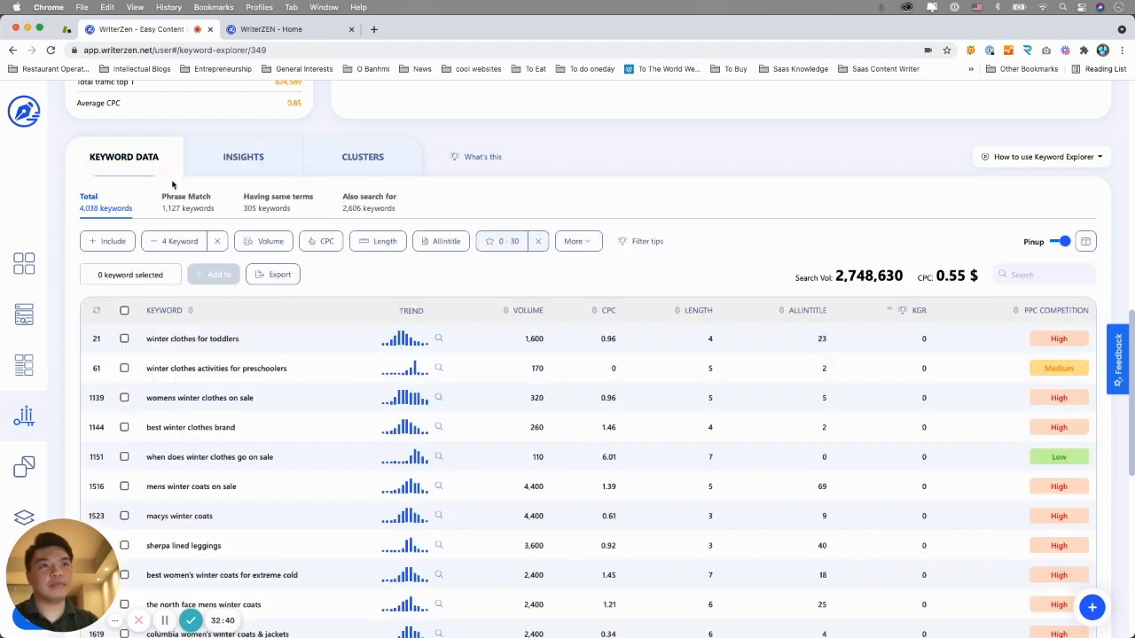
{"action": "mouse_move", "coordinate": [212, 432]}
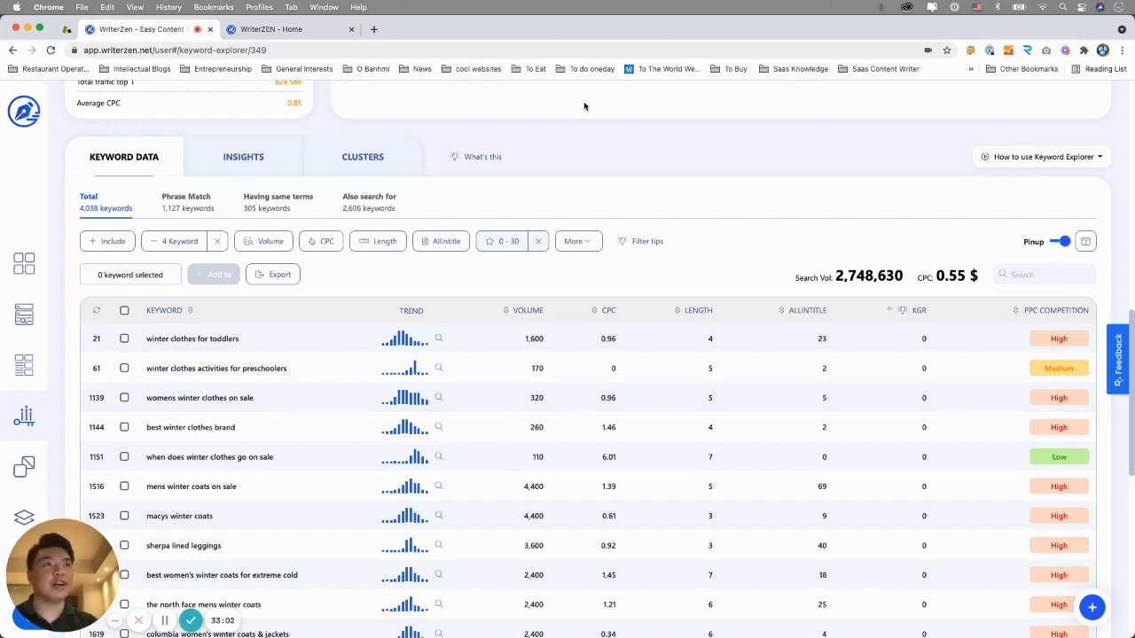
{"action": "left_click", "coordinate": [243, 157]}
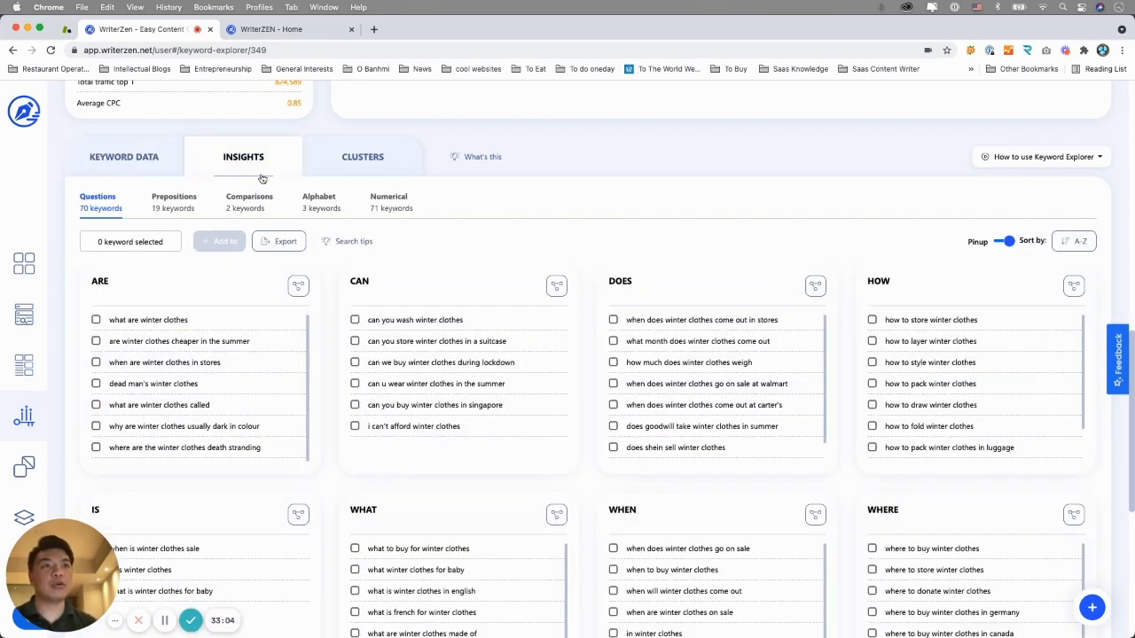
{"action": "mouse_move", "coordinate": [227, 281]}
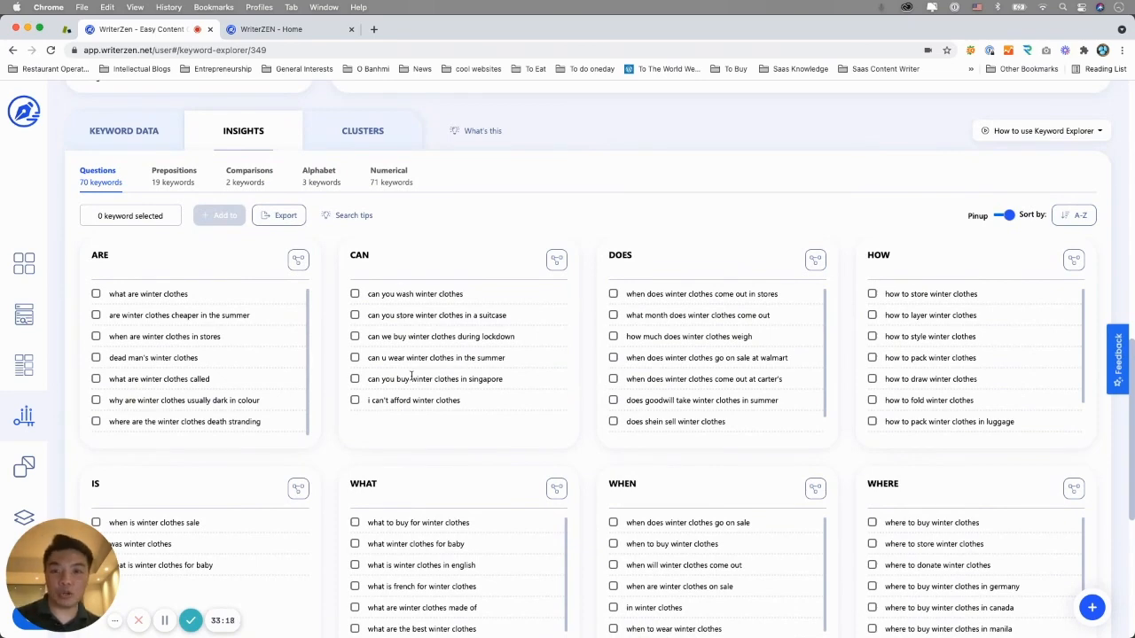
{"action": "scroll", "scroll_direction": "down", "scroll_amount": 3}
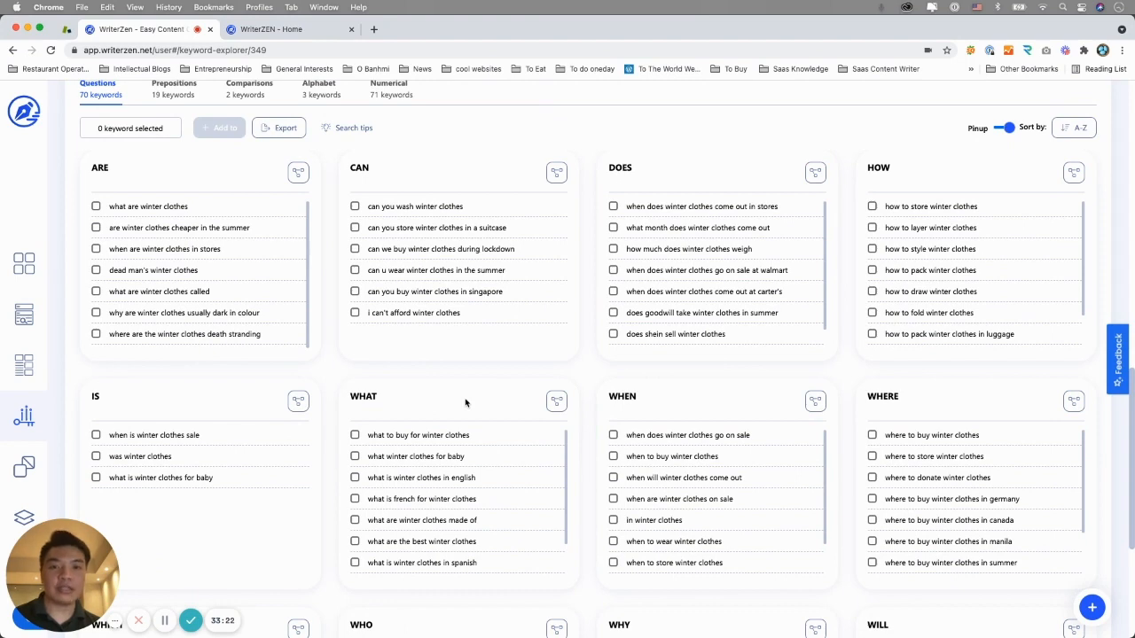
{"action": "scroll", "scroll_direction": "down", "scroll_amount": 3}
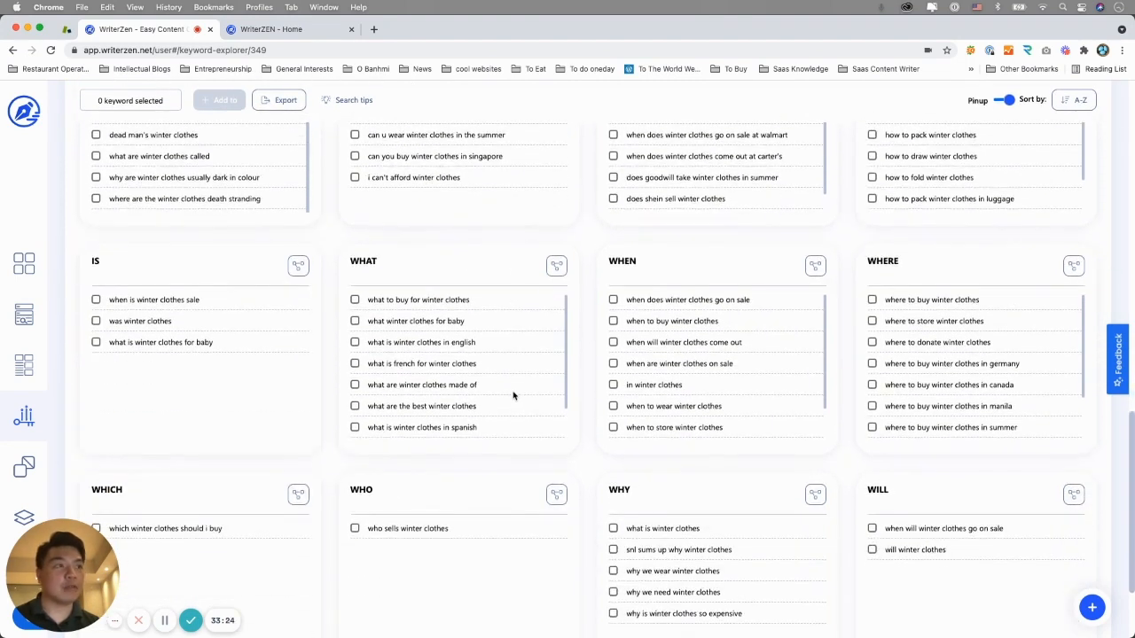
{"action": "mouse_move", "coordinate": [824, 386]}
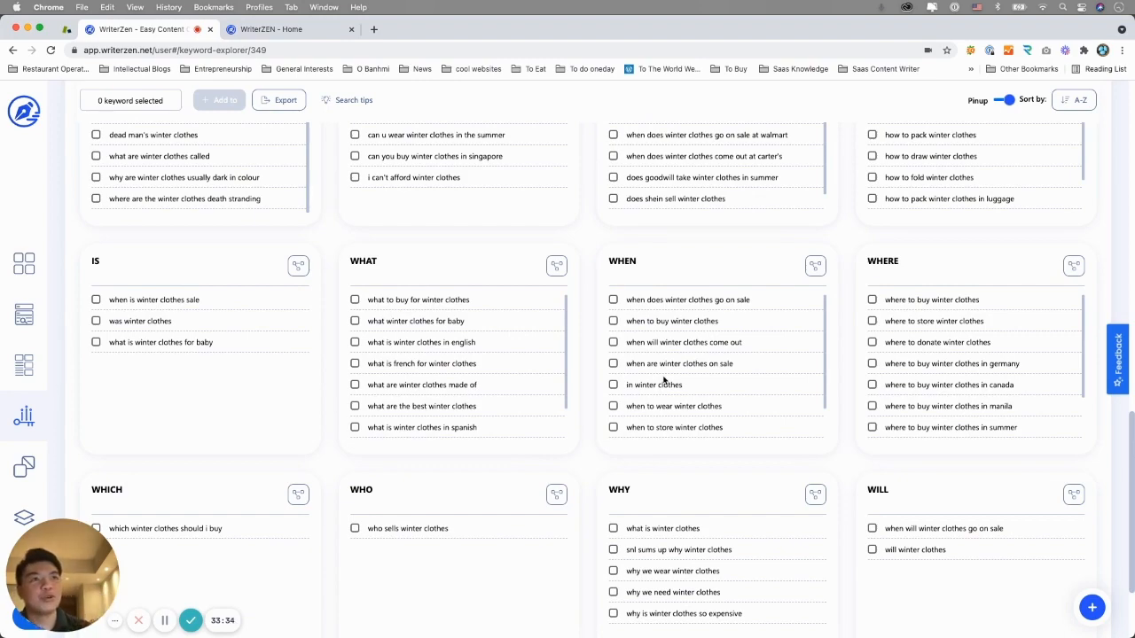
{"action": "scroll", "scroll_direction": "up", "scroll_amount": 3}
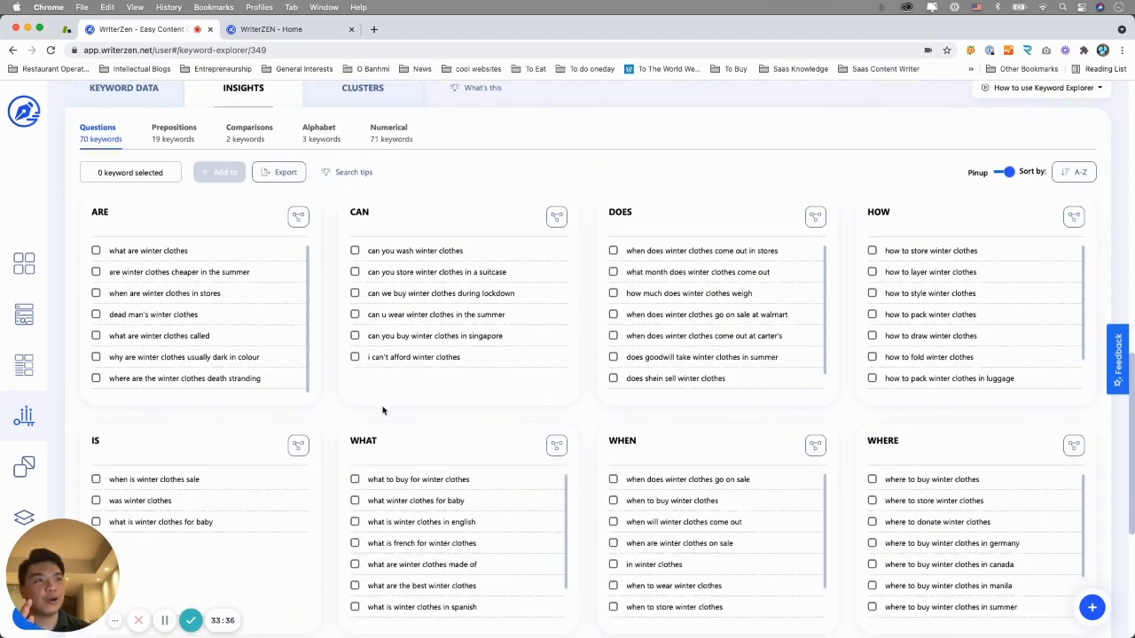
{"action": "scroll", "scroll_direction": "down", "scroll_amount": 3}
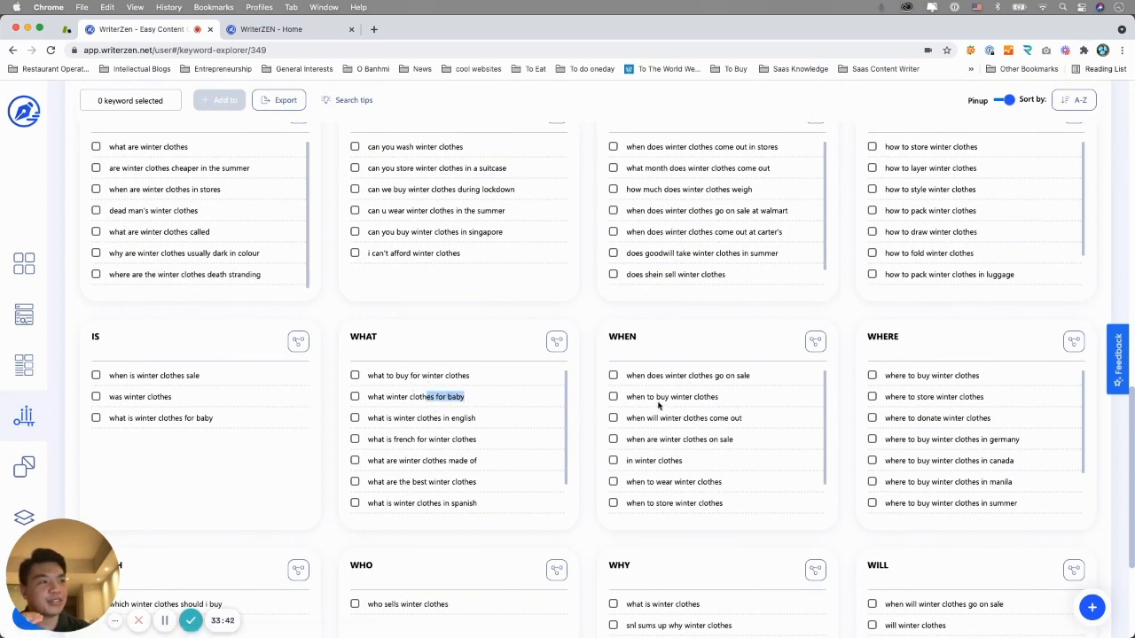
{"action": "mouse_move", "coordinate": [802, 438]}
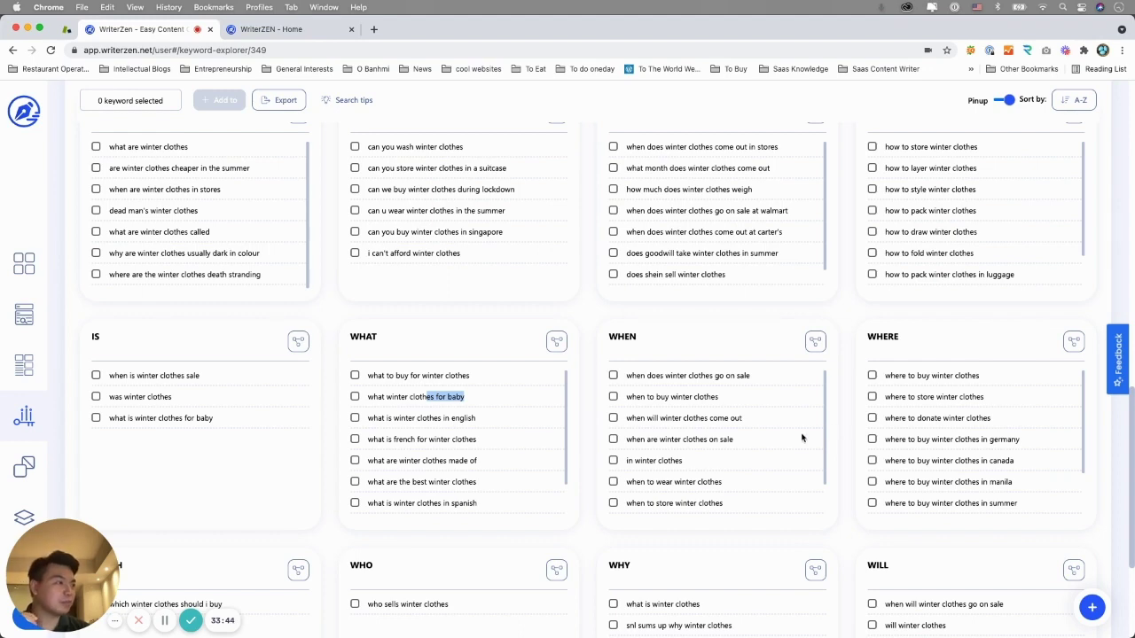
{"action": "scroll", "scroll_direction": "up", "scroll_amount": 3}
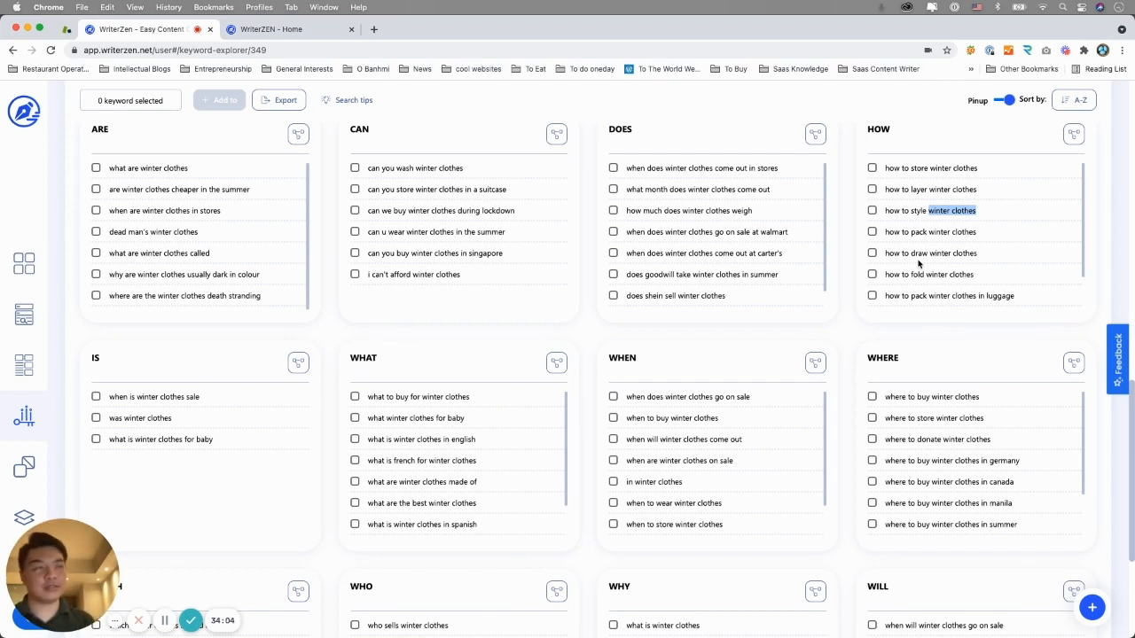
{"action": "scroll", "scroll_direction": "up", "scroll_amount": 3}
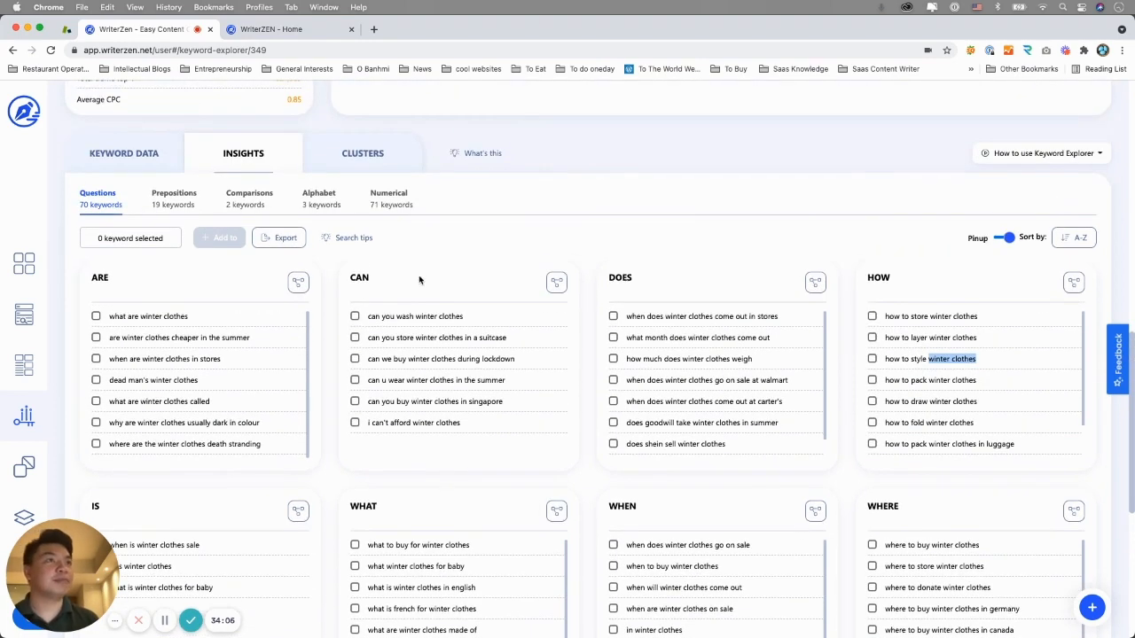
{"action": "left_click", "coordinate": [174, 198]}
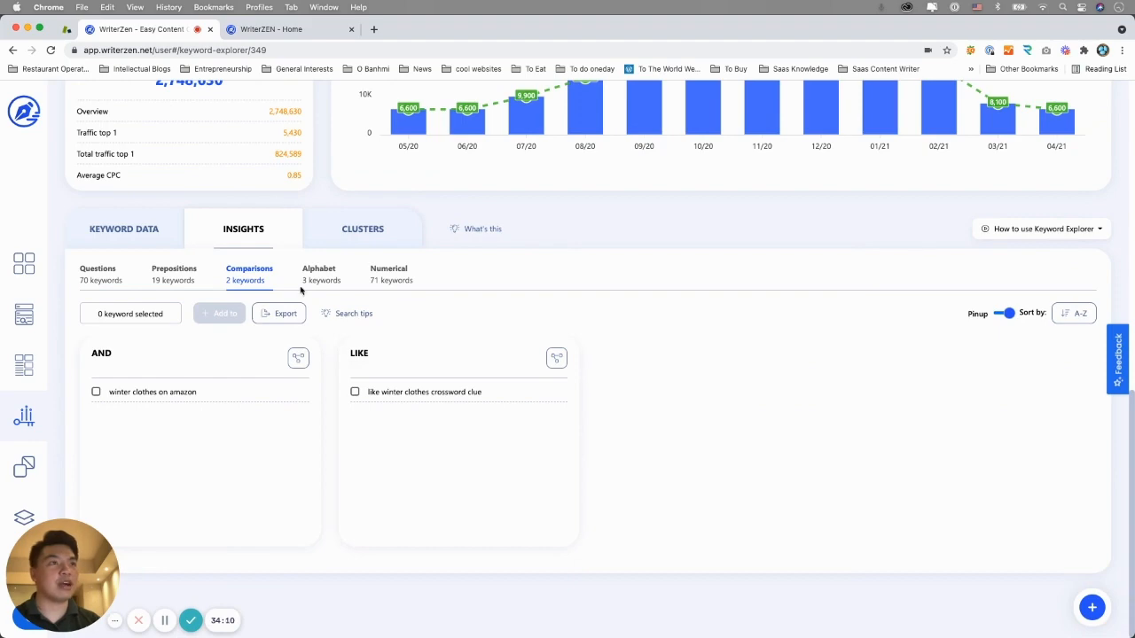
{"action": "left_click", "coordinate": [98, 275]}
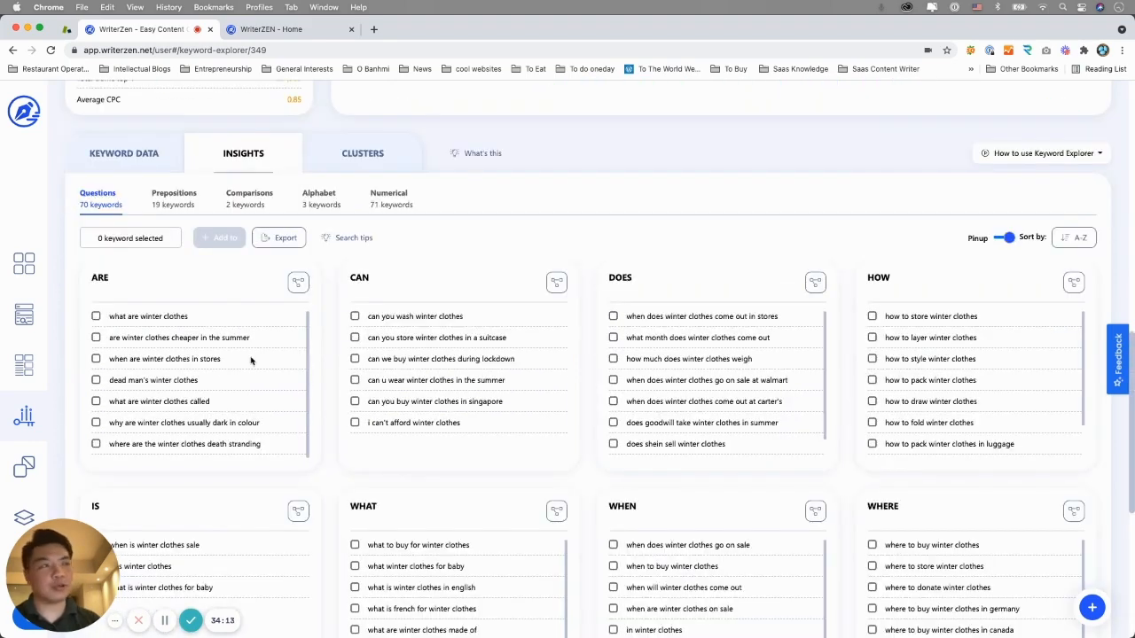
{"action": "scroll", "scroll_direction": "up", "scroll_amount": 3}
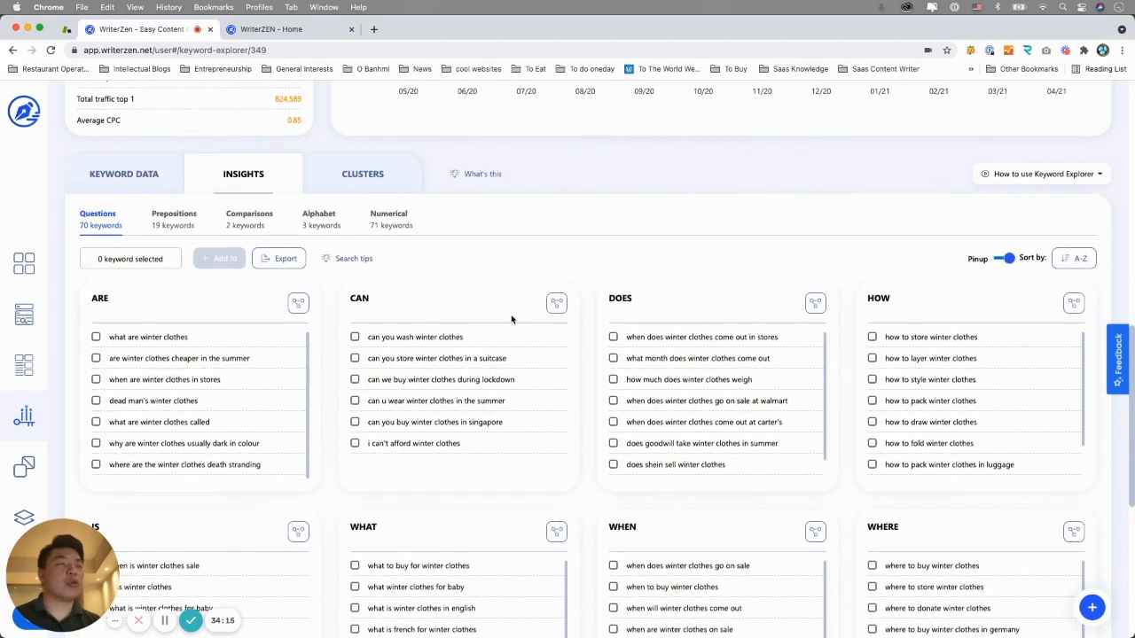
{"action": "scroll", "scroll_direction": "up", "scroll_amount": 3}
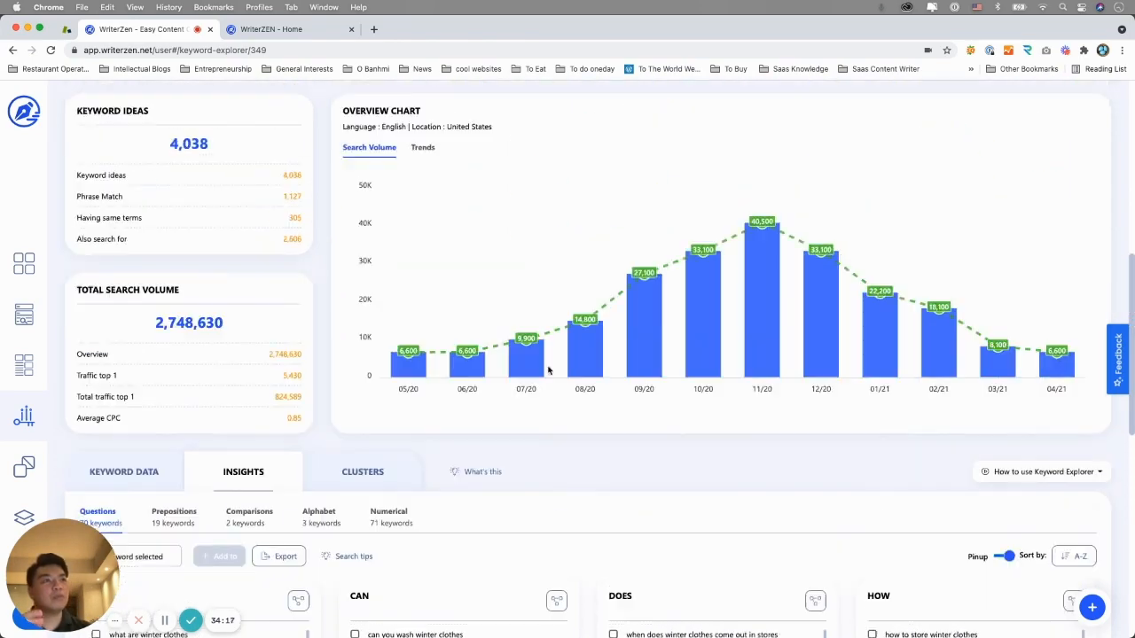
{"action": "scroll", "scroll_direction": "up", "scroll_amount": 3}
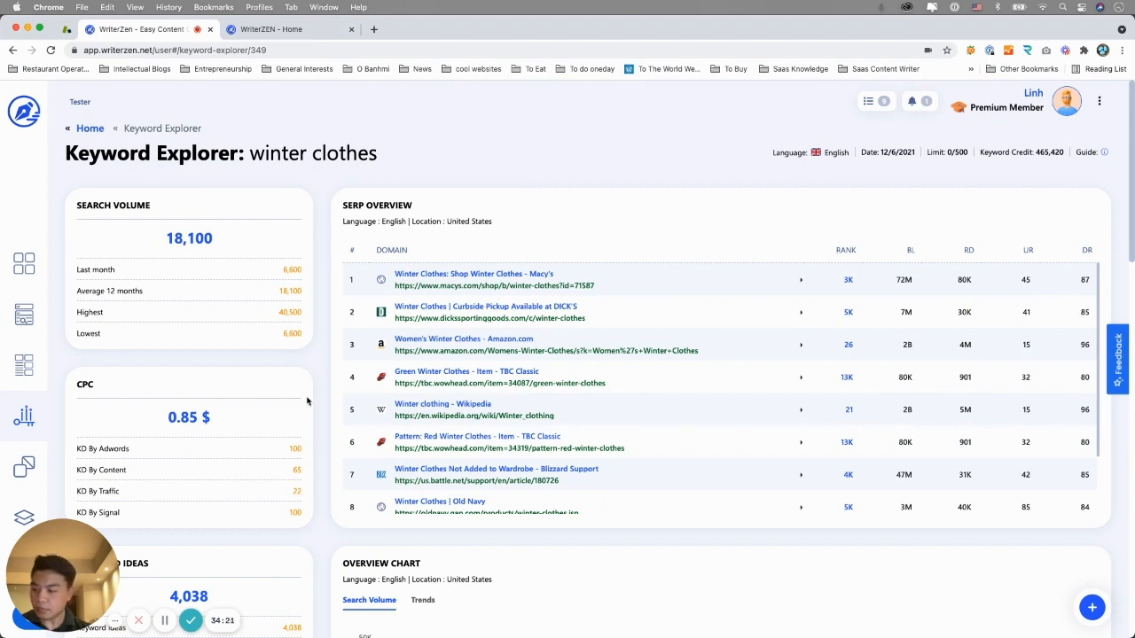
{"action": "mouse_move", "coordinate": [328, 355]}
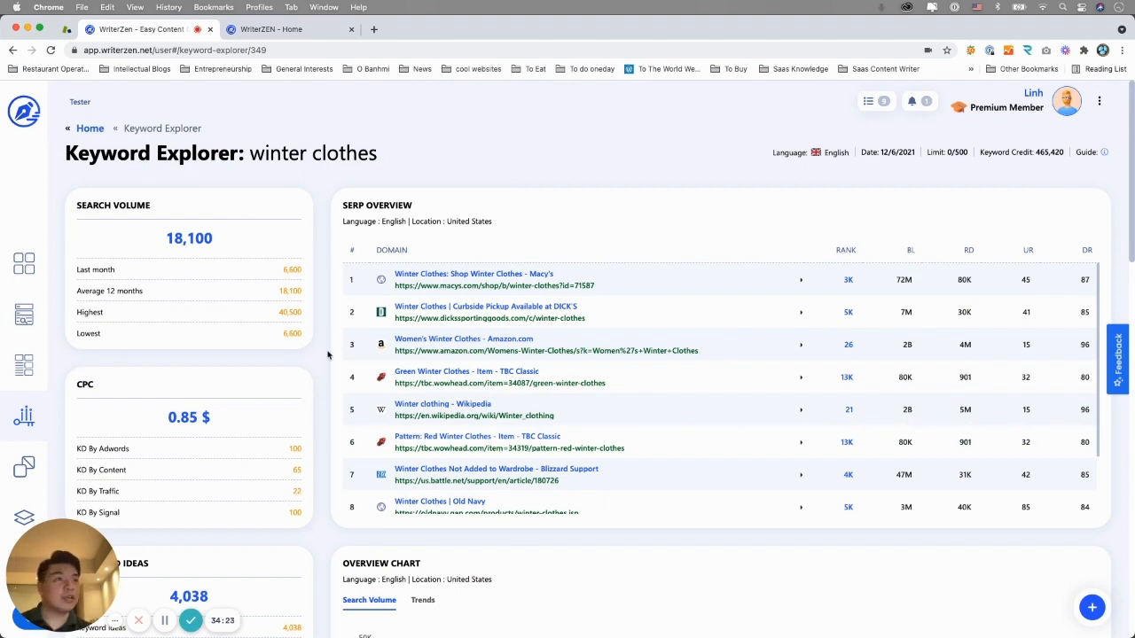
{"action": "mouse_move", "coordinate": [676, 232]}
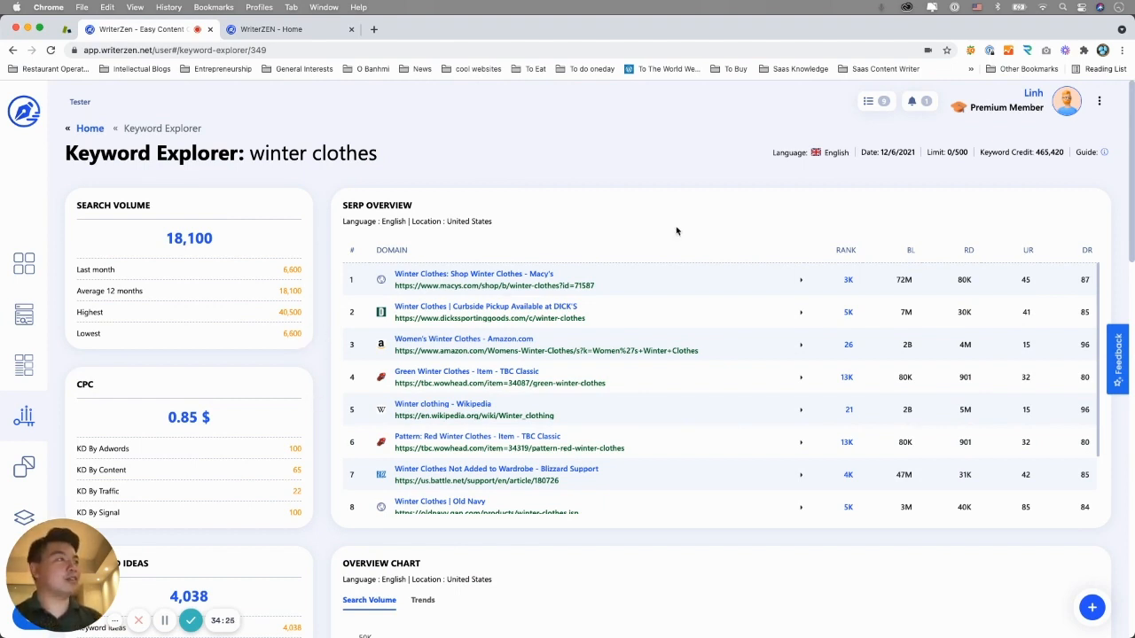
{"action": "scroll", "scroll_direction": "down", "scroll_amount": 3}
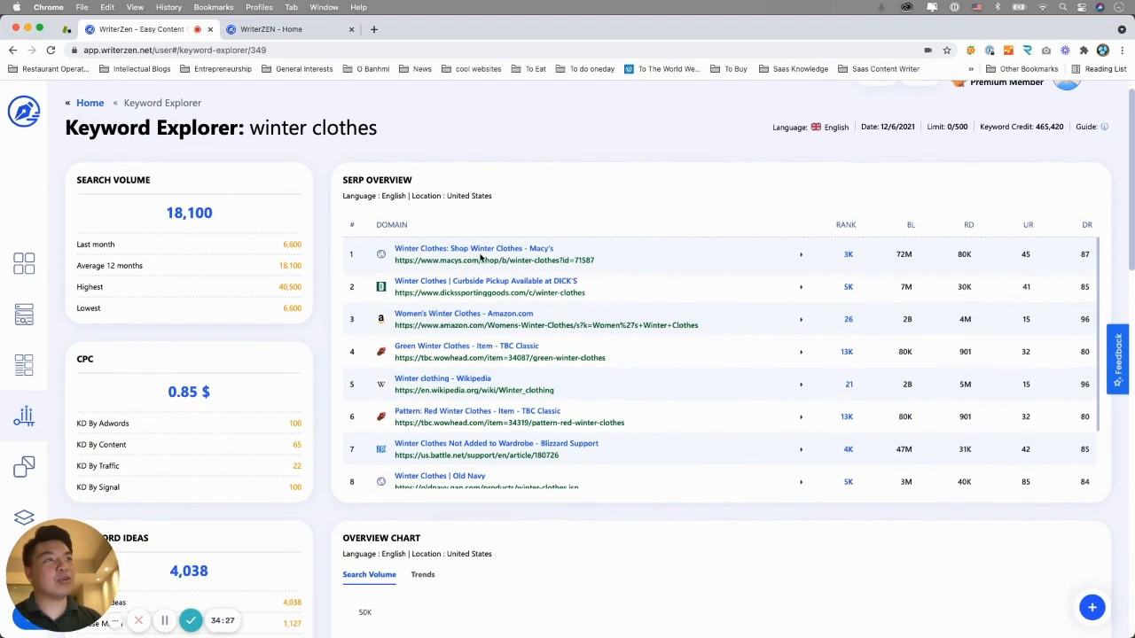
{"action": "mouse_move", "coordinate": [884, 228]}
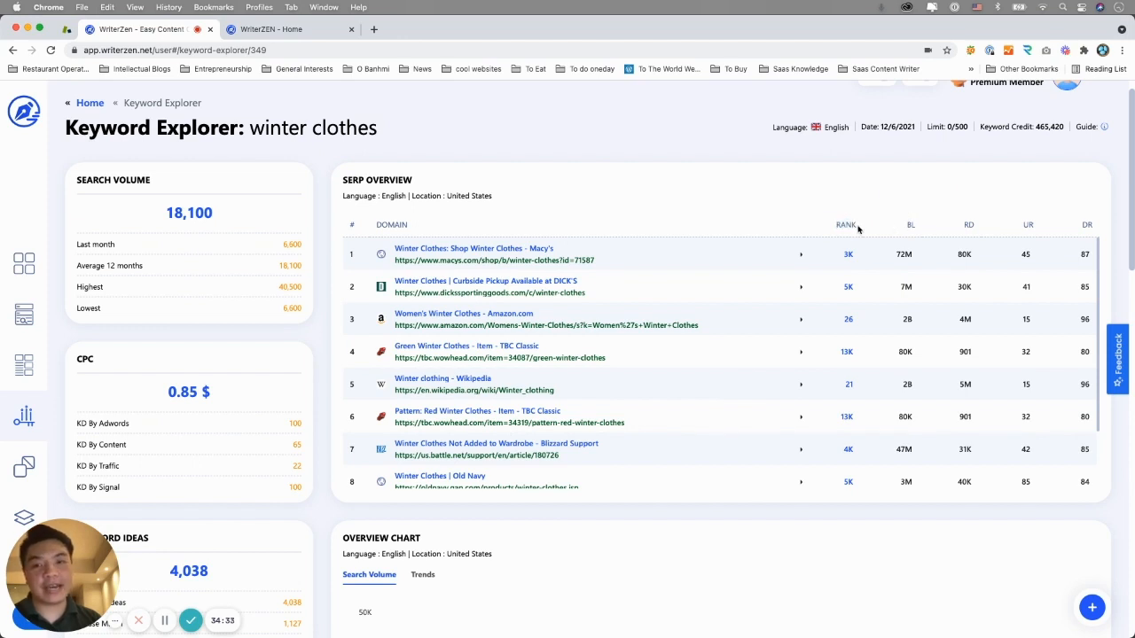
{"action": "mouse_move", "coordinate": [891, 236]}
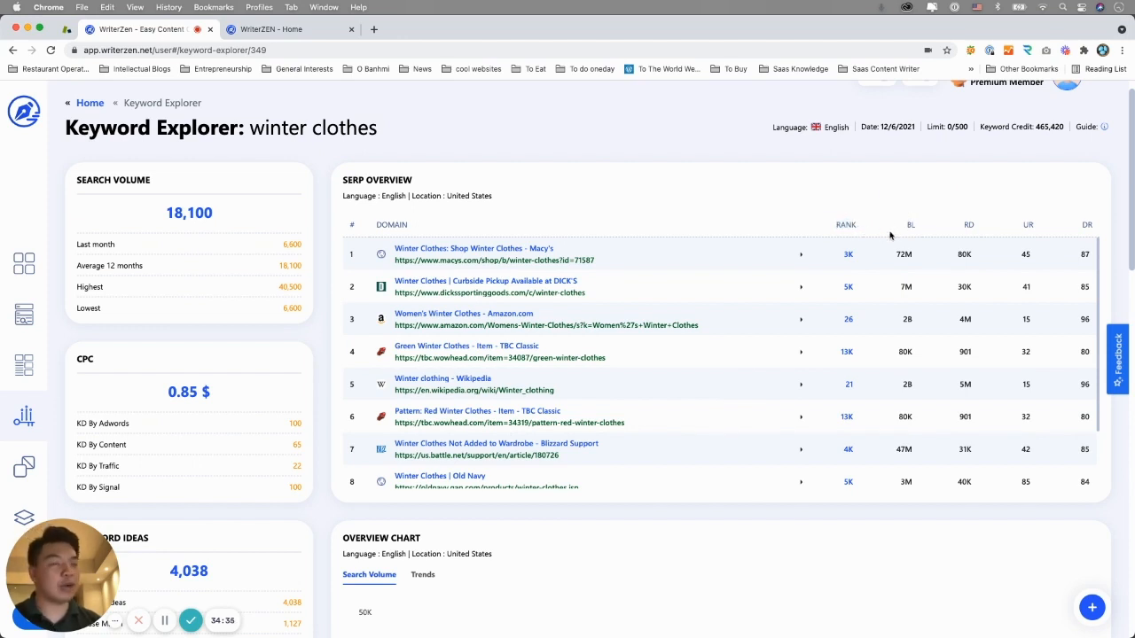
{"action": "mouse_move", "coordinate": [910, 224]}
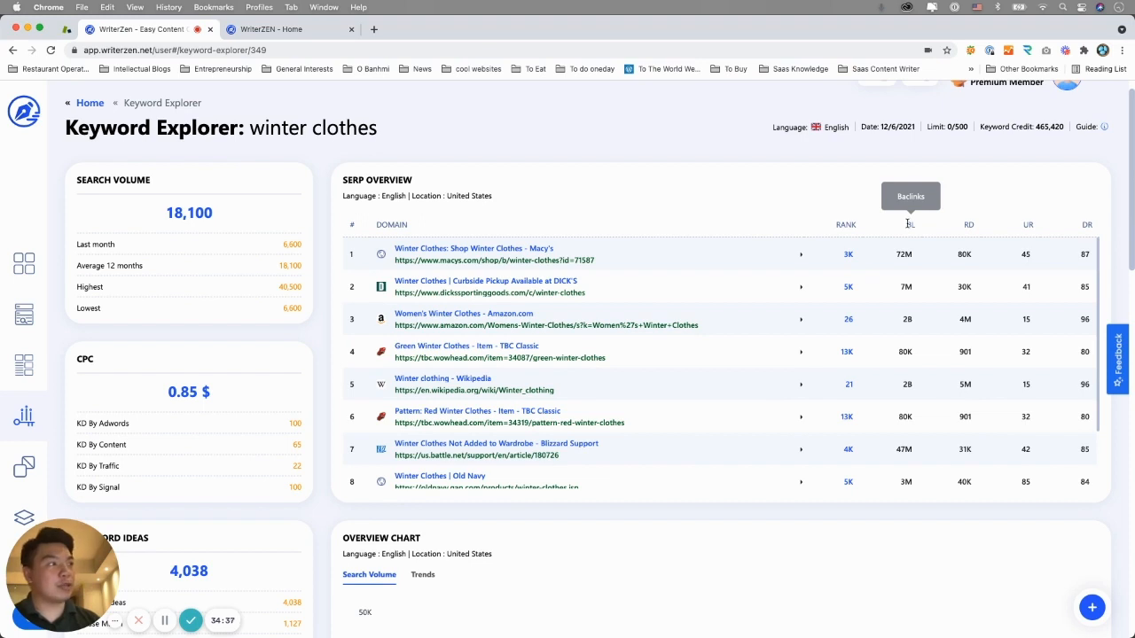
{"action": "mouse_move", "coordinate": [968, 224]}
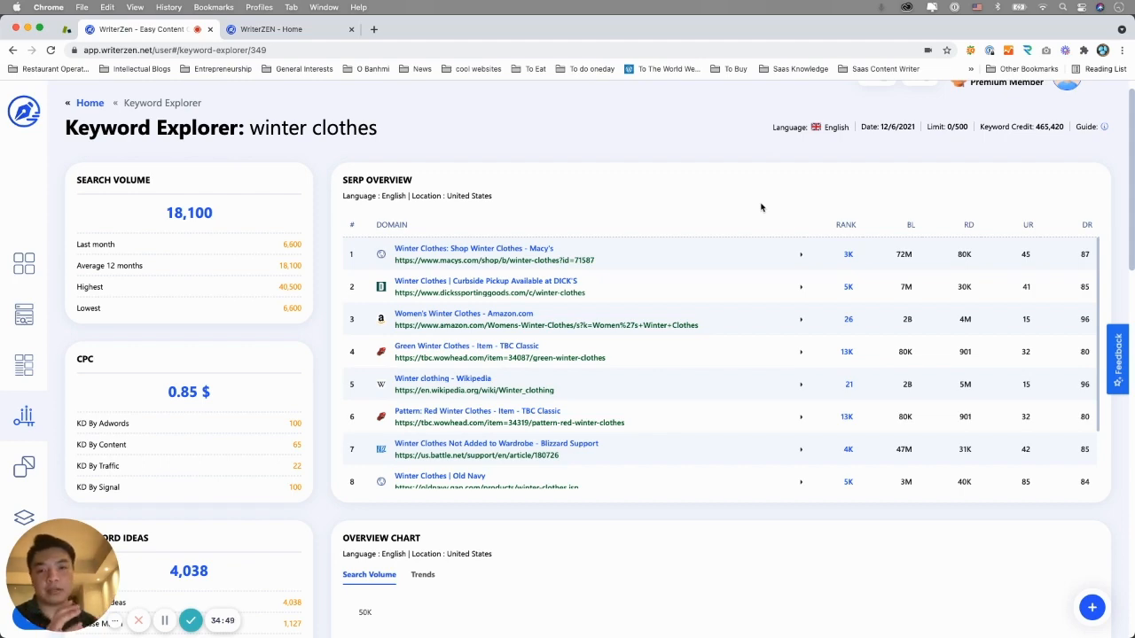
{"action": "mouse_move", "coordinate": [716, 174]}
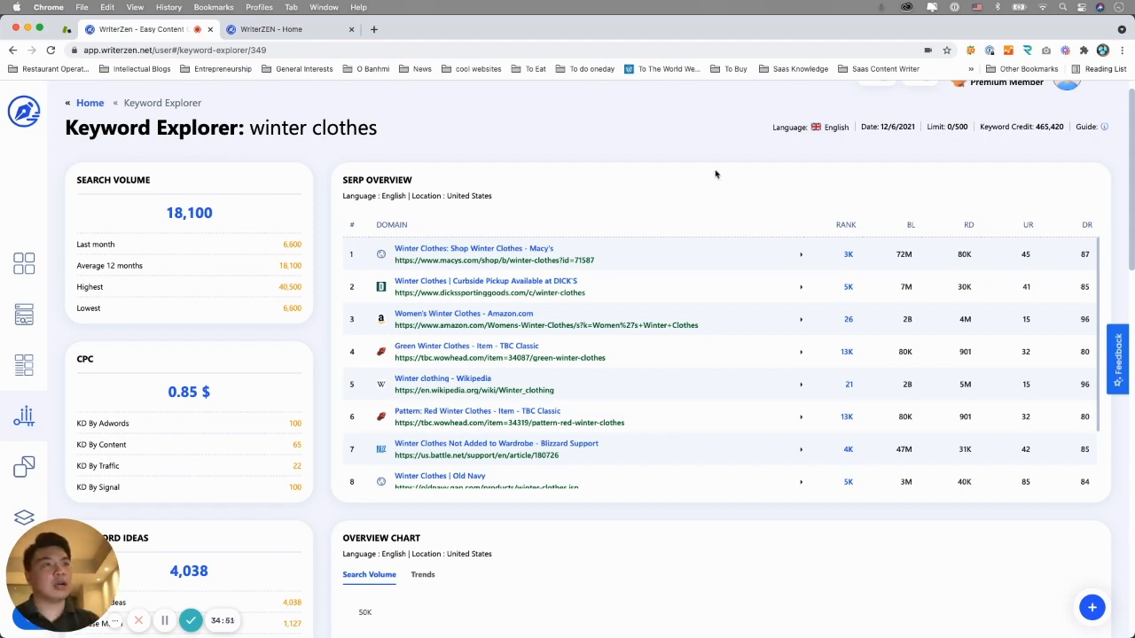
{"action": "scroll", "scroll_direction": "down", "scroll_amount": 3}
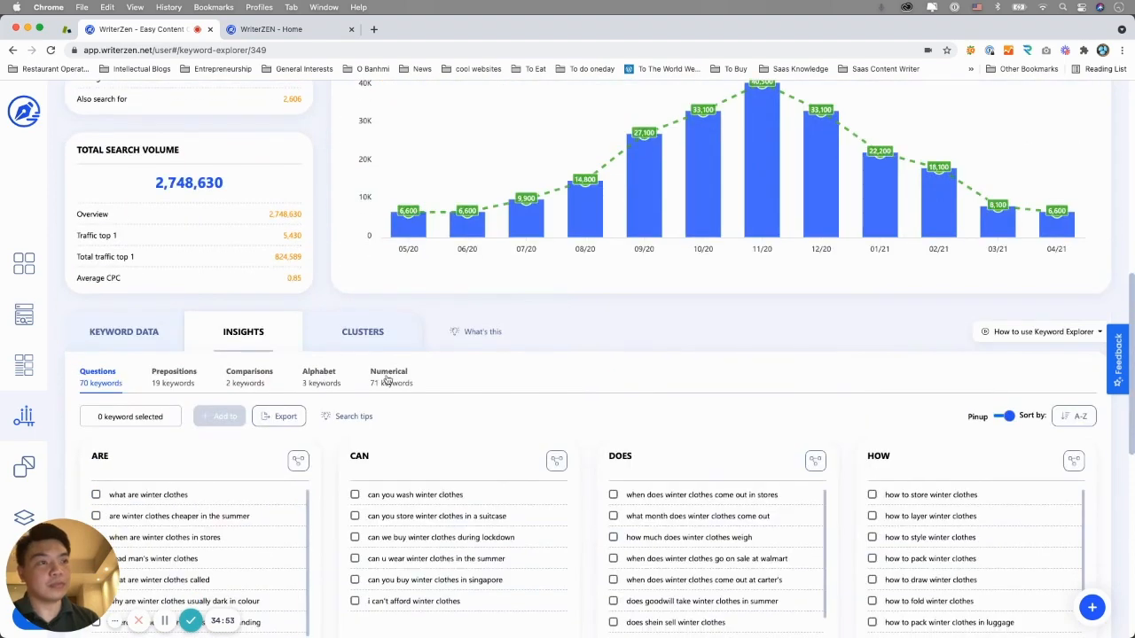
- Show the KGR 0–30 filtered keyword table, led by 'winter clothes for toddlers'
{"action": "left_click", "coordinate": [123, 331]}
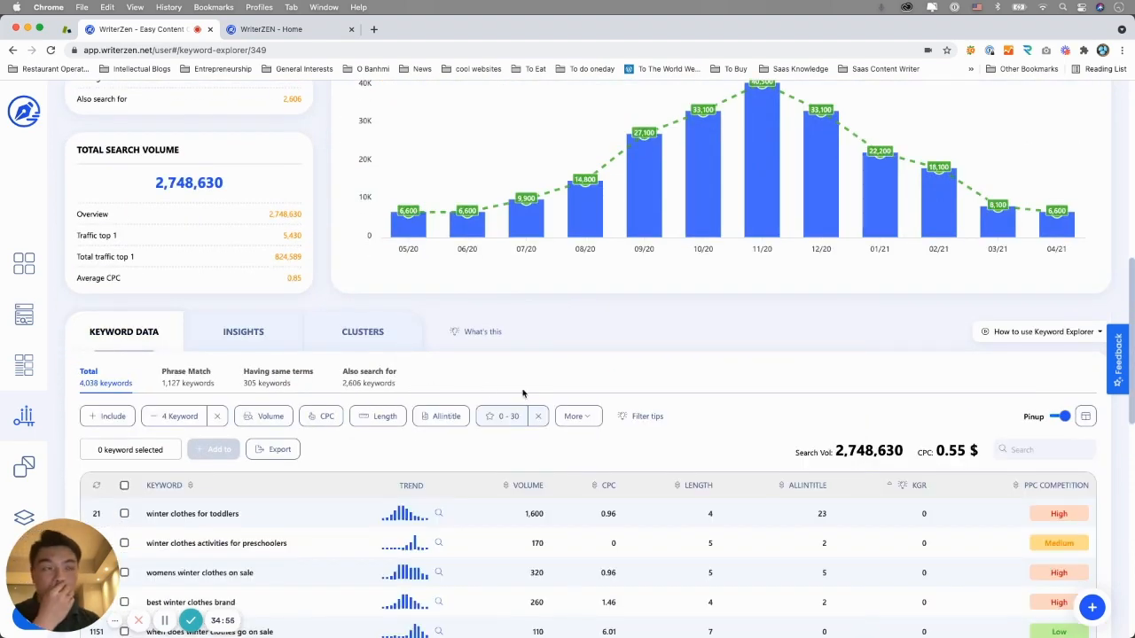
{"action": "scroll", "scroll_direction": "down", "scroll_amount": 3}
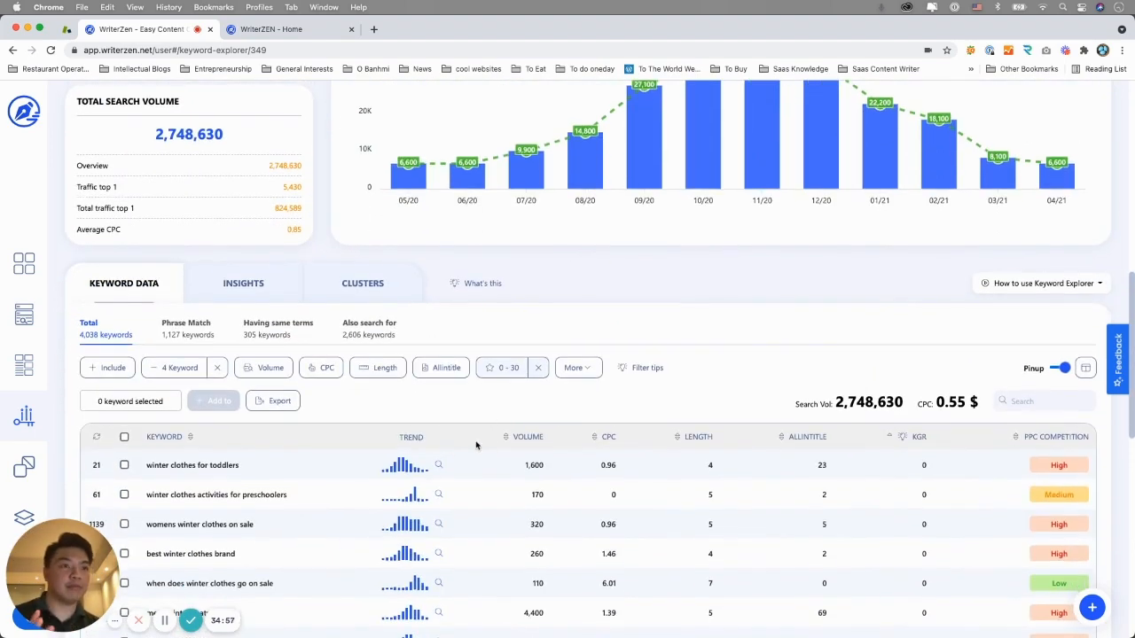
{"action": "mouse_move", "coordinate": [359, 466]}
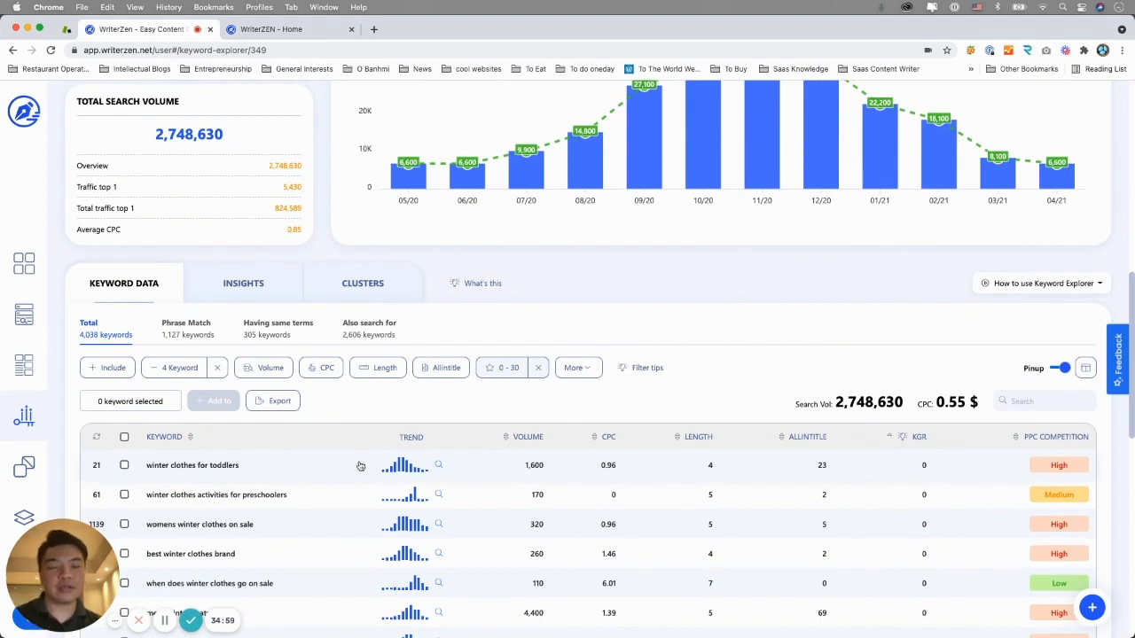
{"action": "scroll", "scroll_direction": "down", "scroll_amount": 3}
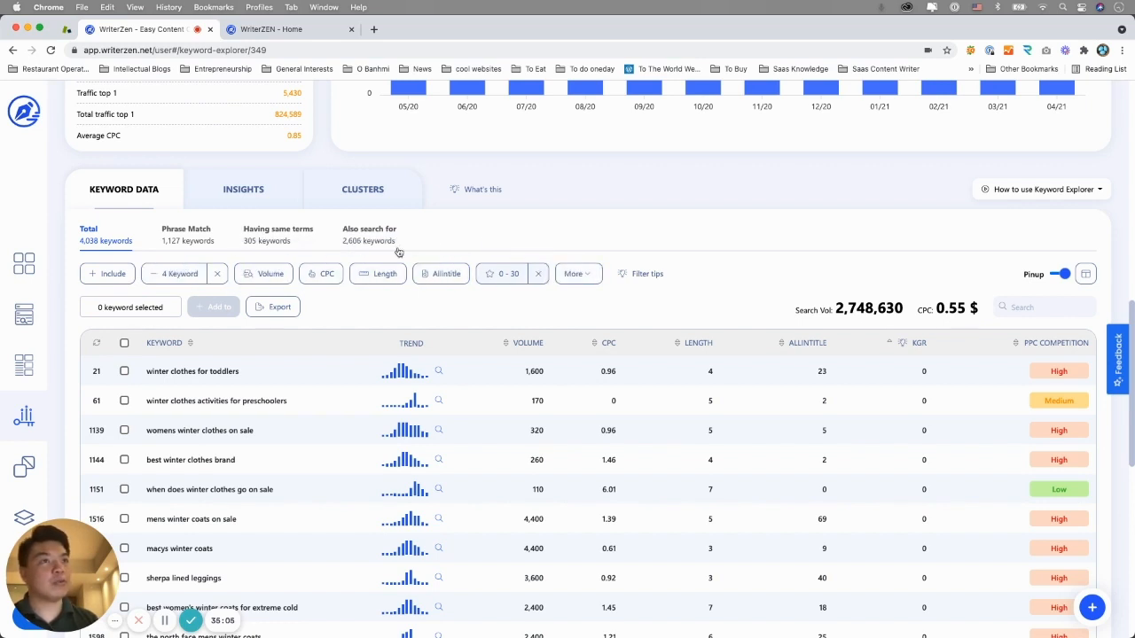
{"action": "mouse_move", "coordinate": [449, 341]}
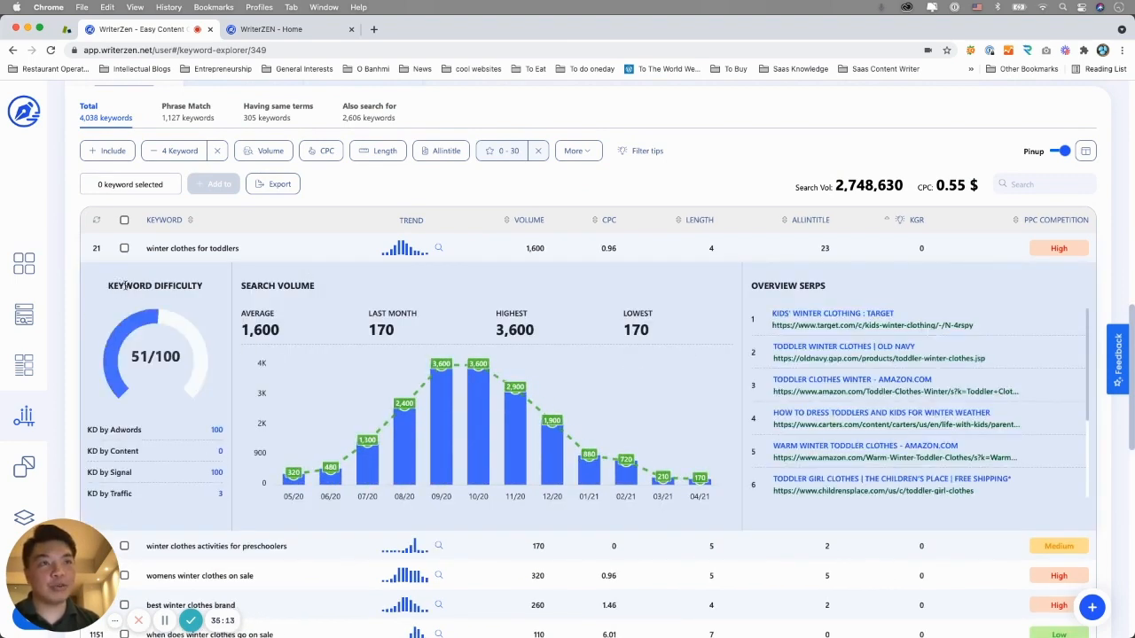
- Review 'winter clothes for toddlers': difficulty 51/100, 1,600 volume, top search results
{"action": "scroll", "scroll_direction": "down", "scroll_amount": 3}
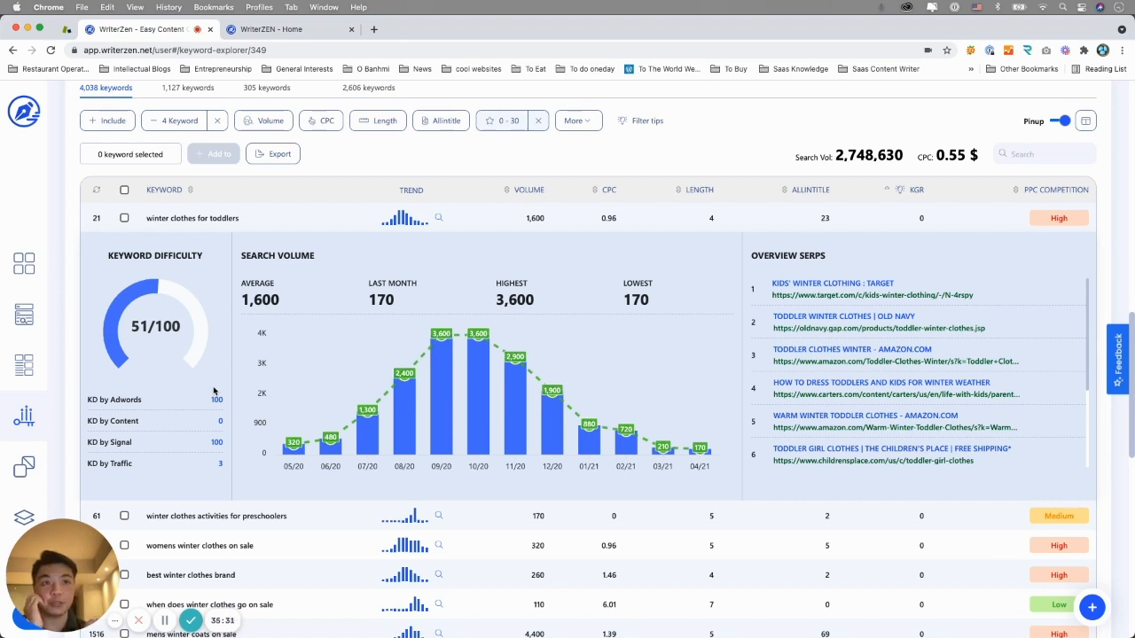
{"action": "mouse_move", "coordinate": [197, 405]}
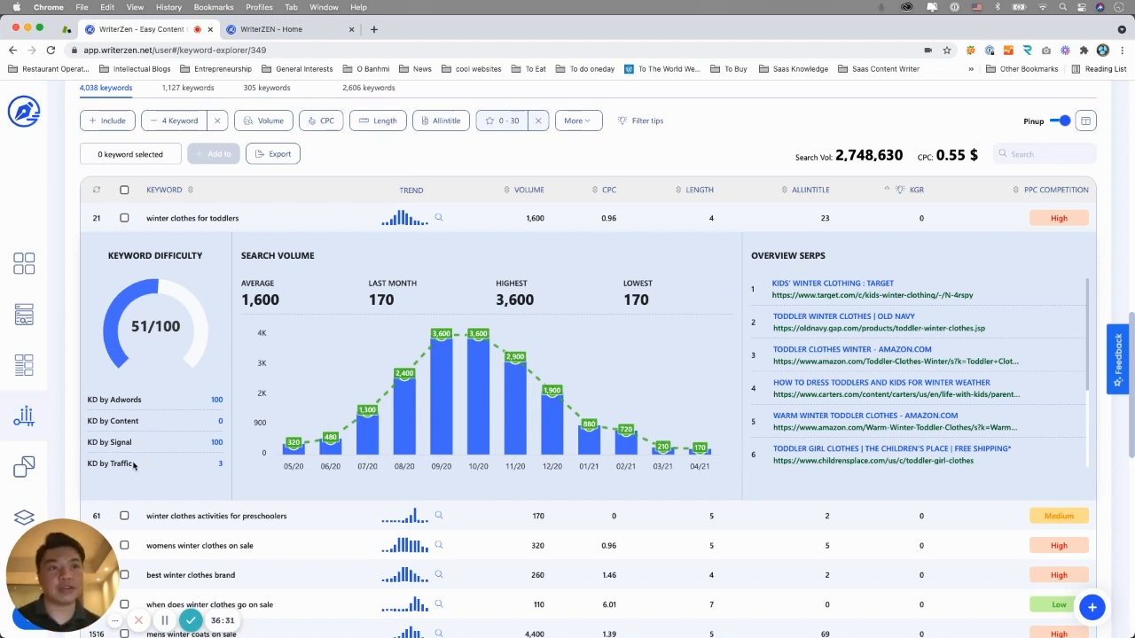
{"action": "mouse_move", "coordinate": [541, 236]}
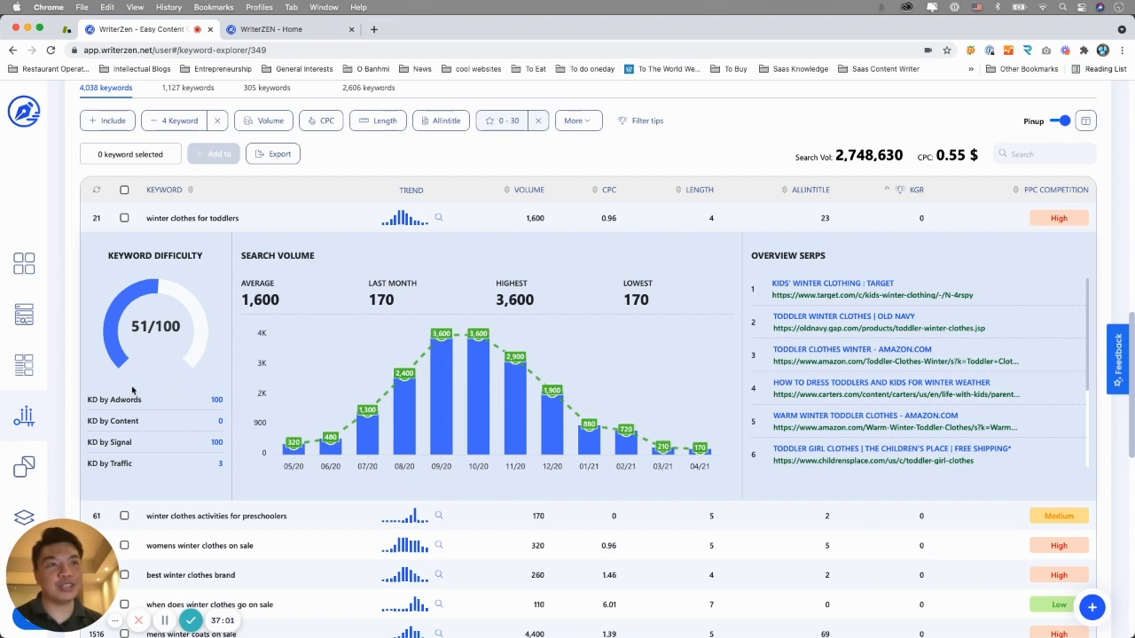
{"action": "mouse_move", "coordinate": [109, 457]}
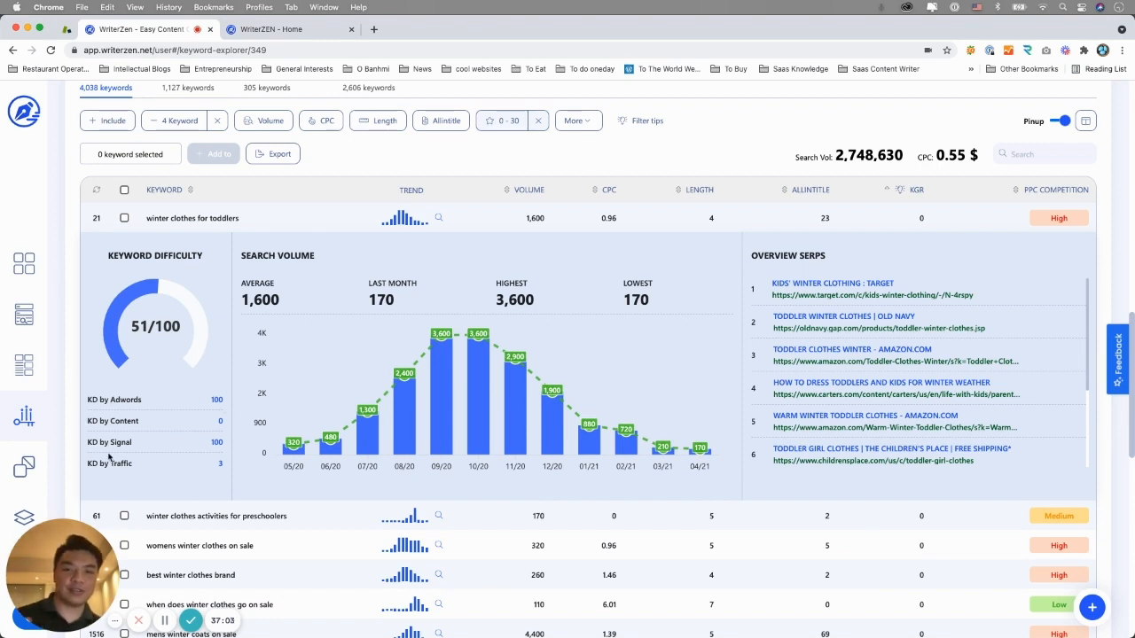
{"action": "mouse_move", "coordinate": [215, 307]}
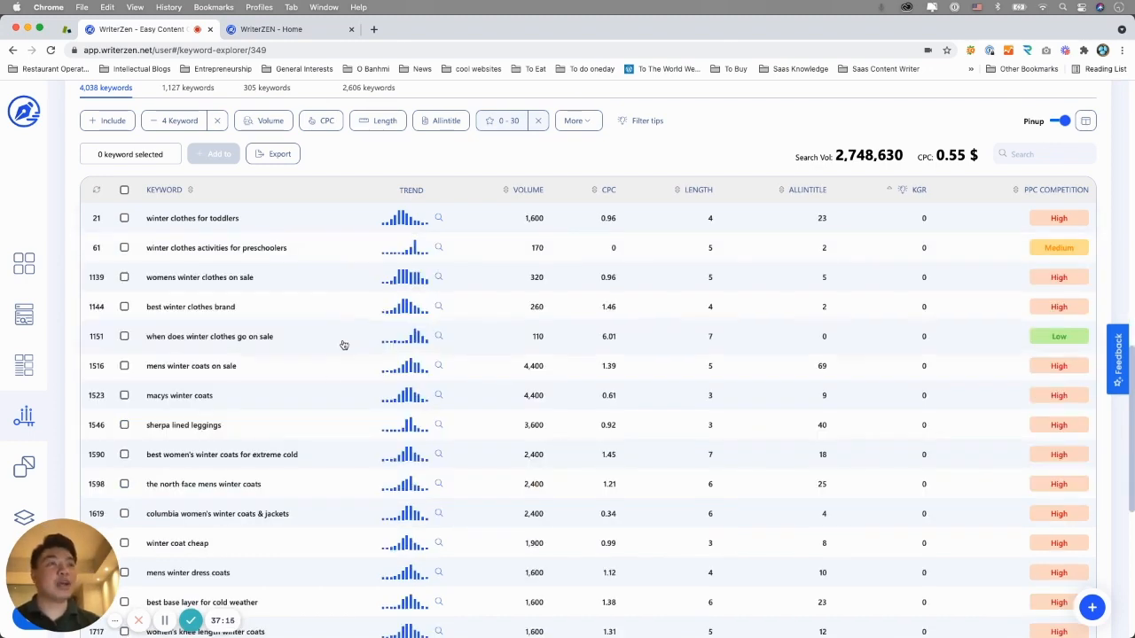
- Scroll through the 414-result filtered table toward the pagination
{"action": "scroll", "scroll_direction": "up", "scroll_amount": 3}
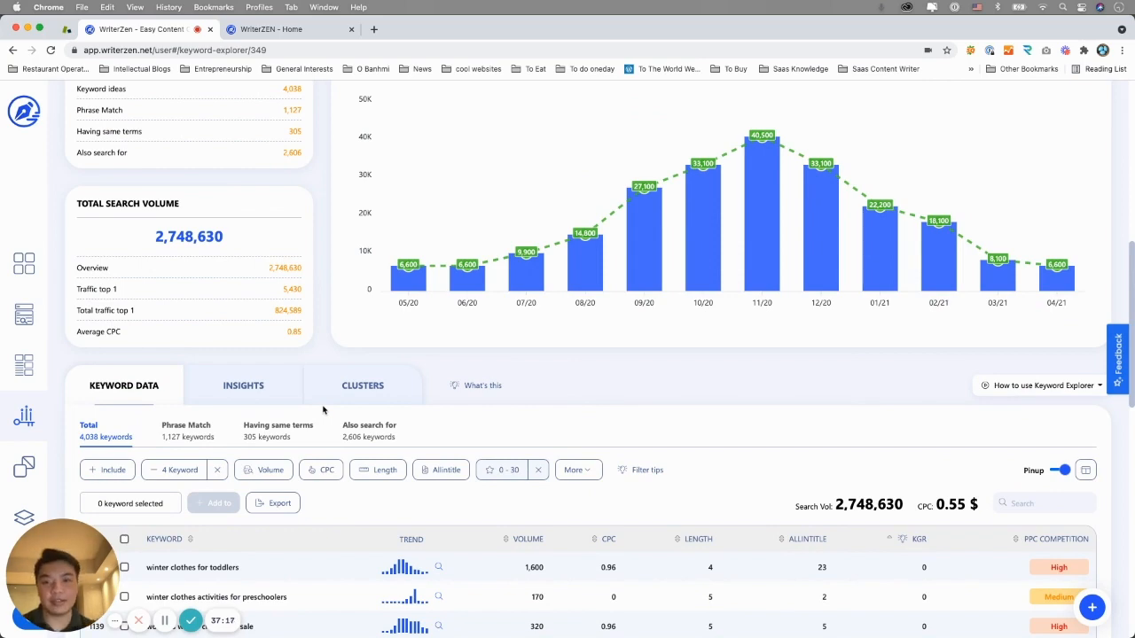
{"action": "scroll", "scroll_direction": "down", "scroll_amount": 3}
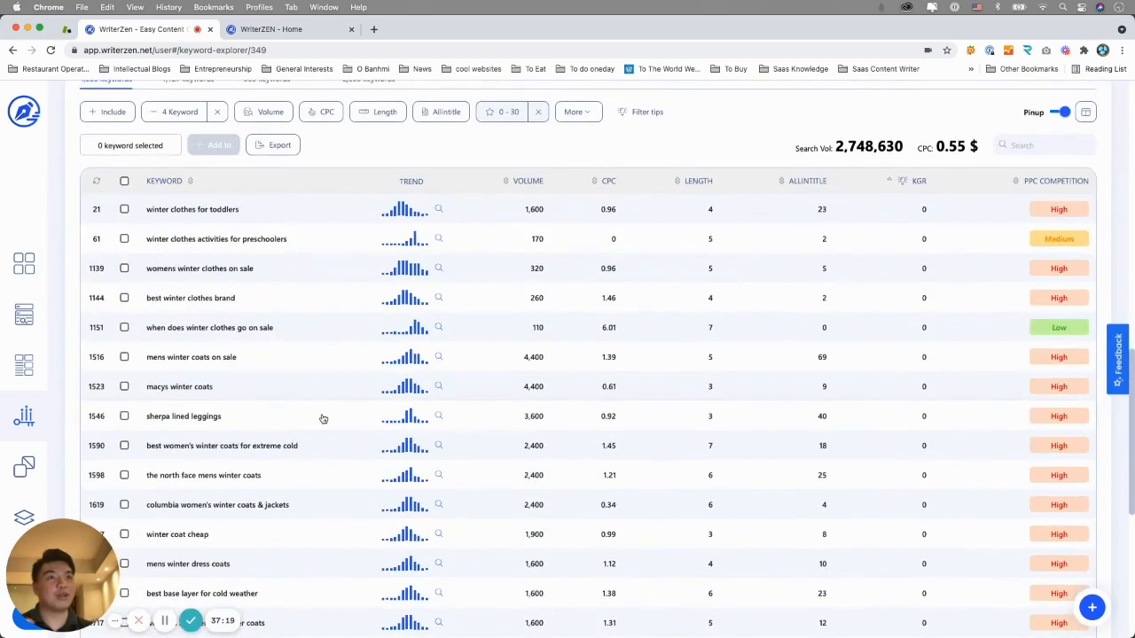
{"action": "scroll", "scroll_direction": "up", "scroll_amount": 3}
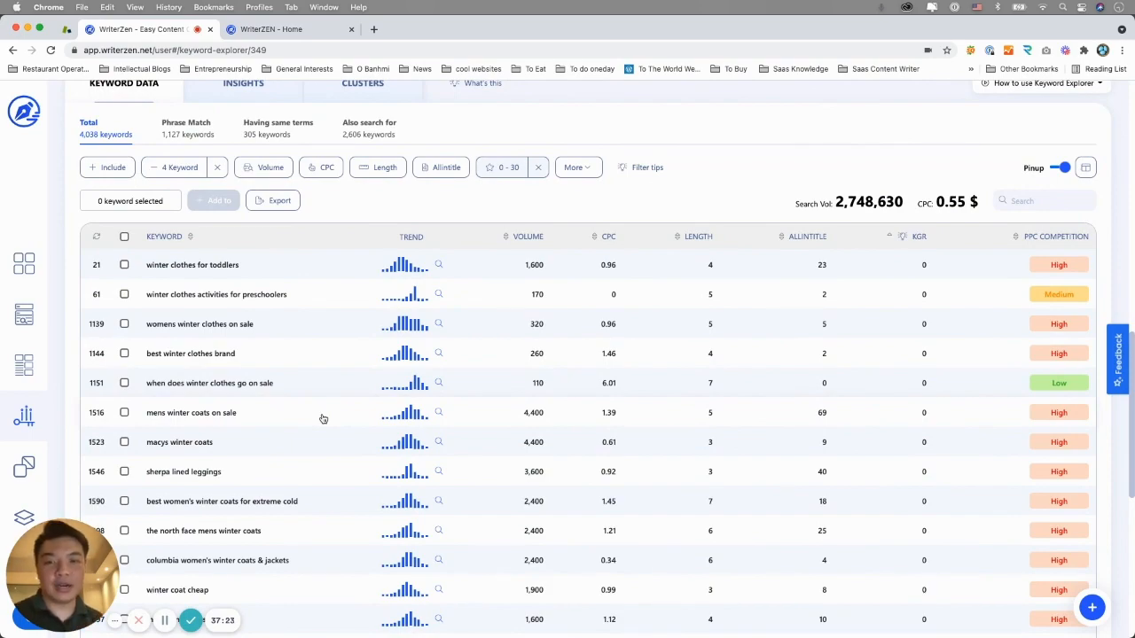
{"action": "scroll", "scroll_direction": "down", "scroll_amount": 3}
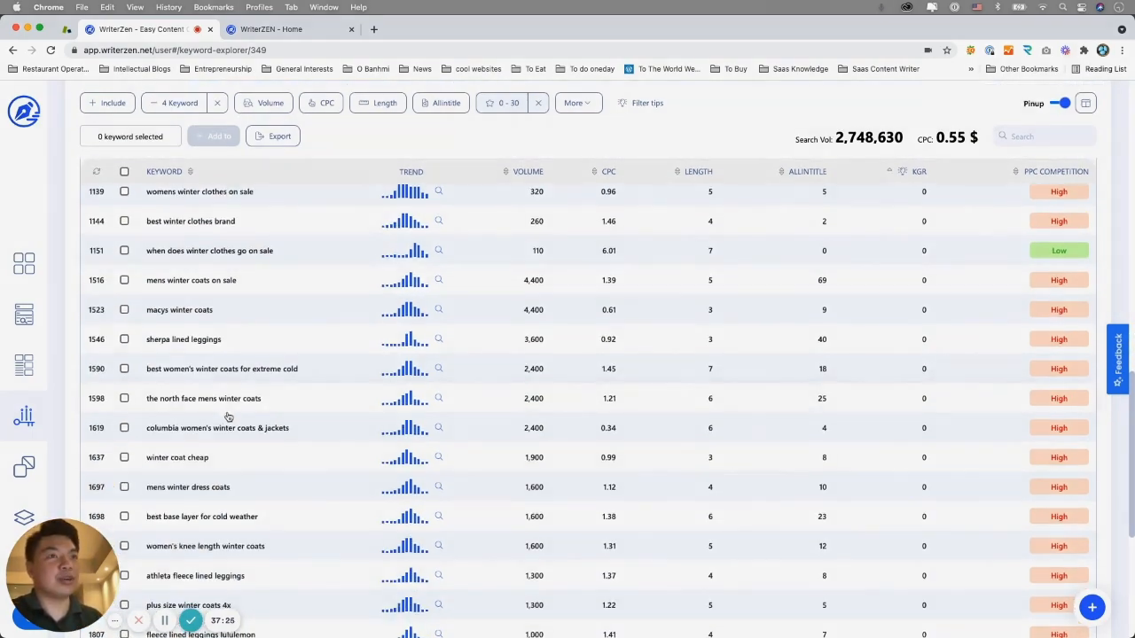
{"action": "scroll", "scroll_direction": "down", "scroll_amount": 3}
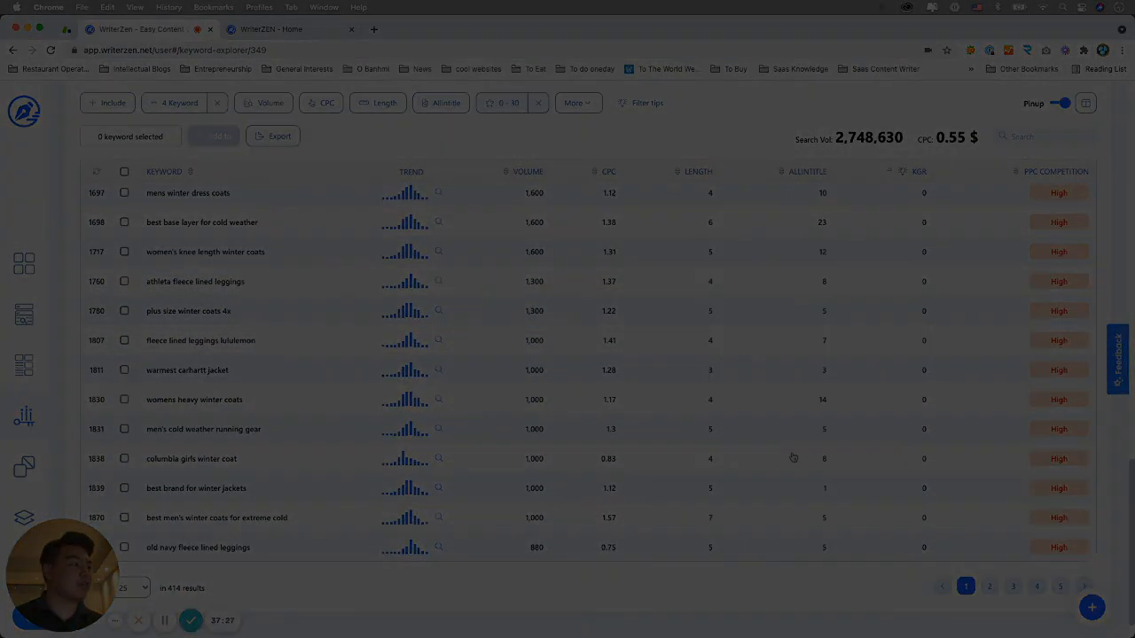